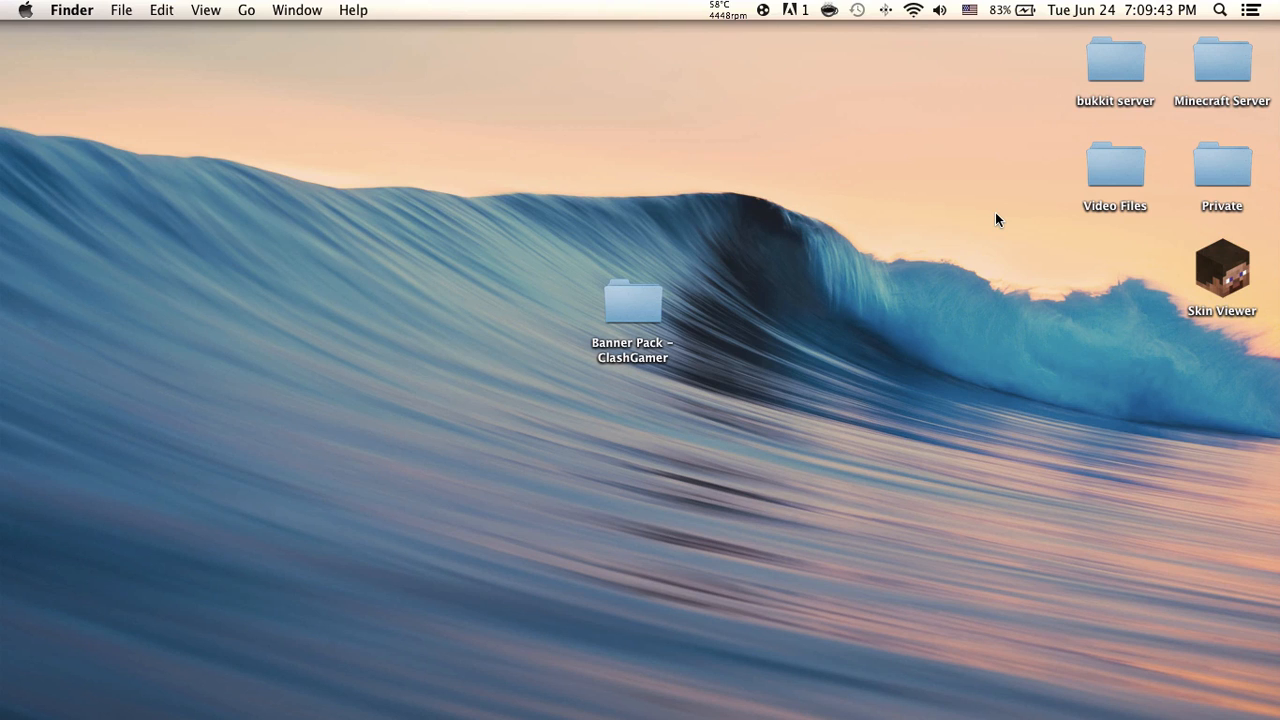
pyautogui.moveTo(586, 367)
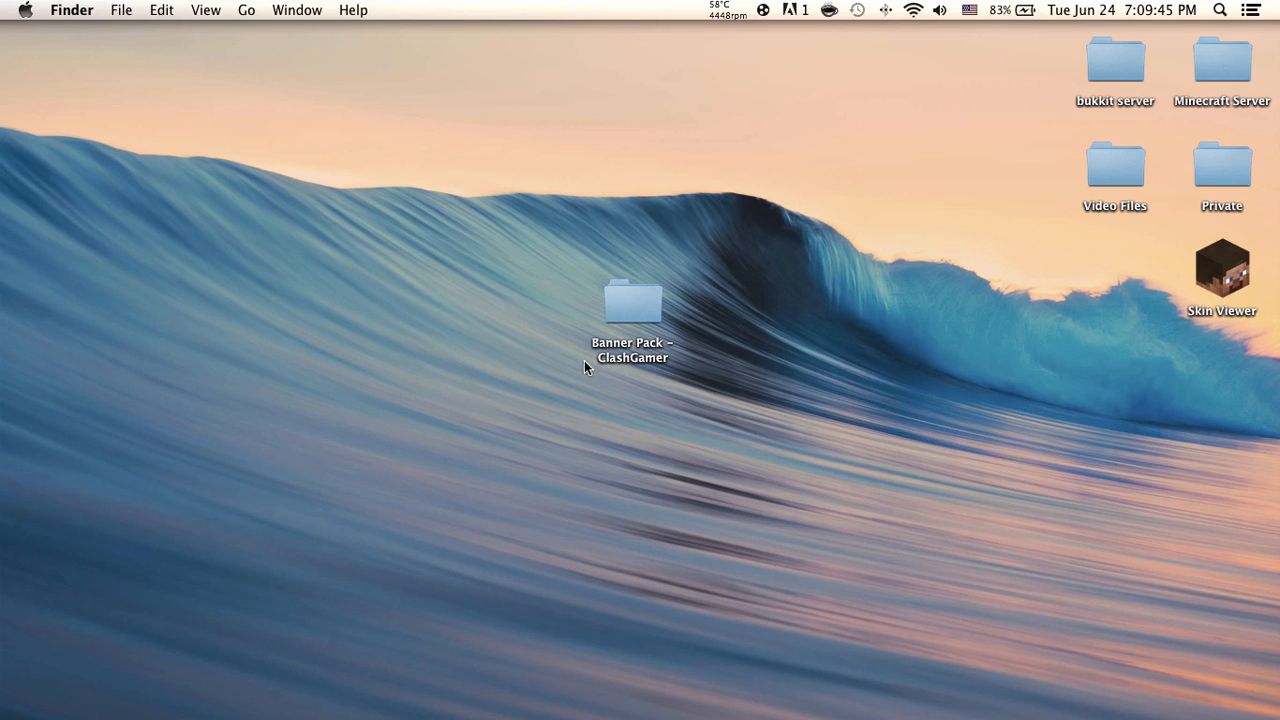
# Open the Banner Pack – ClashGamer folder and select the GET CINEMA 4D FOR FREE HERE! file
pyautogui.click(631, 300)
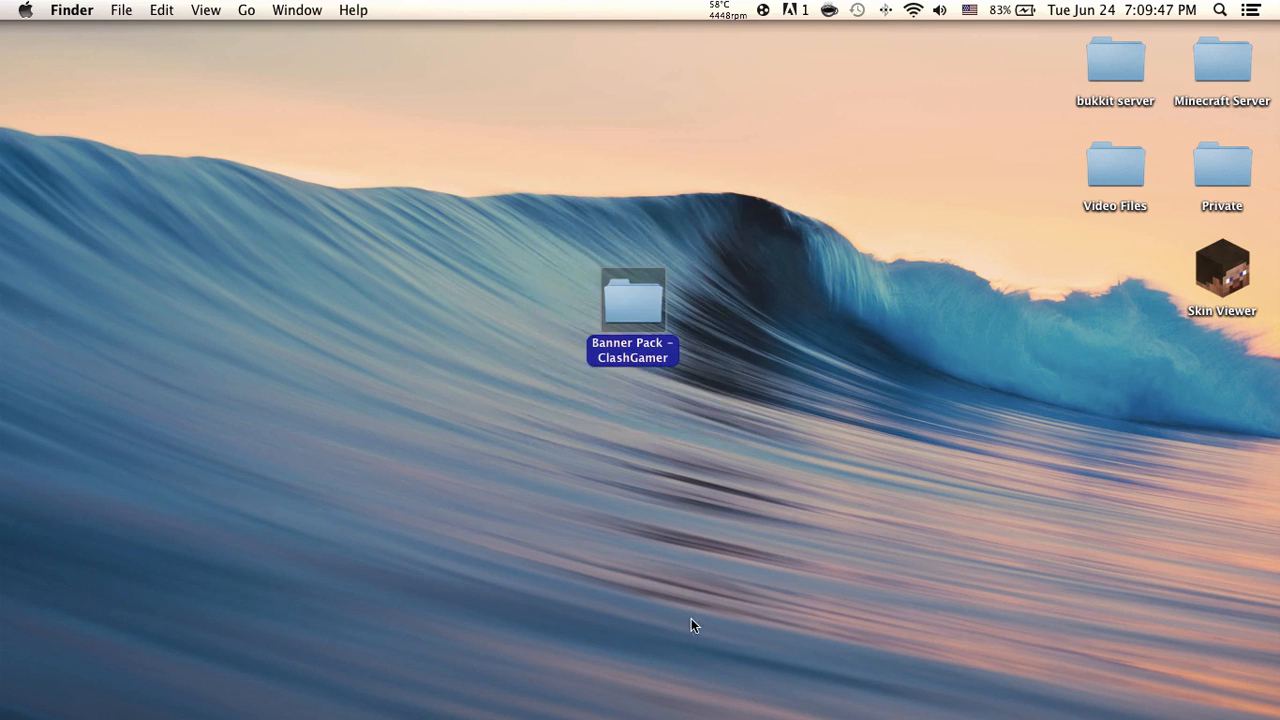
pyautogui.moveTo(703, 620)
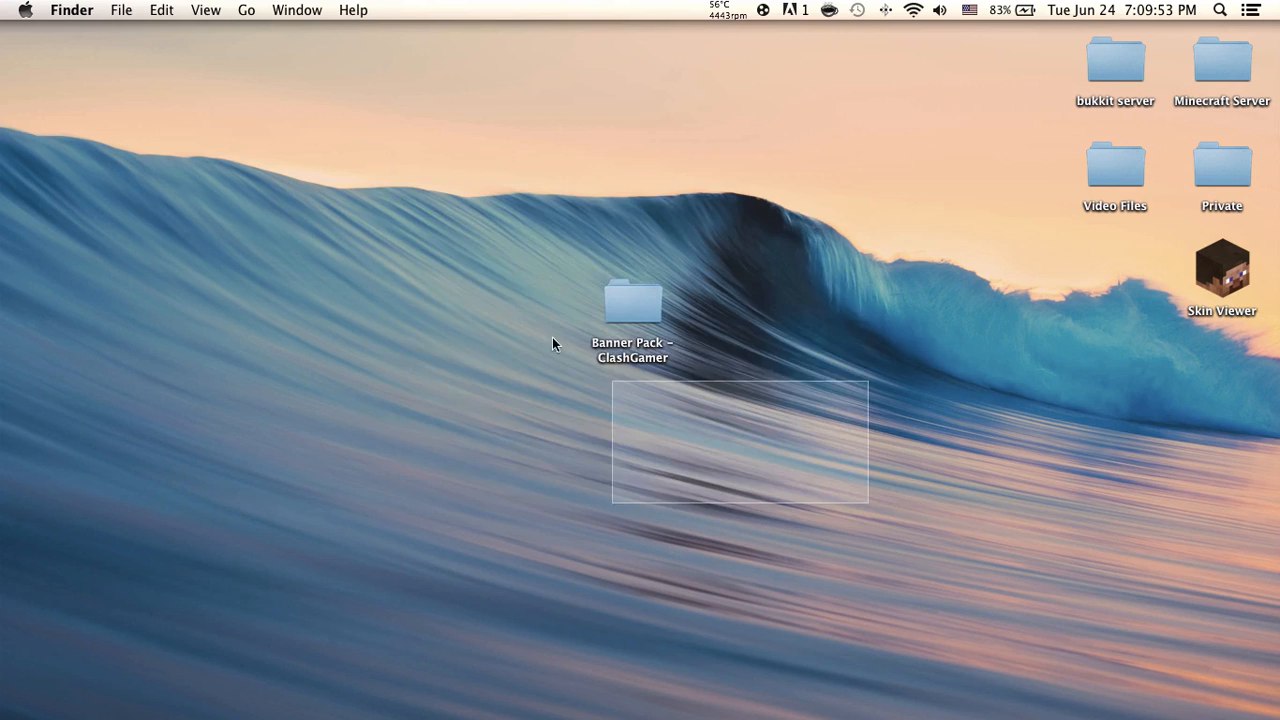
pyautogui.click(632, 300)
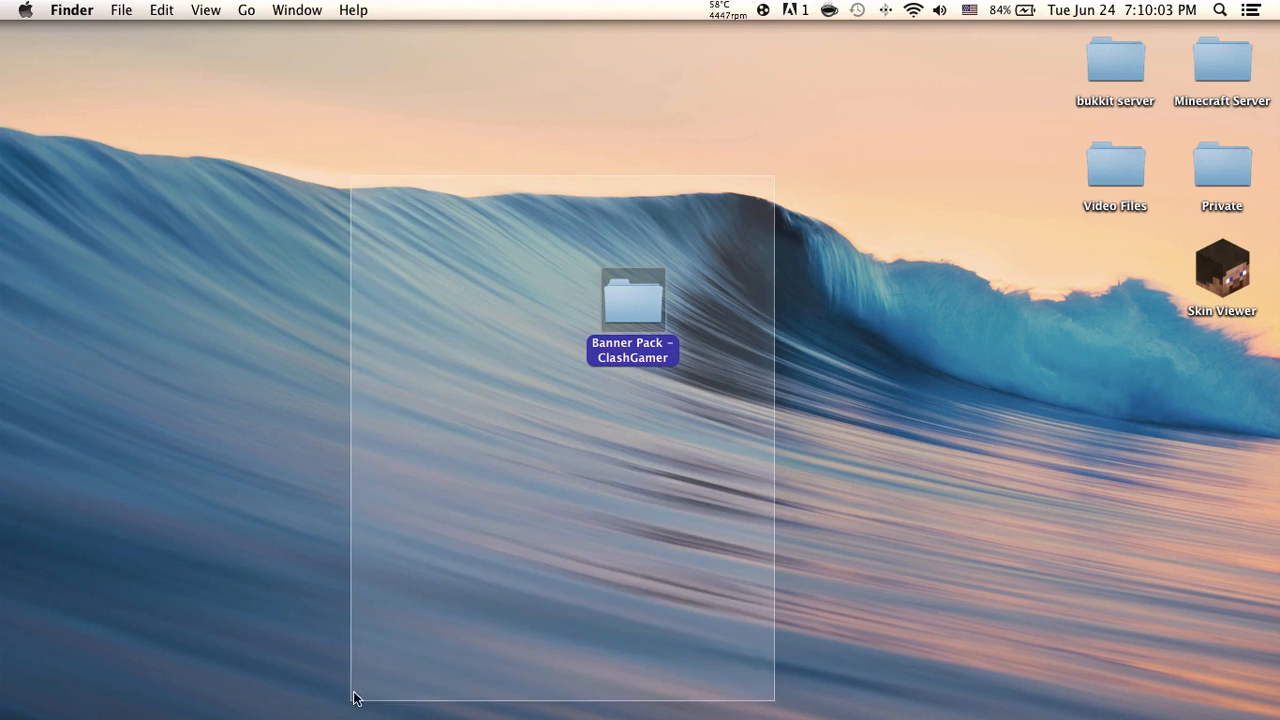
pyautogui.moveTo(514, 485)
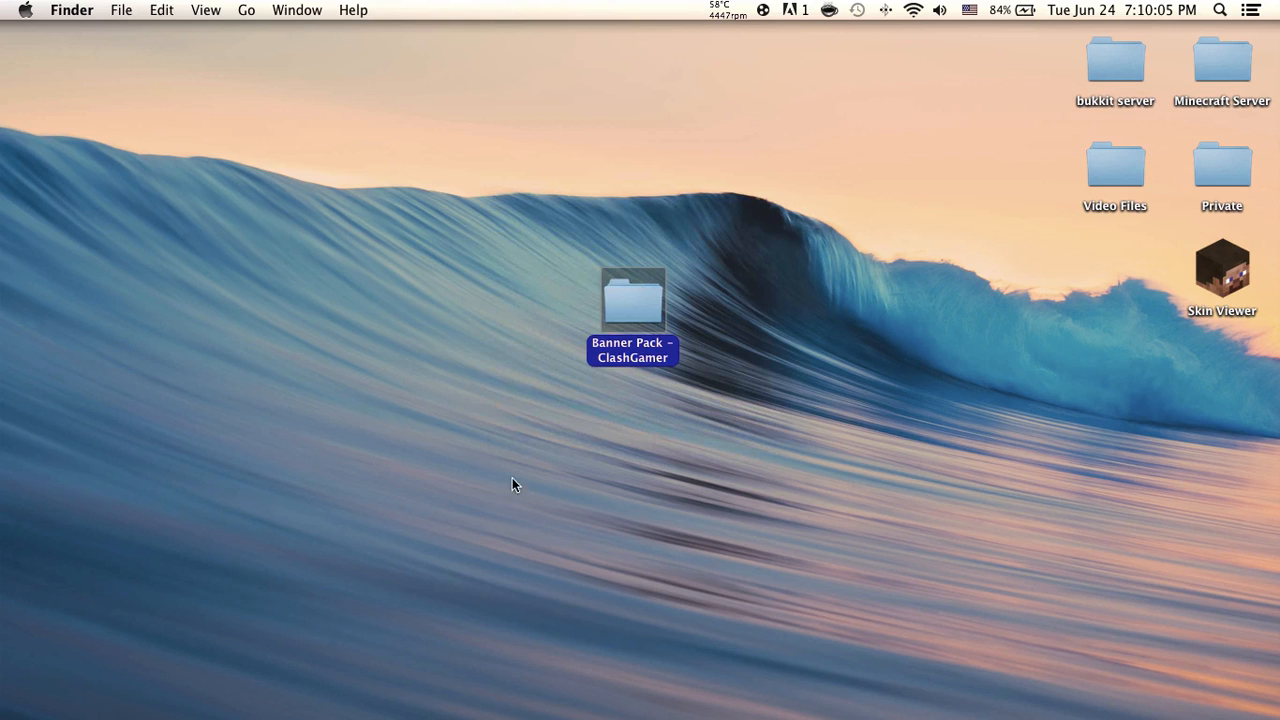
pyautogui.moveTo(976, 644)
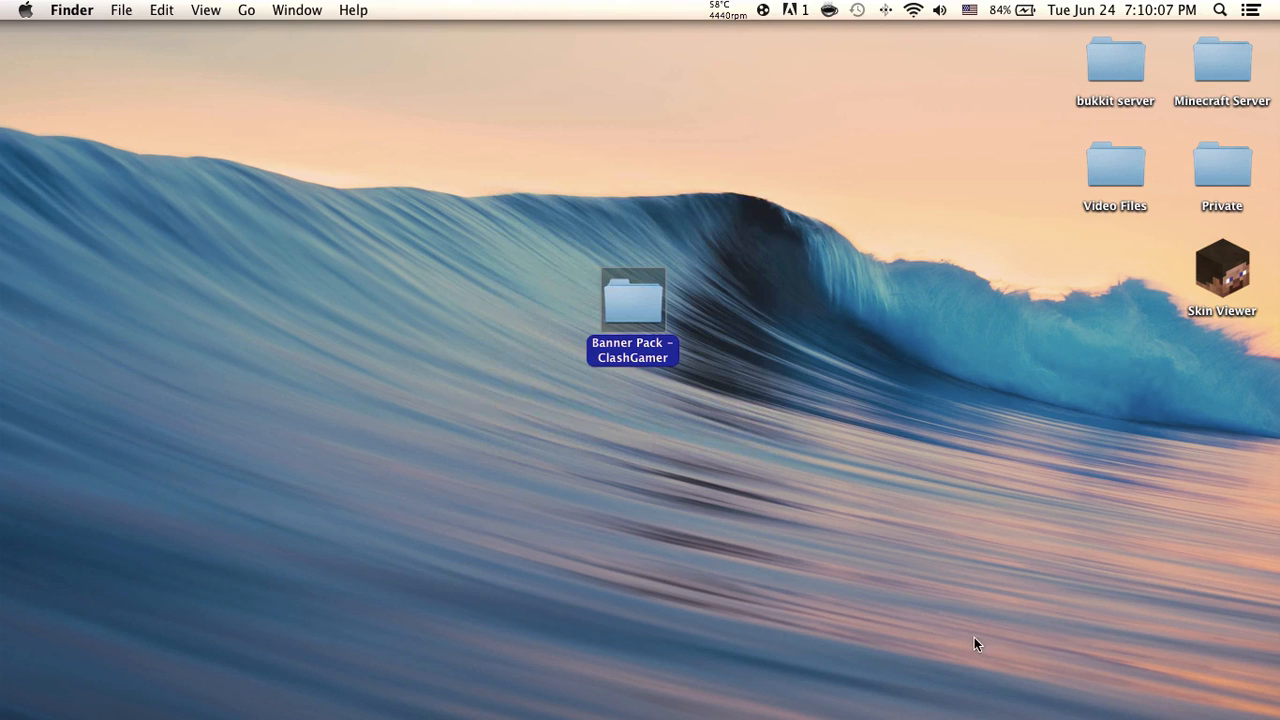
pyautogui.moveTo(610, 488)
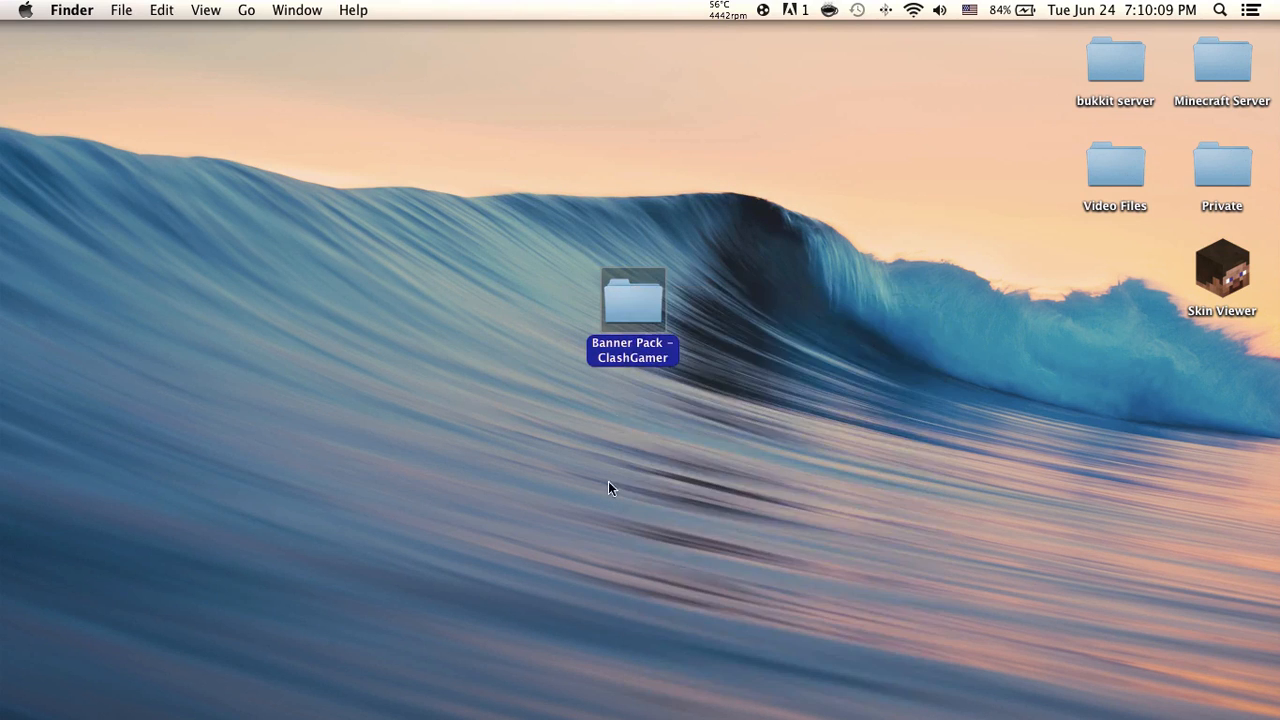
pyautogui.doubleClick(632, 297)
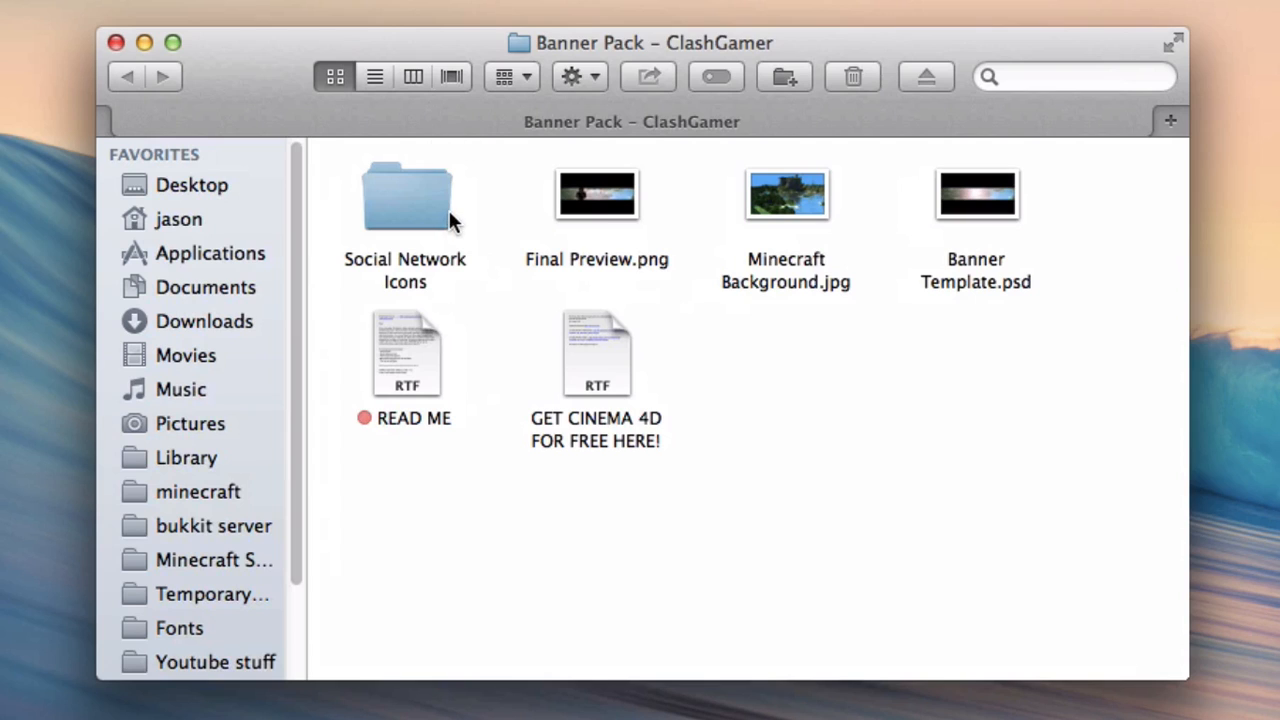
pyautogui.press('cmd+a')
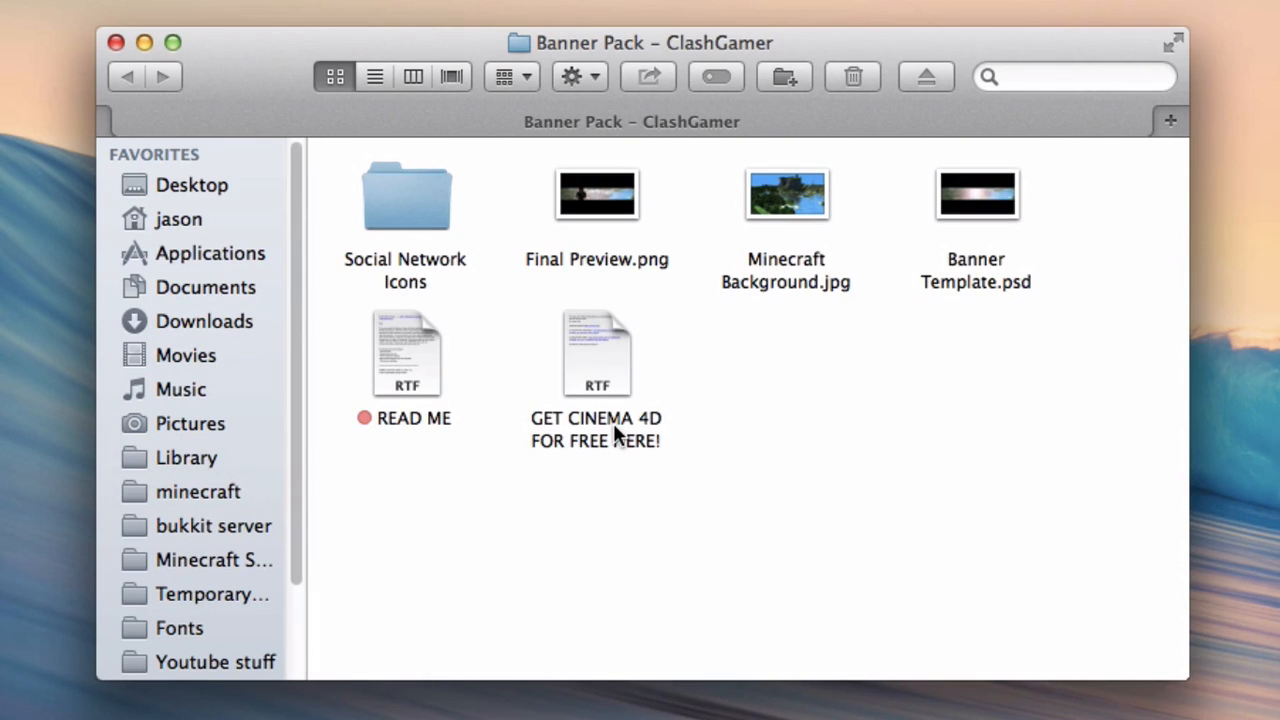
pyautogui.click(597, 355)
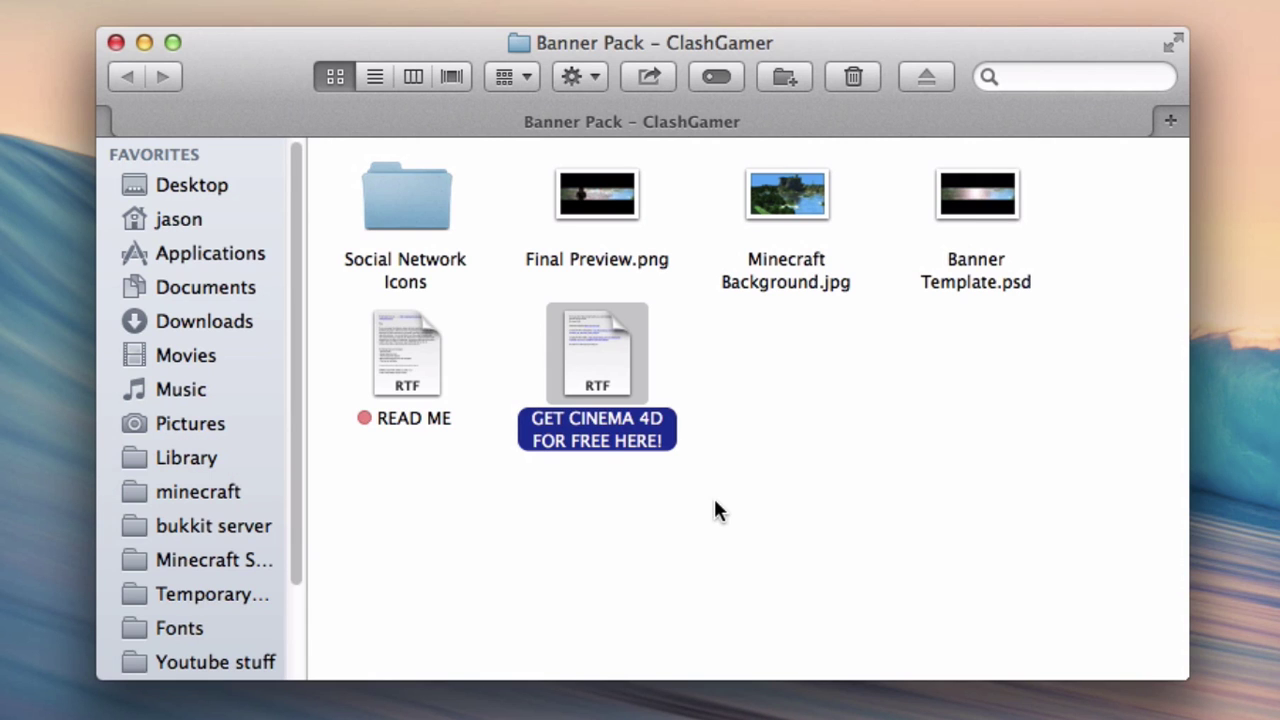
pyautogui.moveTo(495, 423)
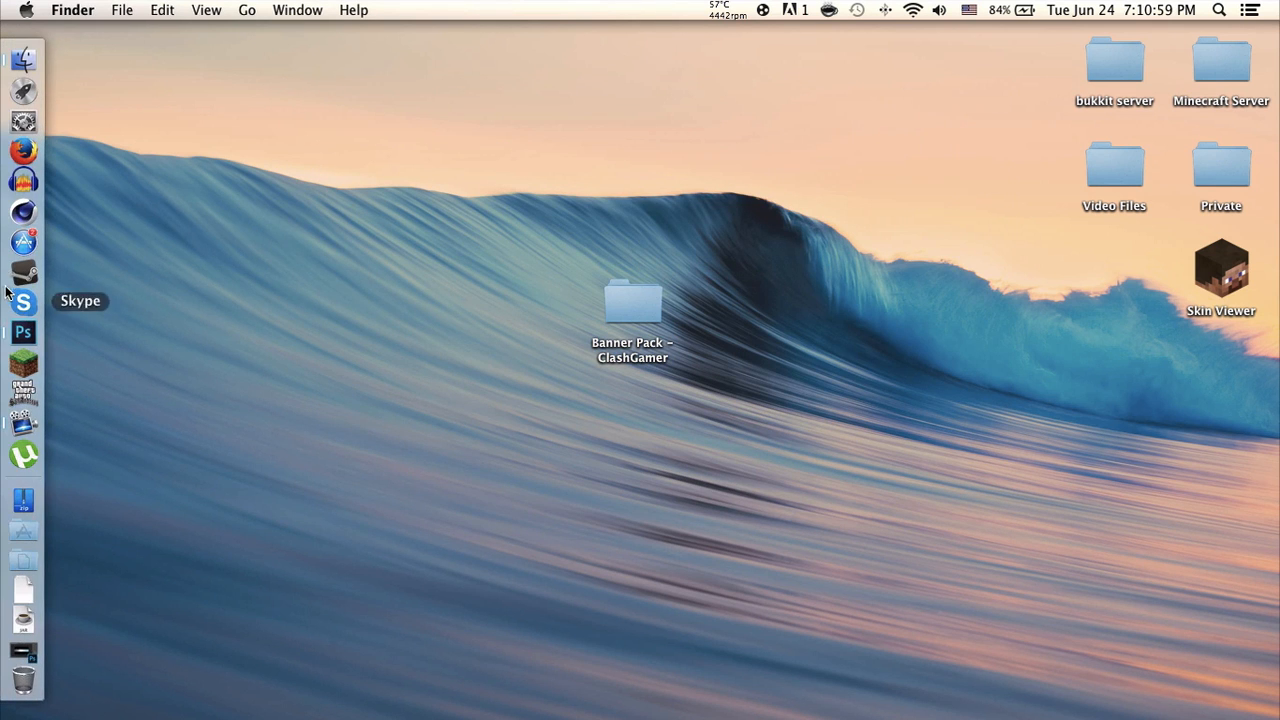
# Open Banner Template.psd in Photoshop and toggle the guides off and on
pyautogui.click(22, 332)
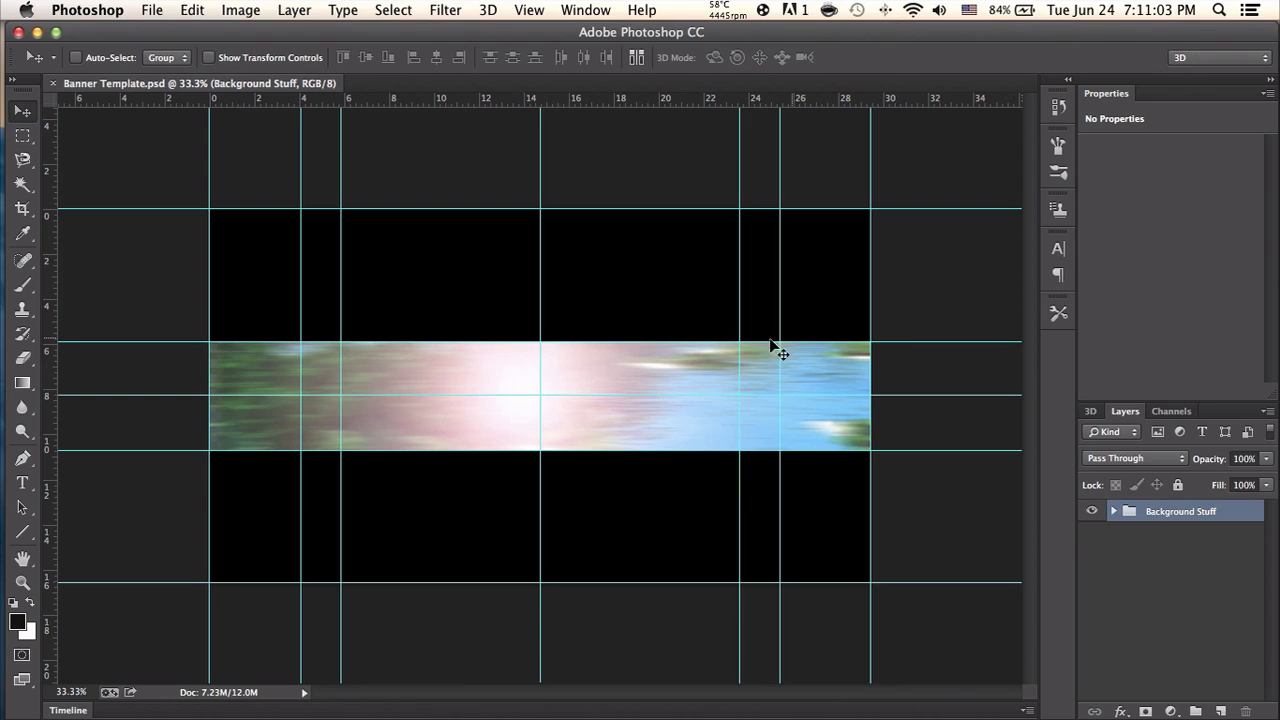
pyautogui.moveTo(409, 302)
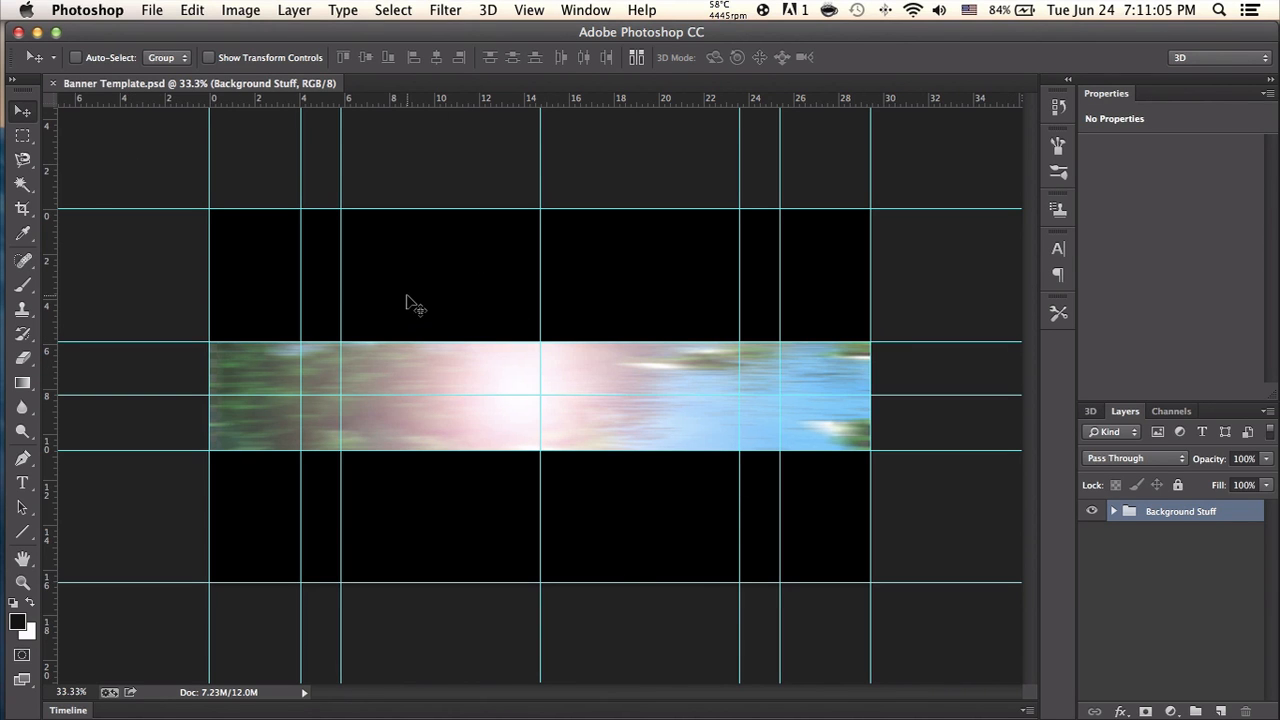
pyautogui.moveTo(431, 290)
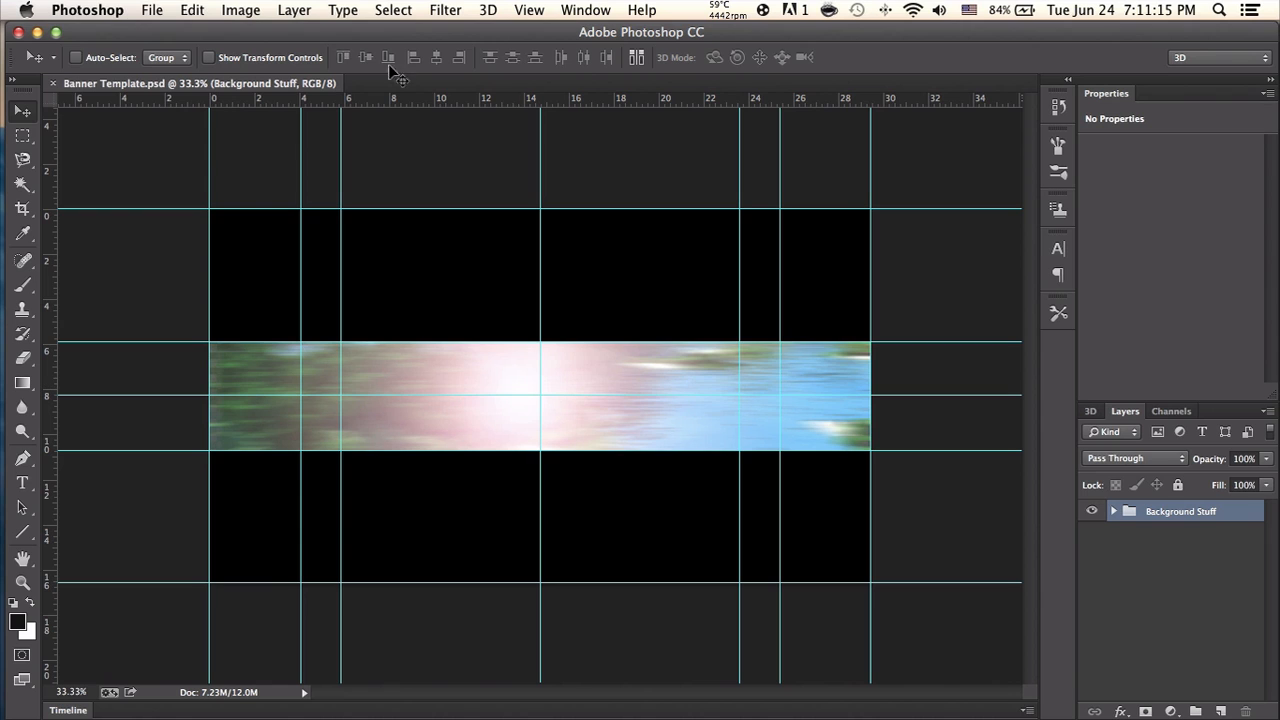
pyautogui.click(528, 9)
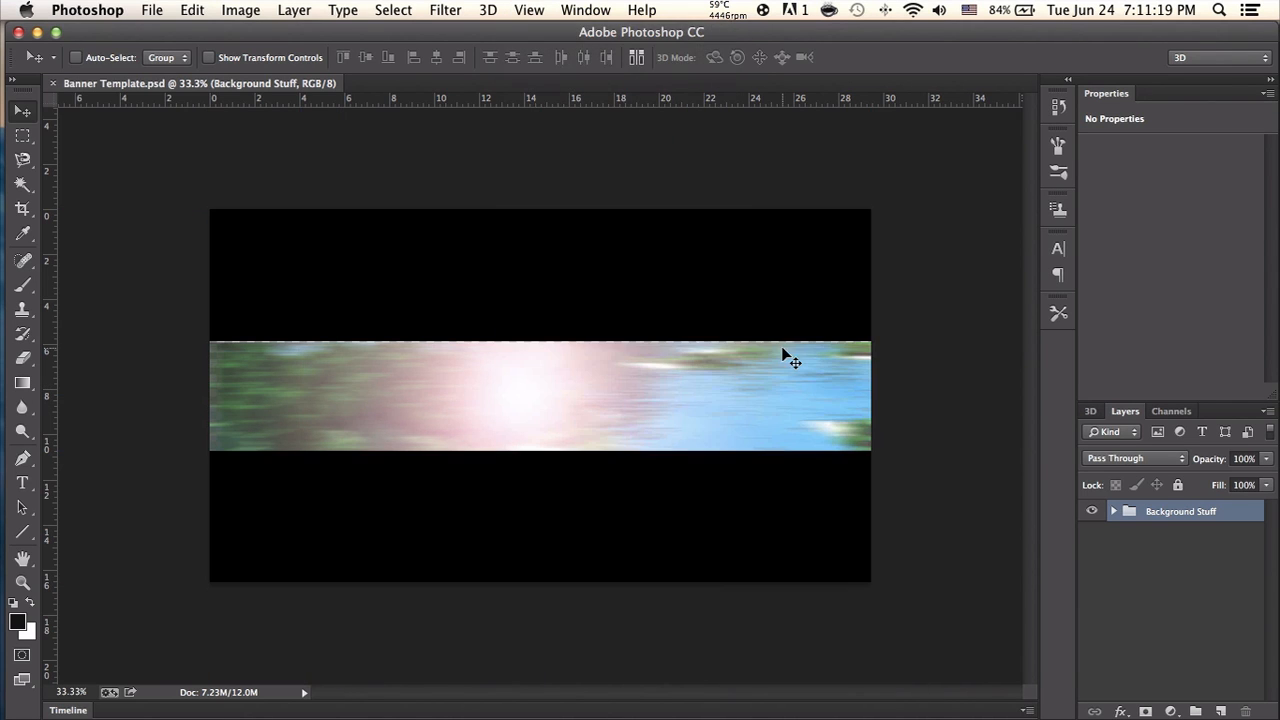
pyautogui.click(528, 10)
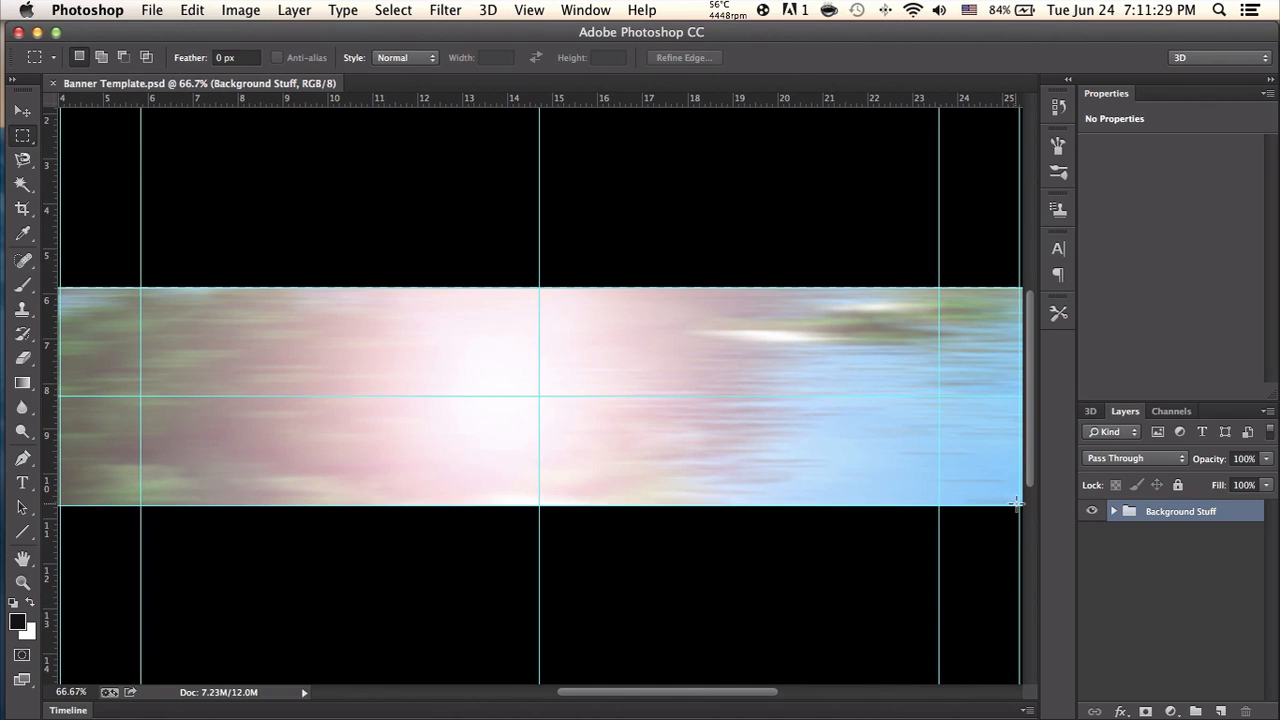
# Draw a rectangular marquee selection over the central area of the banner strip
pyautogui.moveTo(62, 290); pyautogui.dragTo(1020, 505)
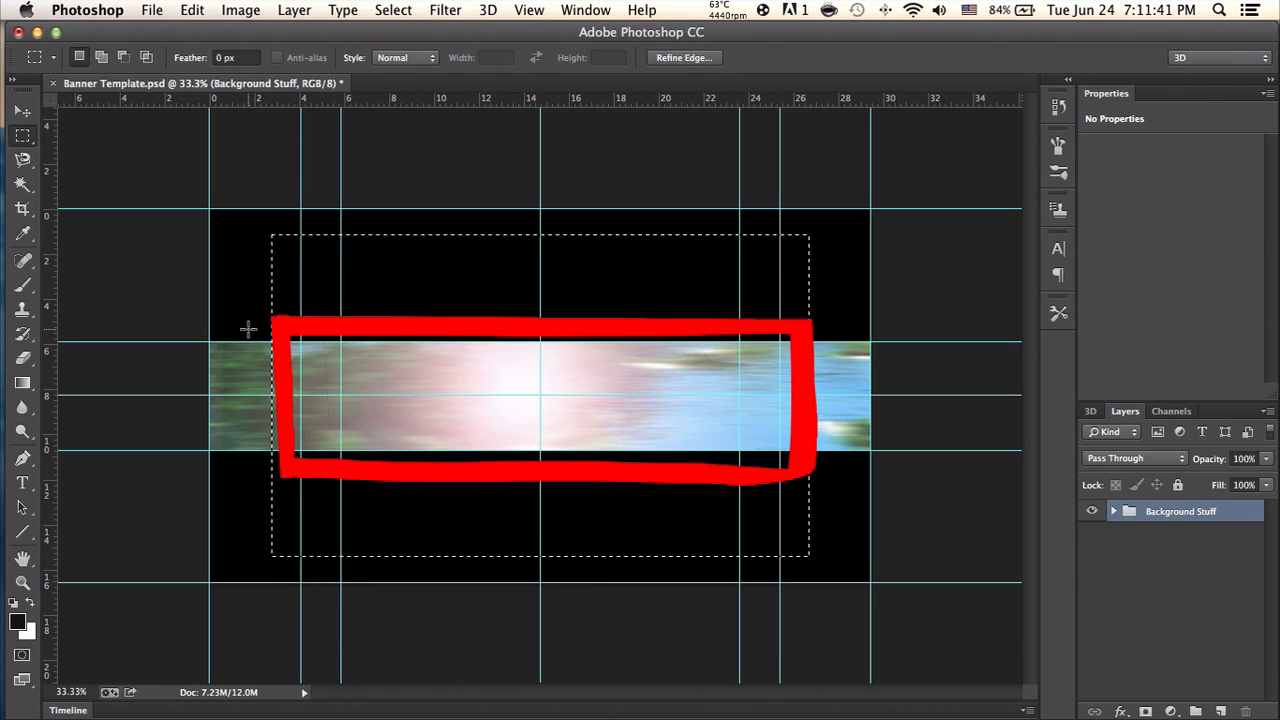
pyautogui.moveTo(340, 340); pyautogui.dragTo(720, 460)
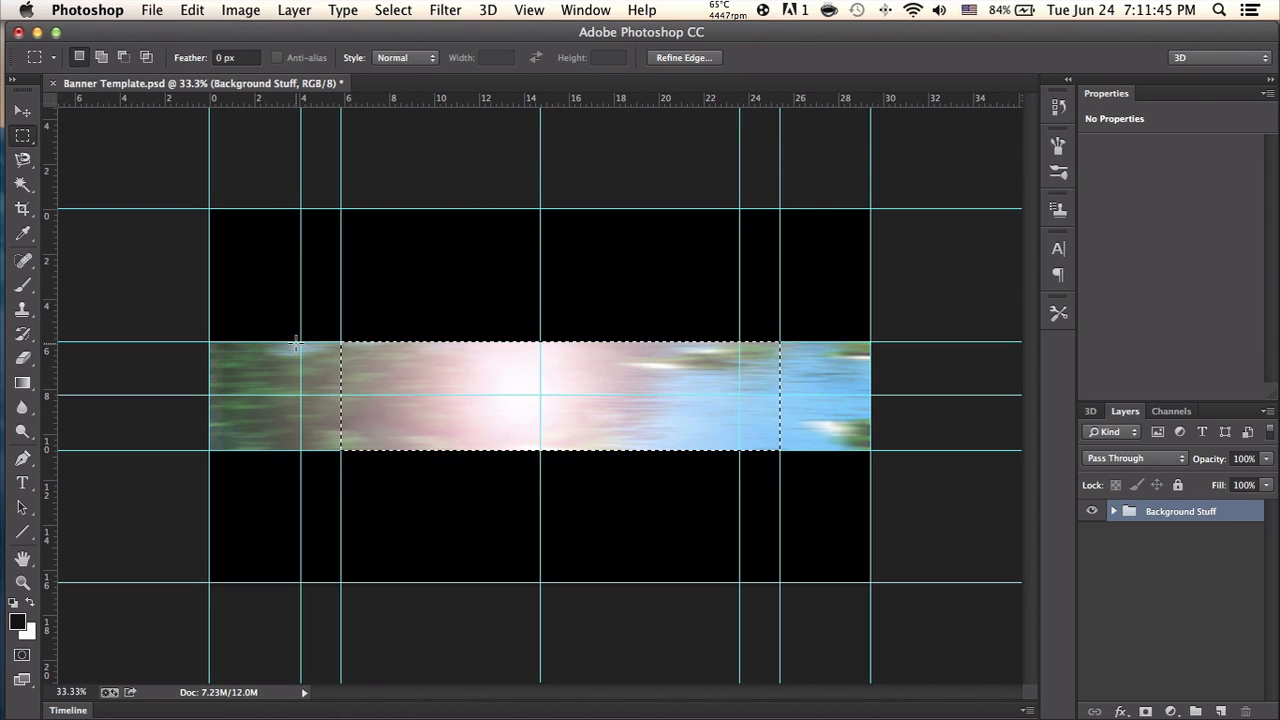
pyautogui.moveTo(310, 345); pyautogui.dragTo(765, 455)
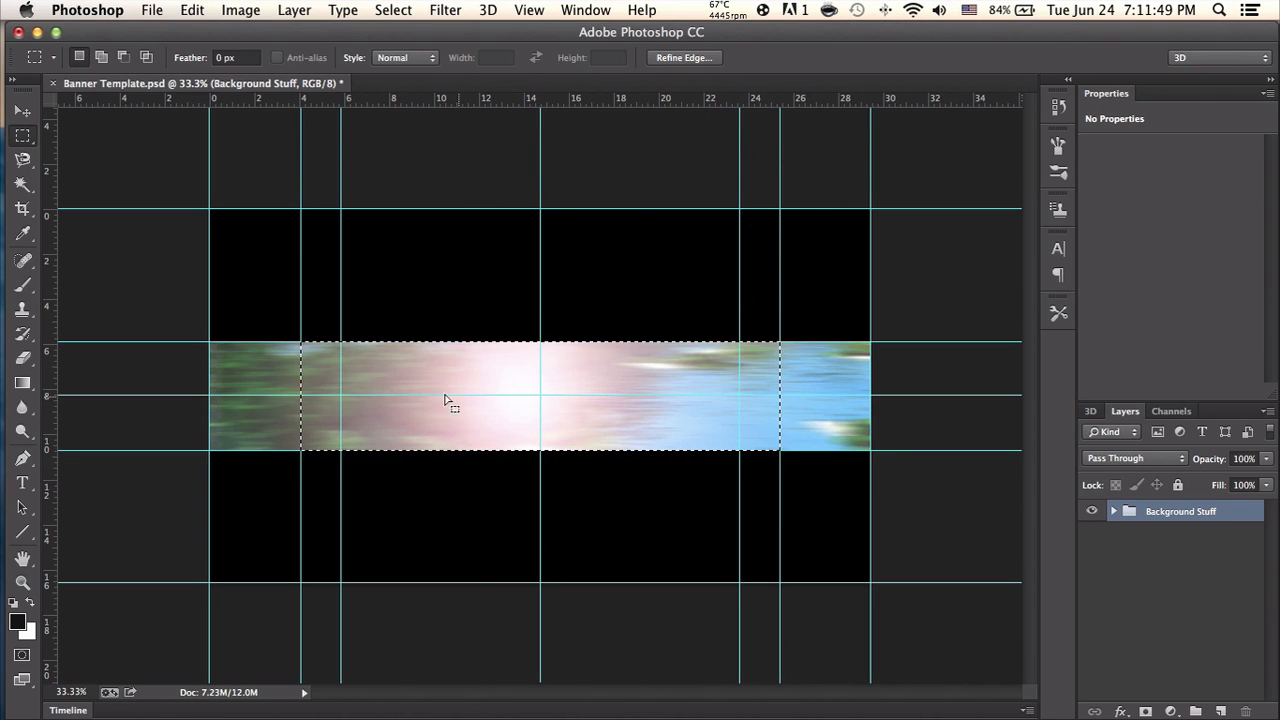
pyautogui.moveTo(607, 415)
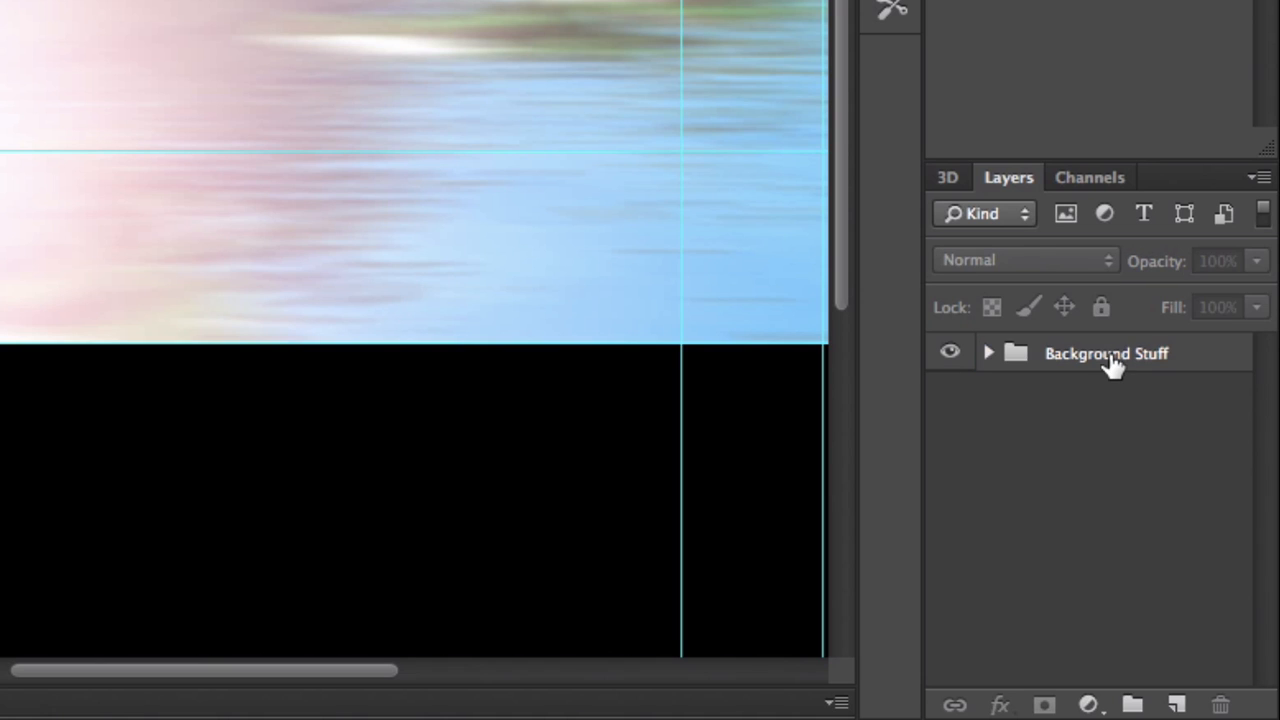
# Choose the Background Stuff group and highlight the ClashGamer title text
pyautogui.click(1110, 352)
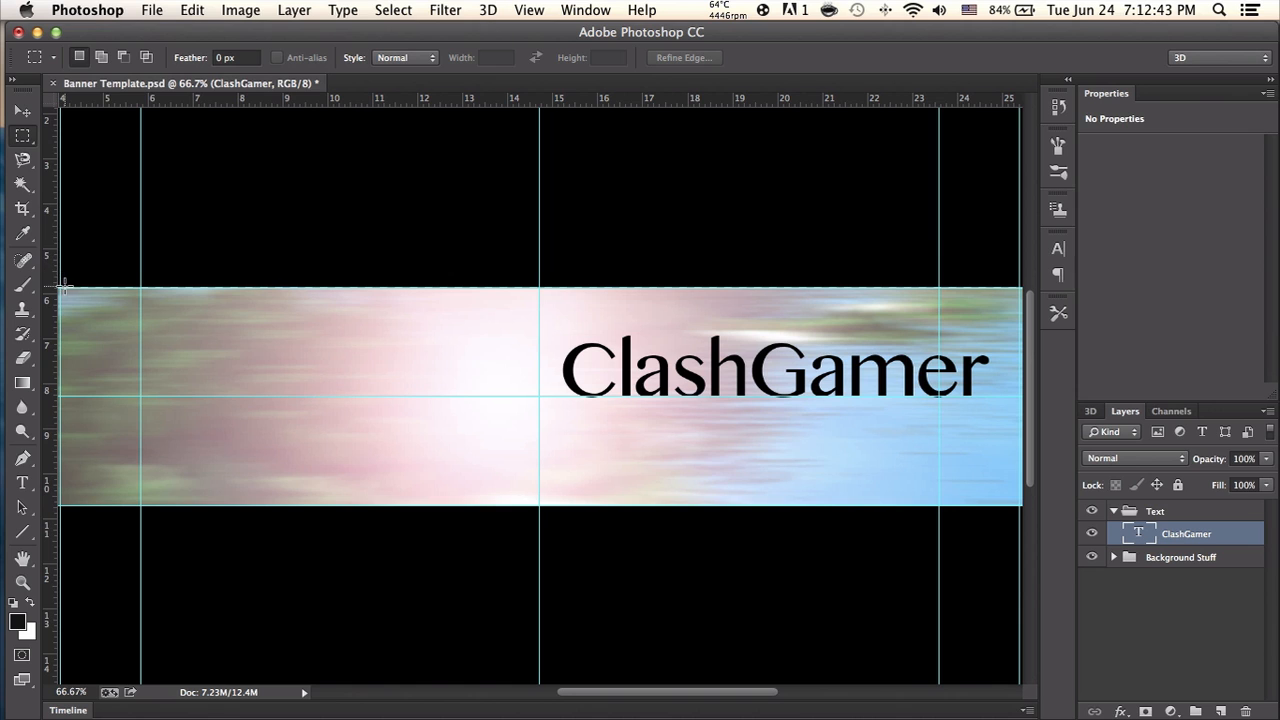
pyautogui.moveTo(60, 288); pyautogui.dragTo(1015, 515)
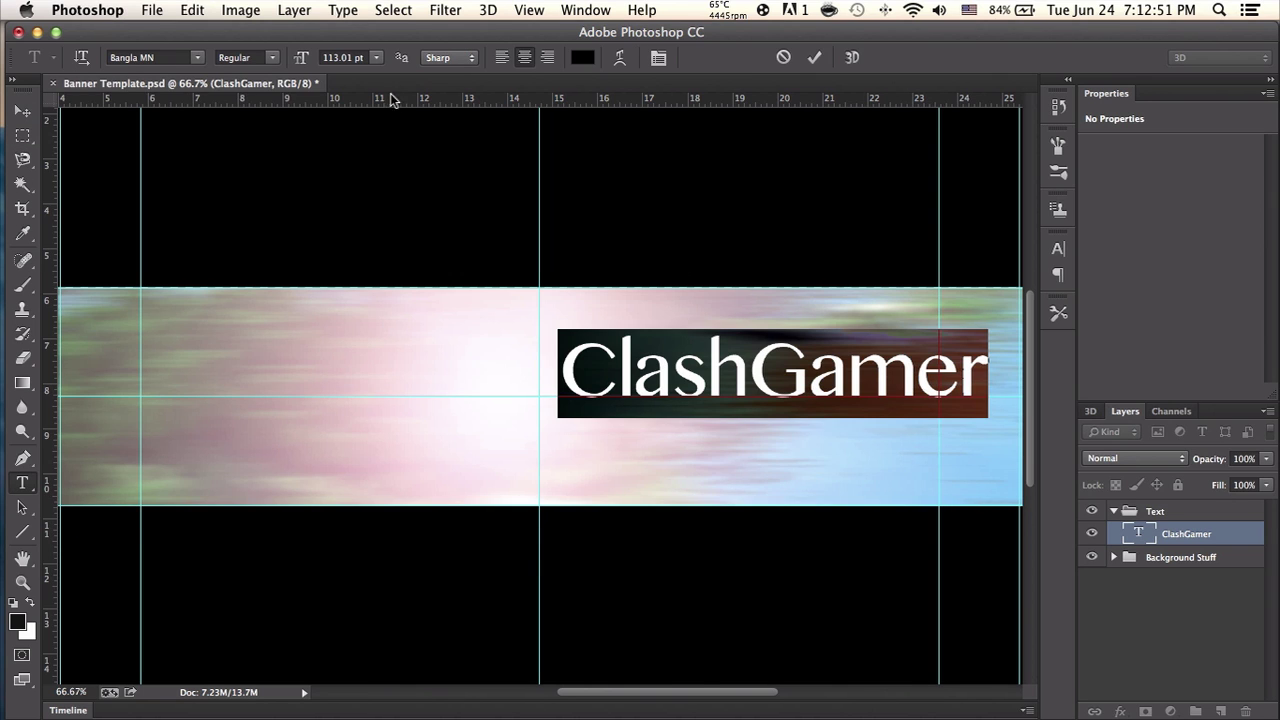
# Apply the BadaBoom BB font to the ClashGamer title and reposition it with the Move tool
pyautogui.click(155, 55)
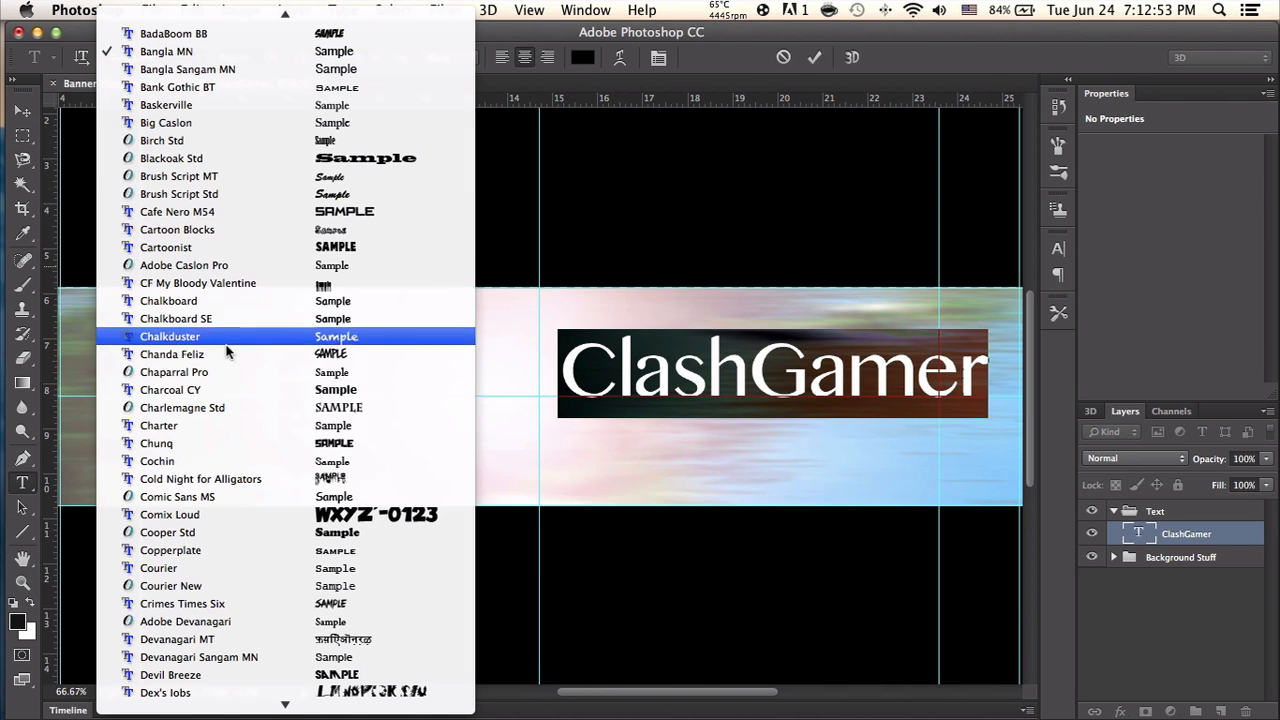
pyautogui.scroll(-3)
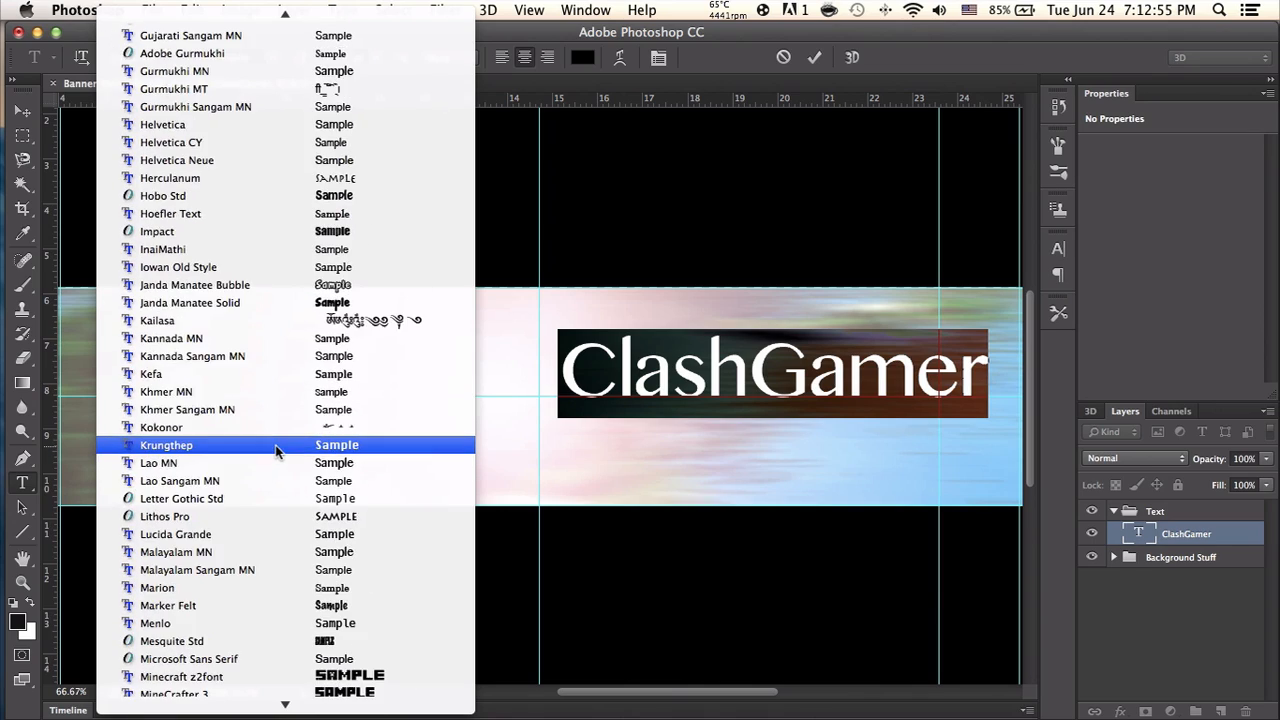
pyautogui.scroll(-3)
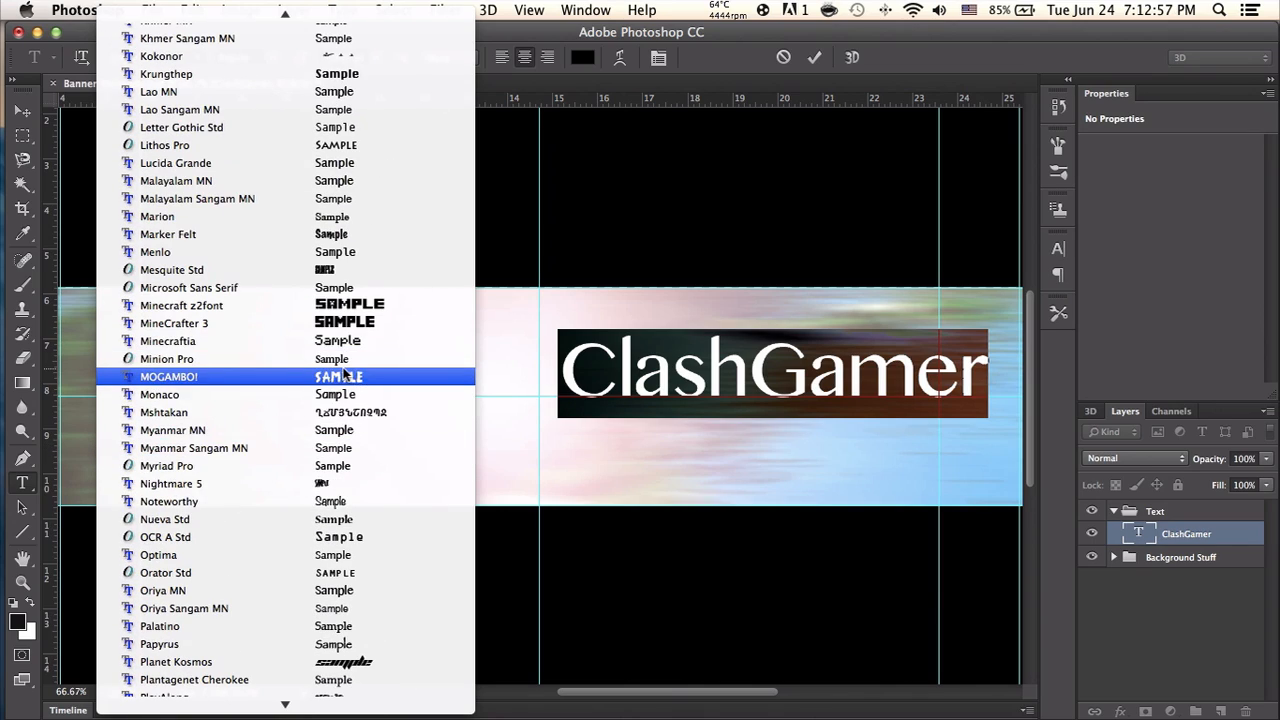
pyautogui.scroll(-3)
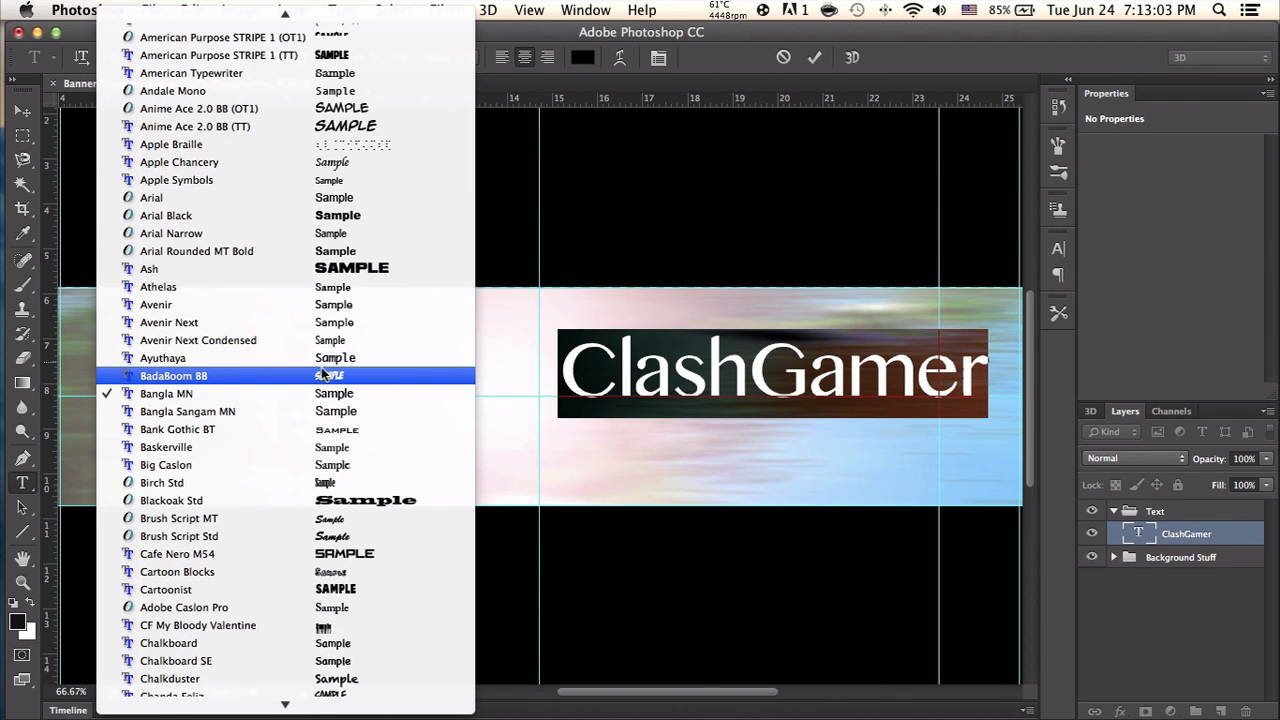
pyautogui.click(173, 375)
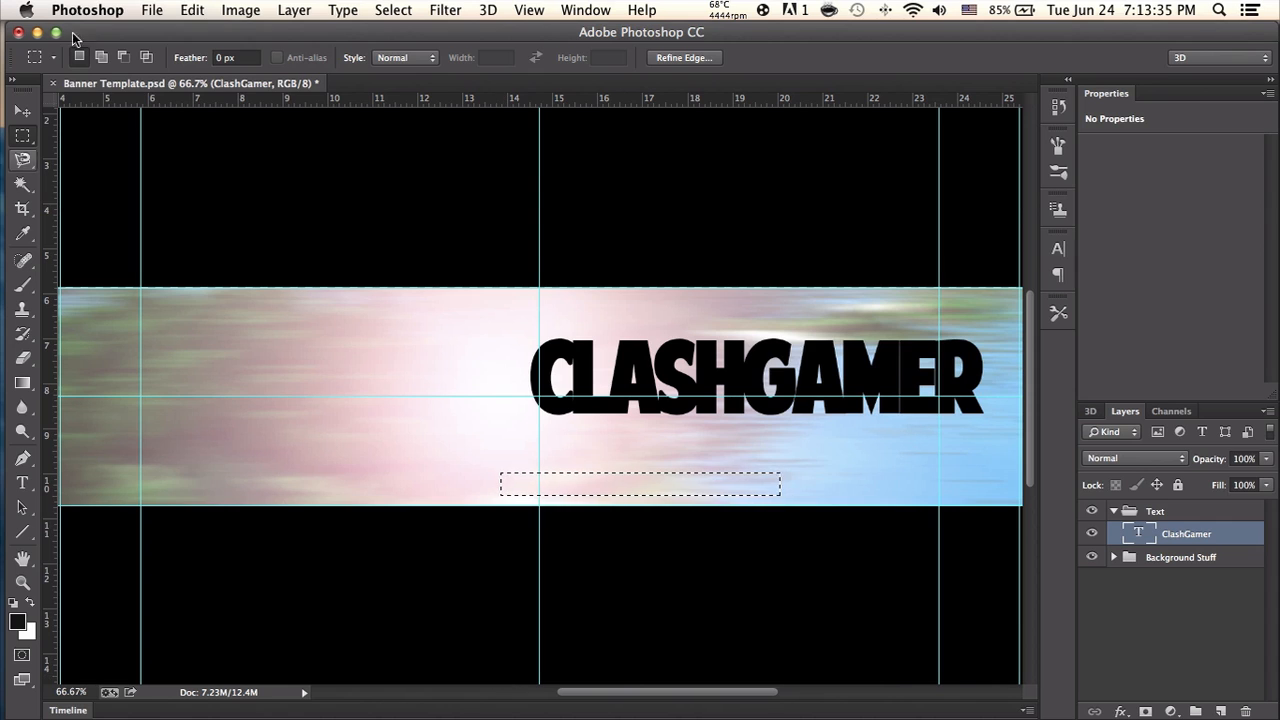
pyautogui.click(18, 113)
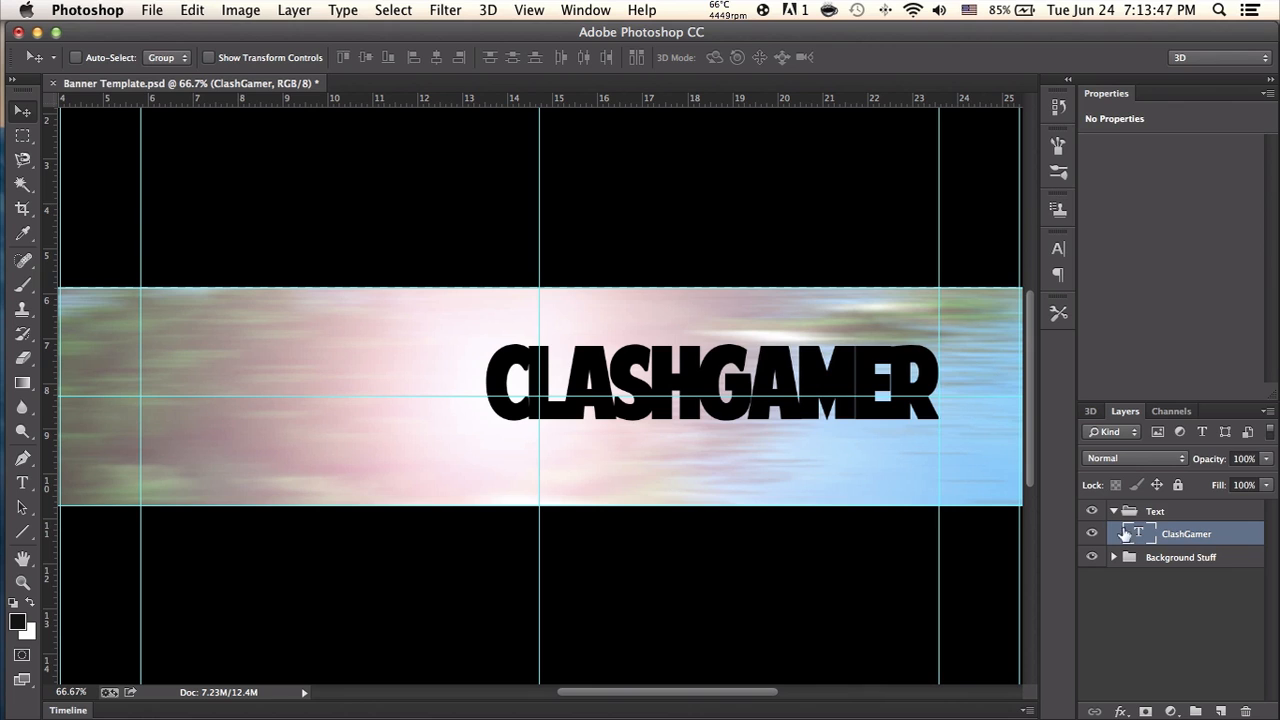
# Preview Bevel & Emboss in the title's Layer Style dialog, then cancel without applying it
pyautogui.rightClick(1183, 533)
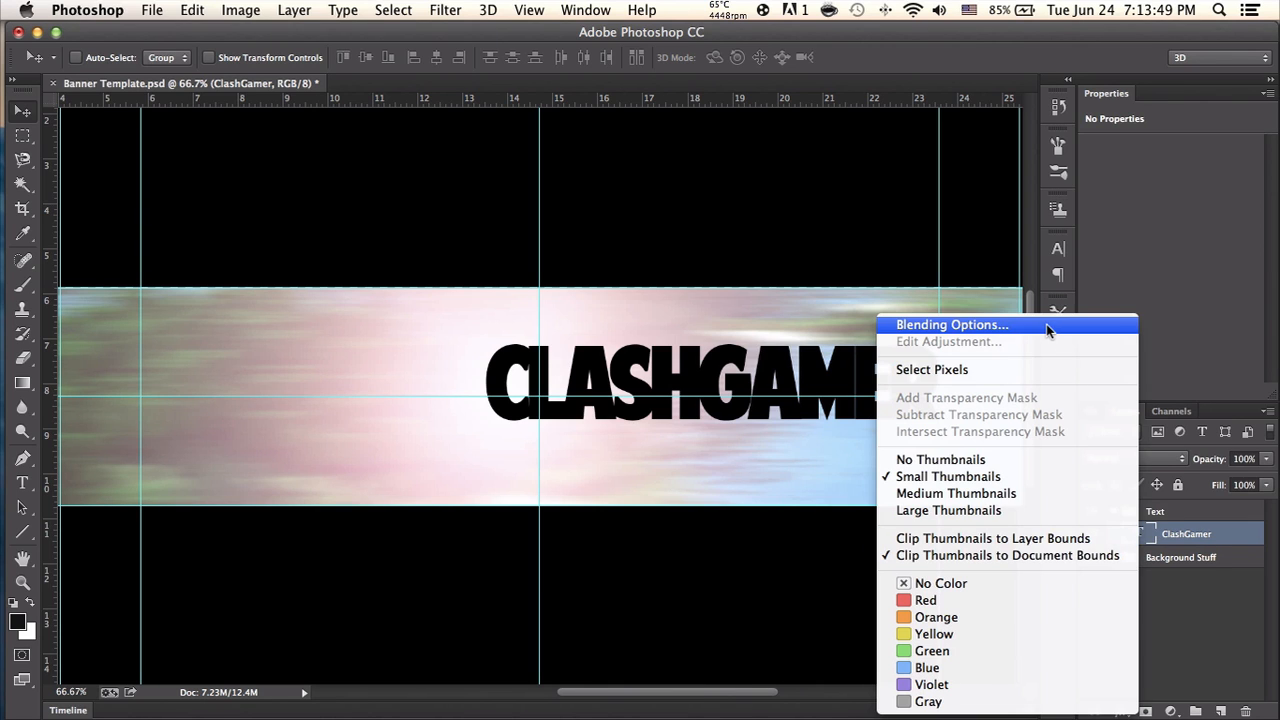
pyautogui.click(951, 324)
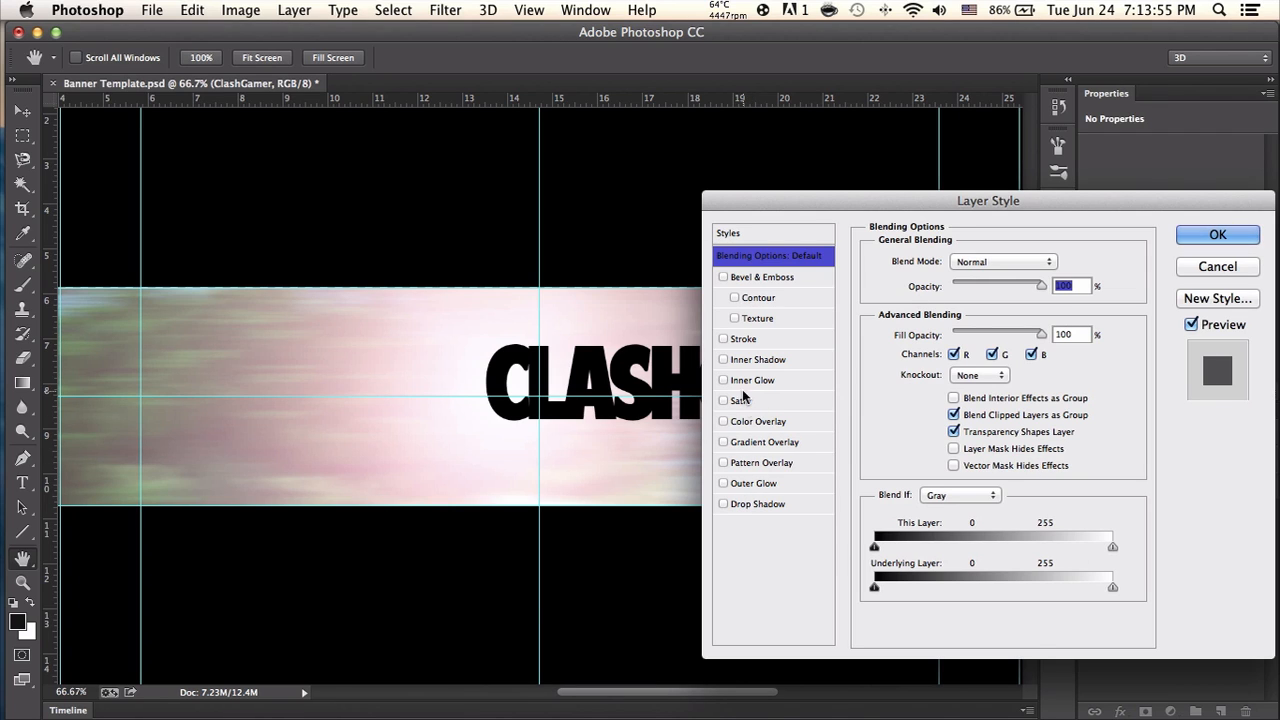
pyautogui.click(741, 338)
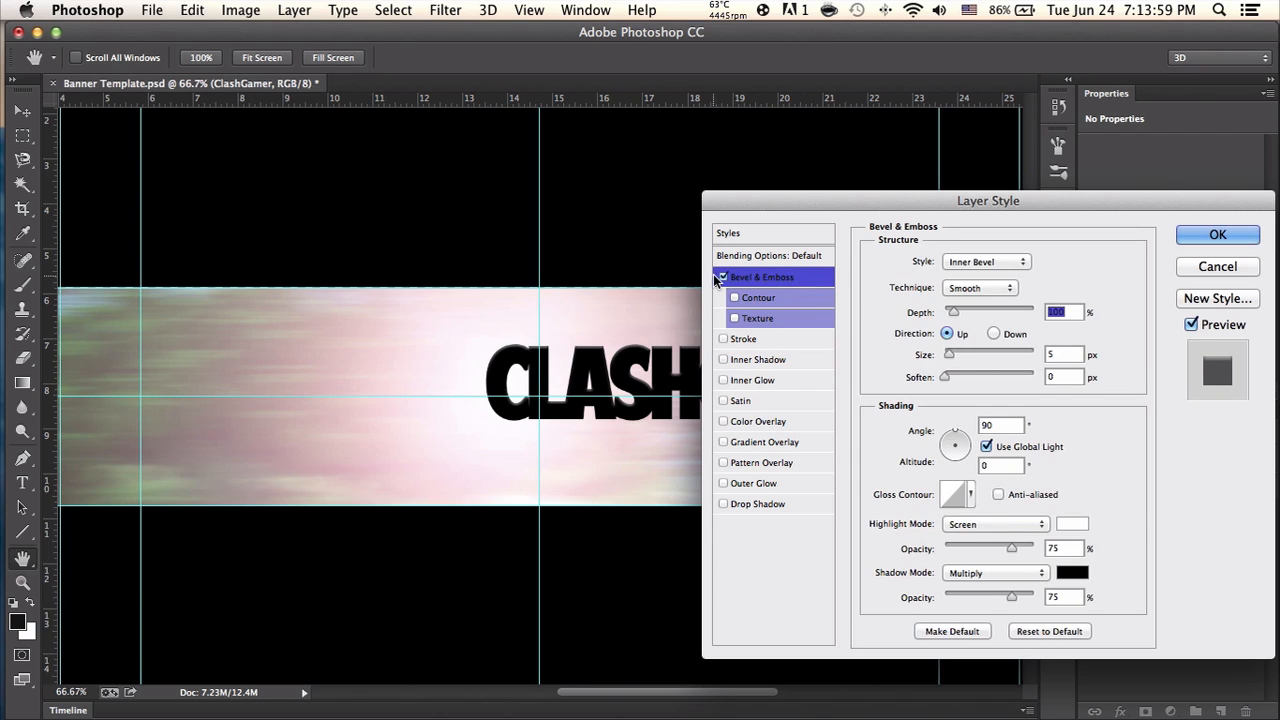
pyautogui.click(1216, 234)
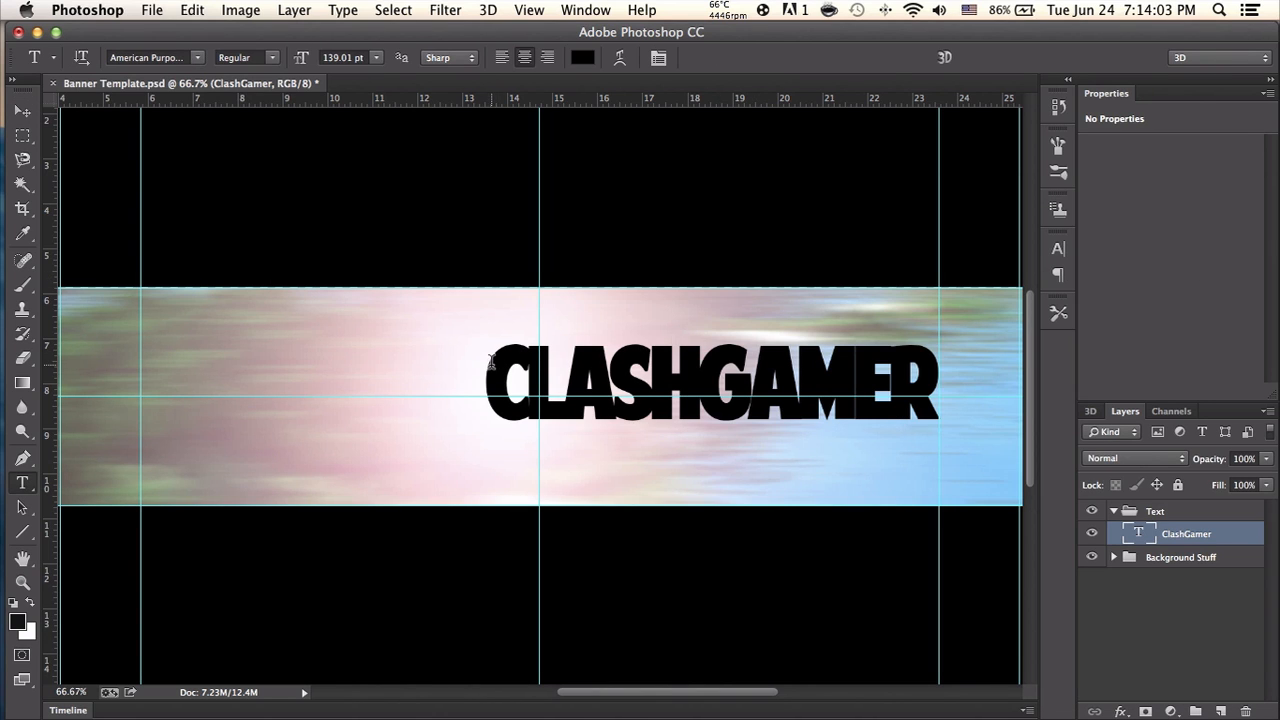
# Make the title text white and give it a 3 px stroke in Blending Options
pyautogui.click(575, 57)
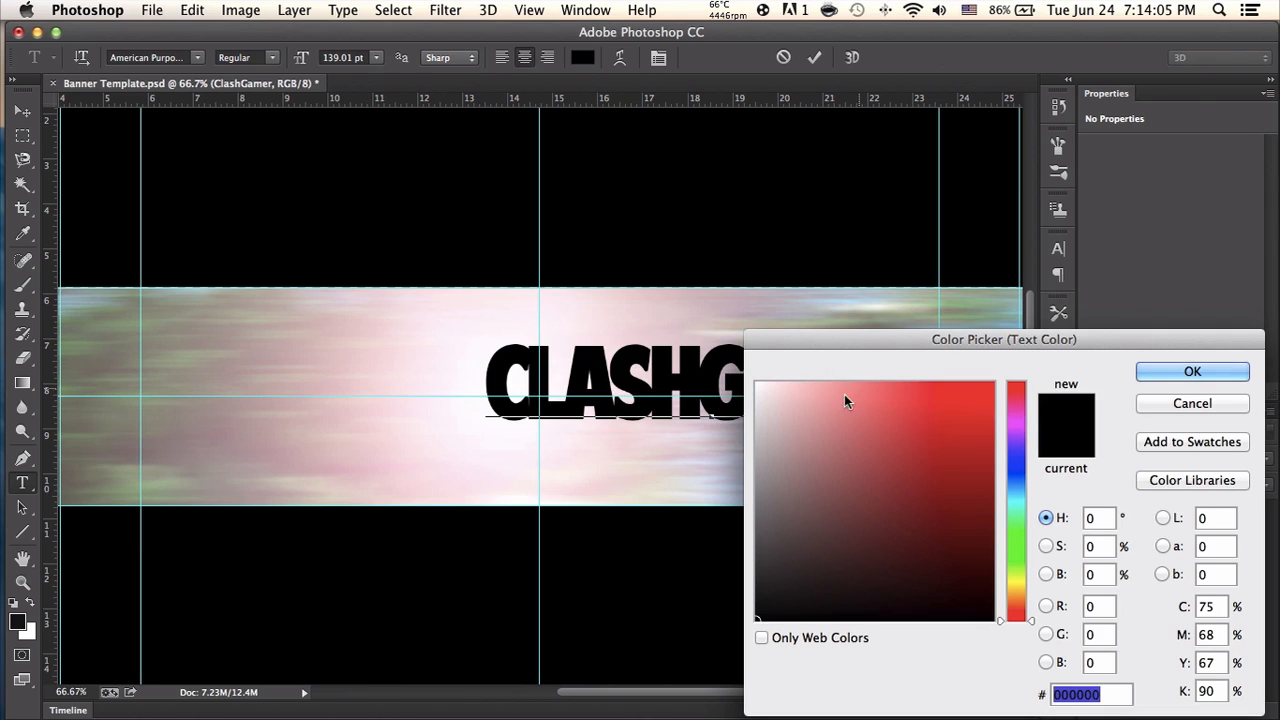
pyautogui.click(1192, 371)
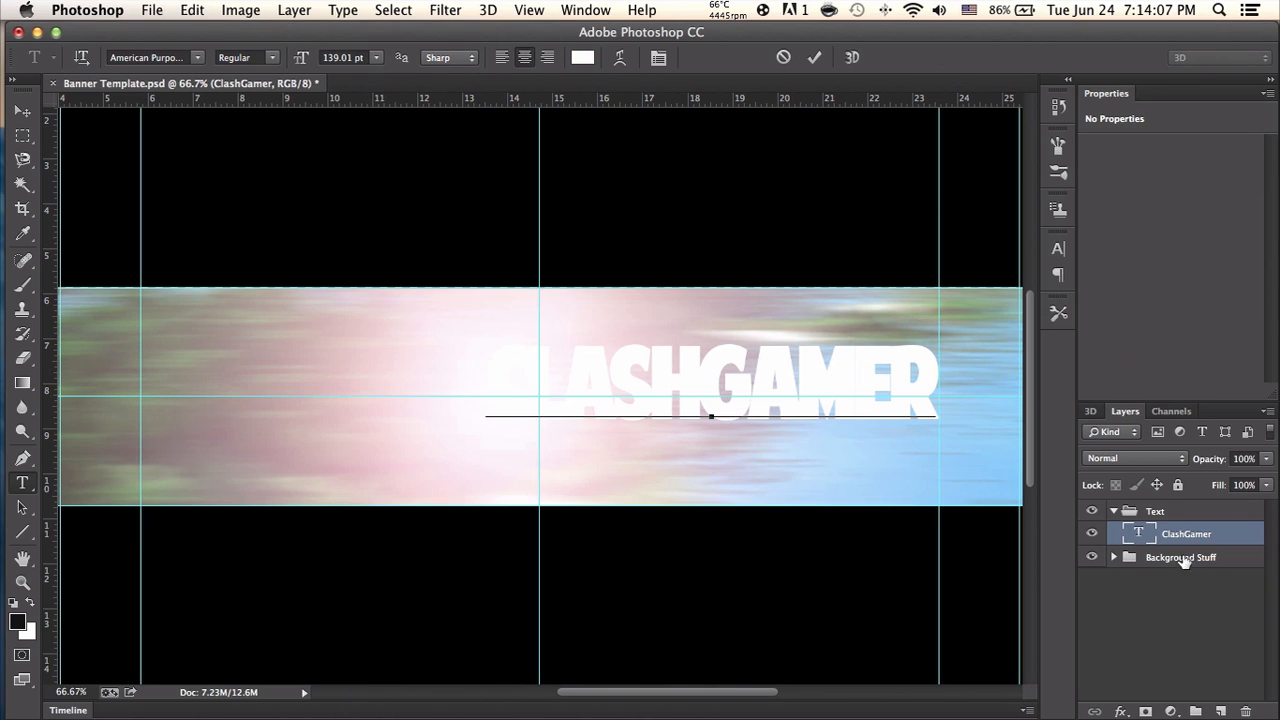
pyautogui.rightClick(1182, 533)
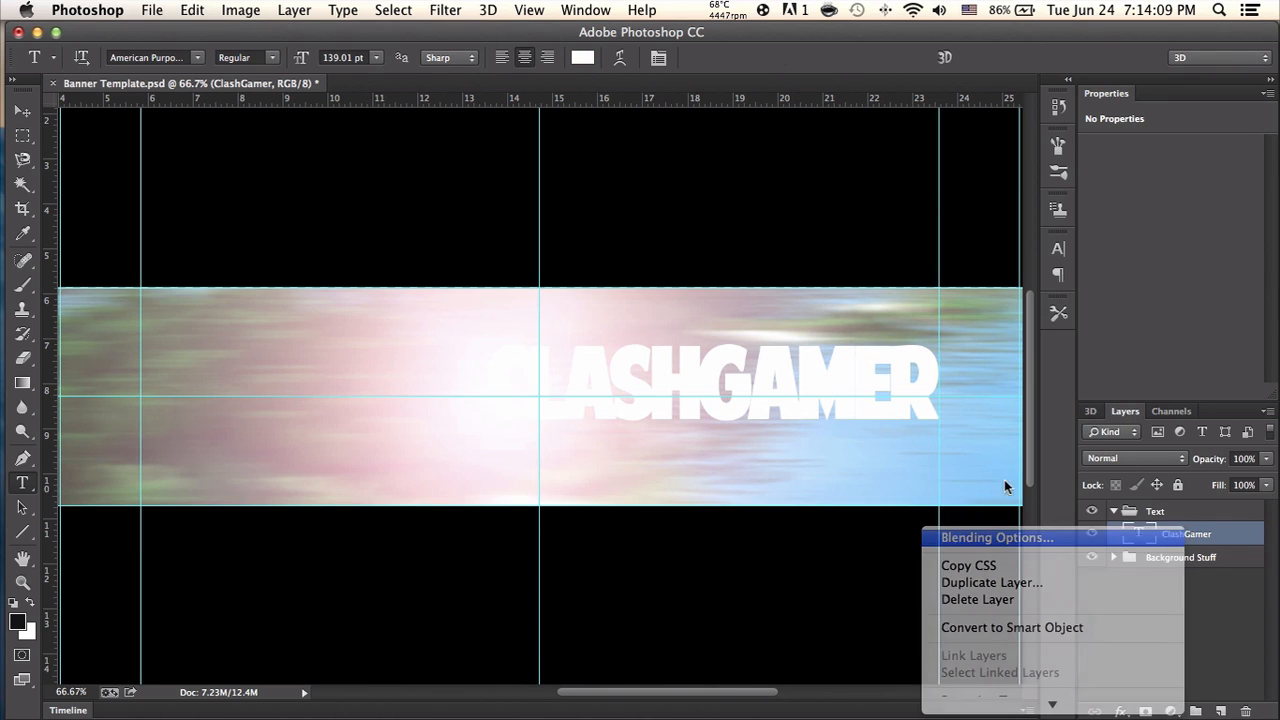
pyautogui.click(994, 537)
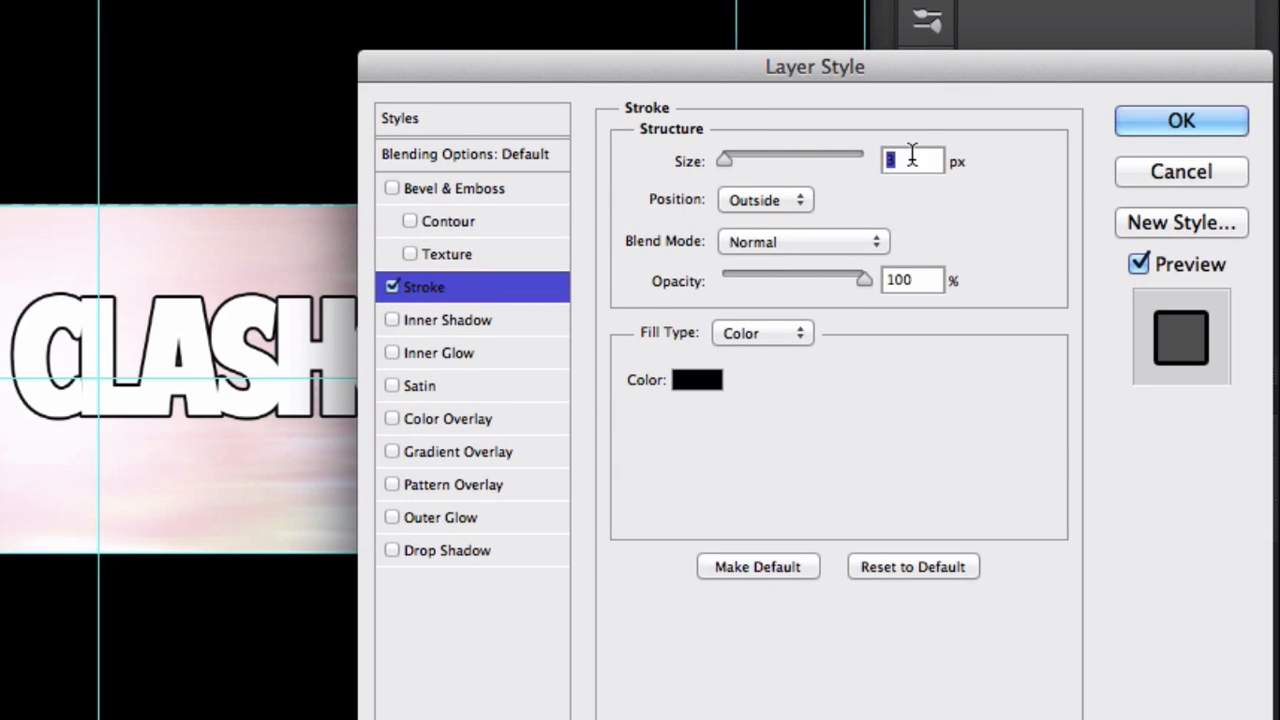
pyautogui.write('3')
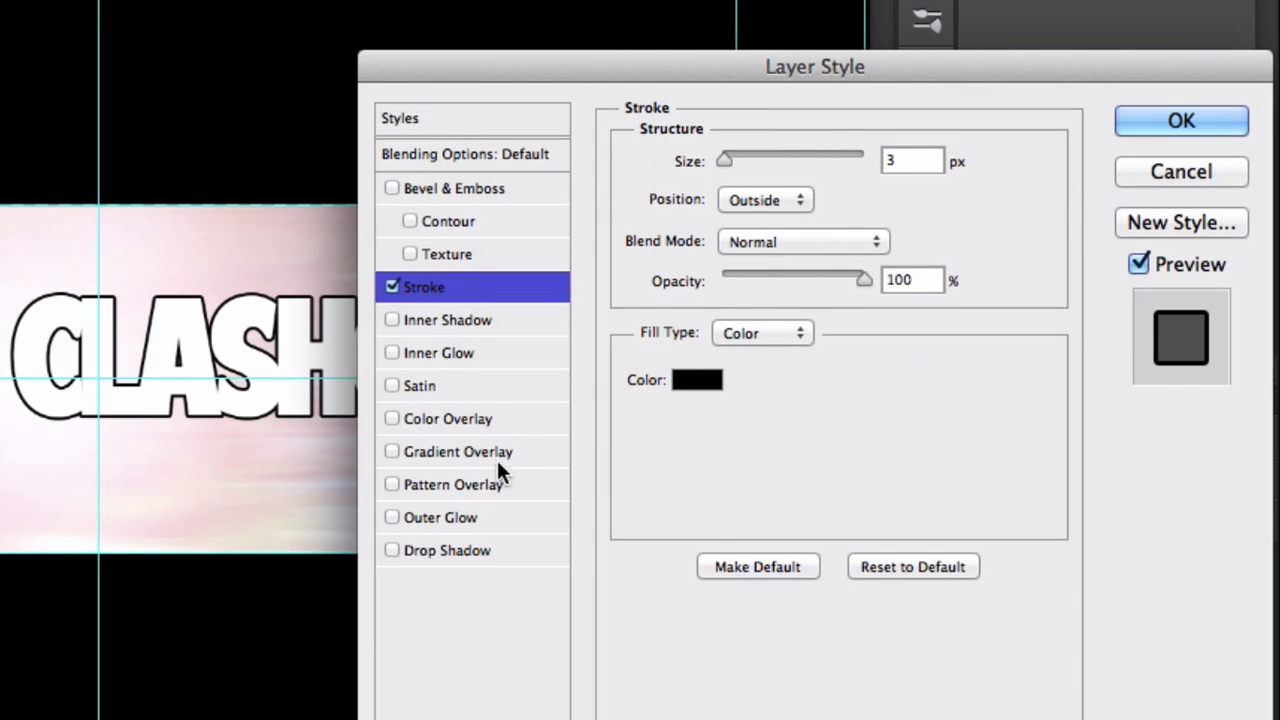
# Add a lowered-opacity gradient overlay with hard black and white stops, and apply it
pyautogui.click(463, 451)
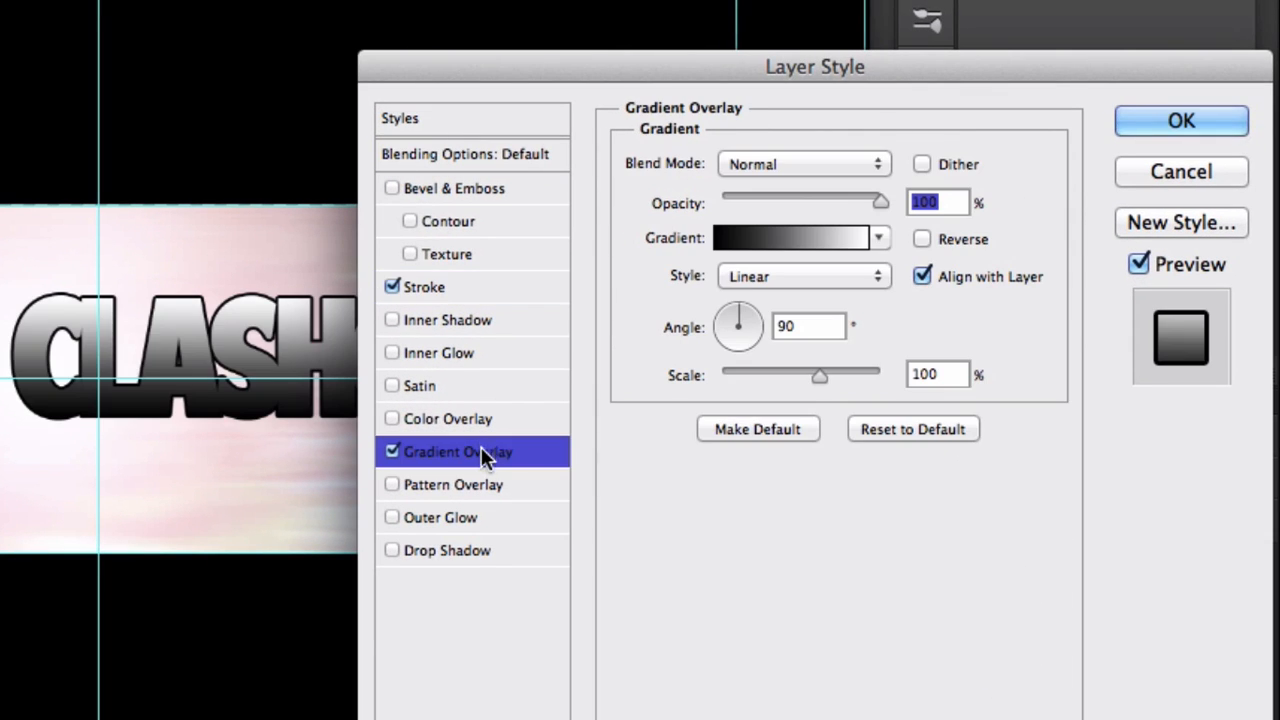
pyautogui.moveTo(700, 244)
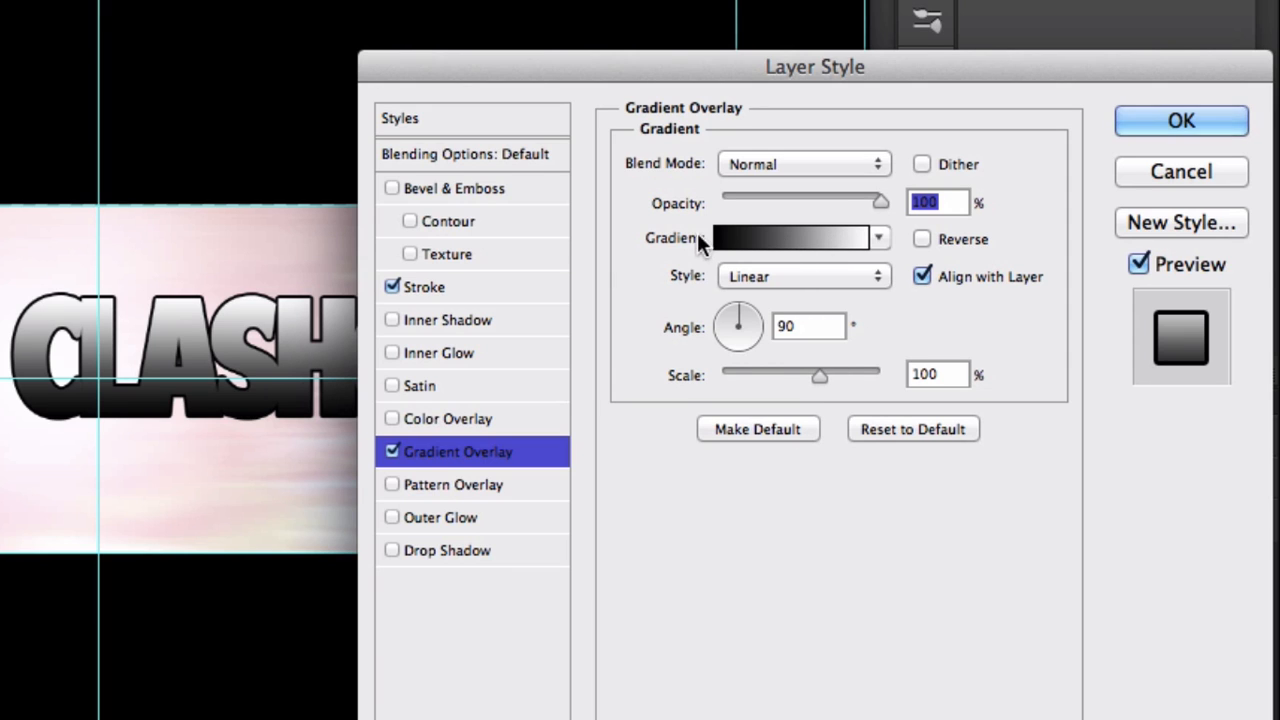
pyautogui.click(803, 238)
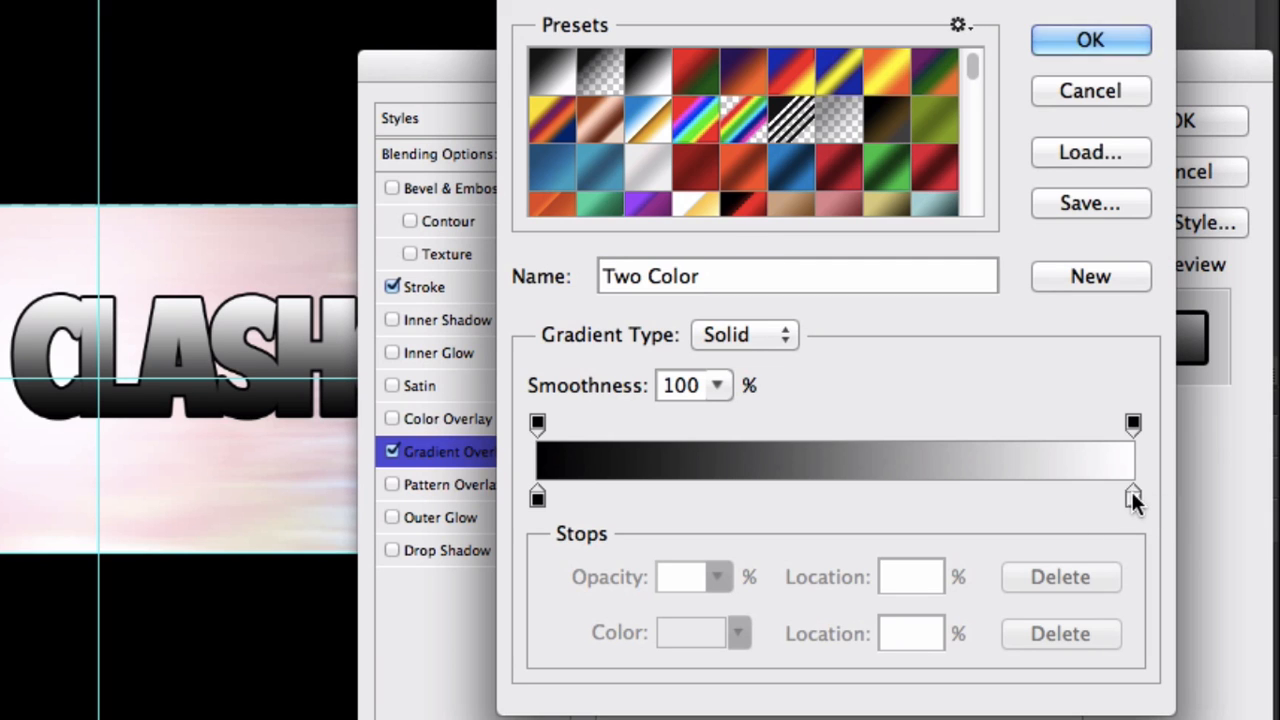
pyautogui.moveTo(1133, 495); pyautogui.dragTo(900, 495)
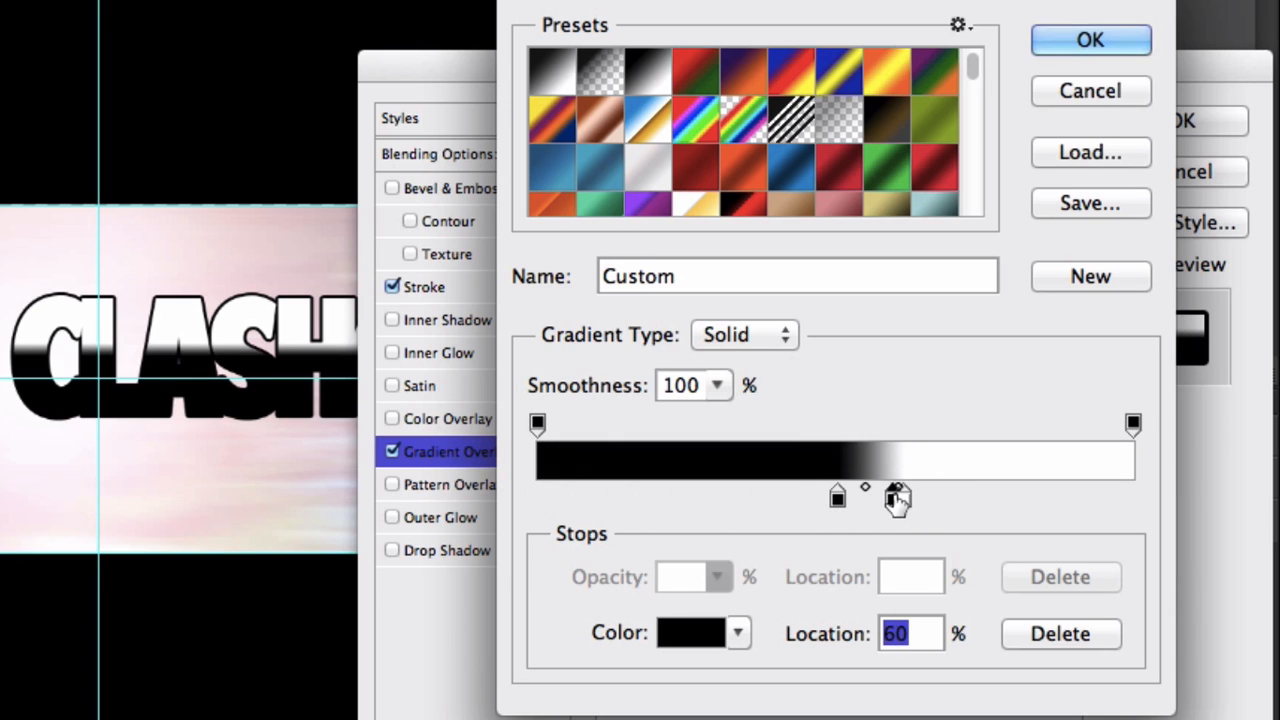
pyautogui.moveTo(895, 495); pyautogui.dragTo(857, 495)
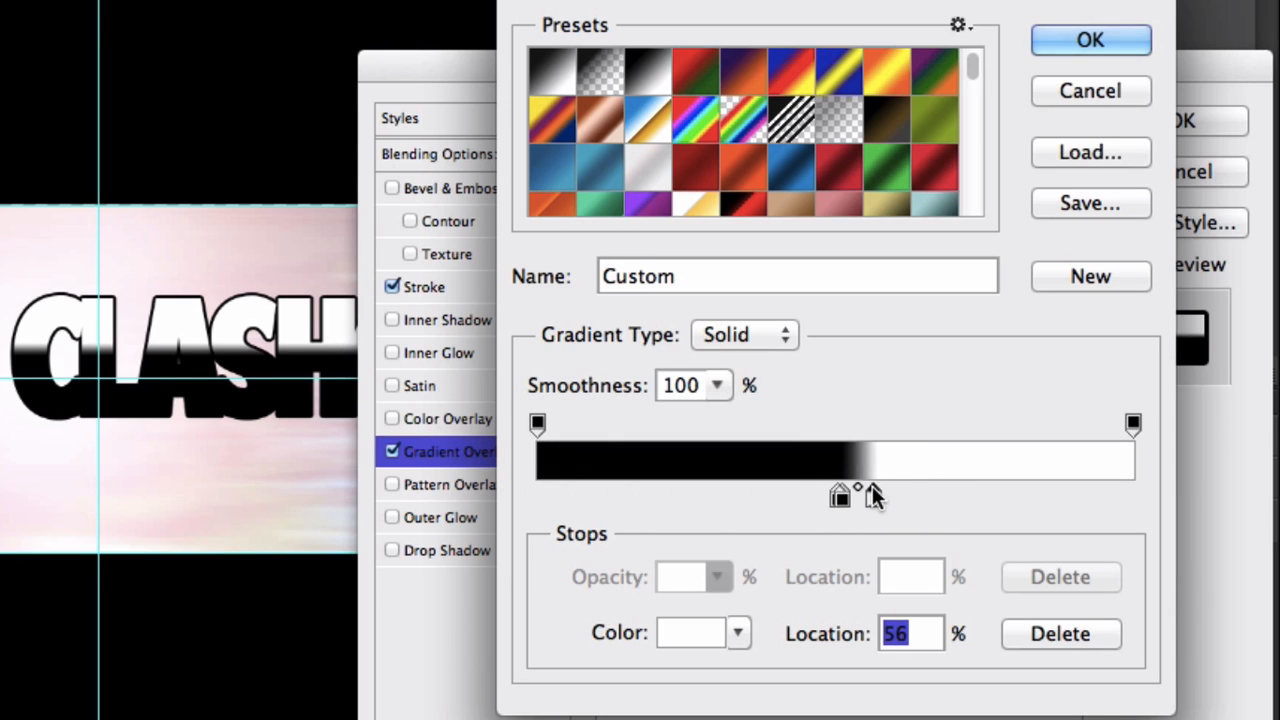
pyautogui.click(1090, 40)
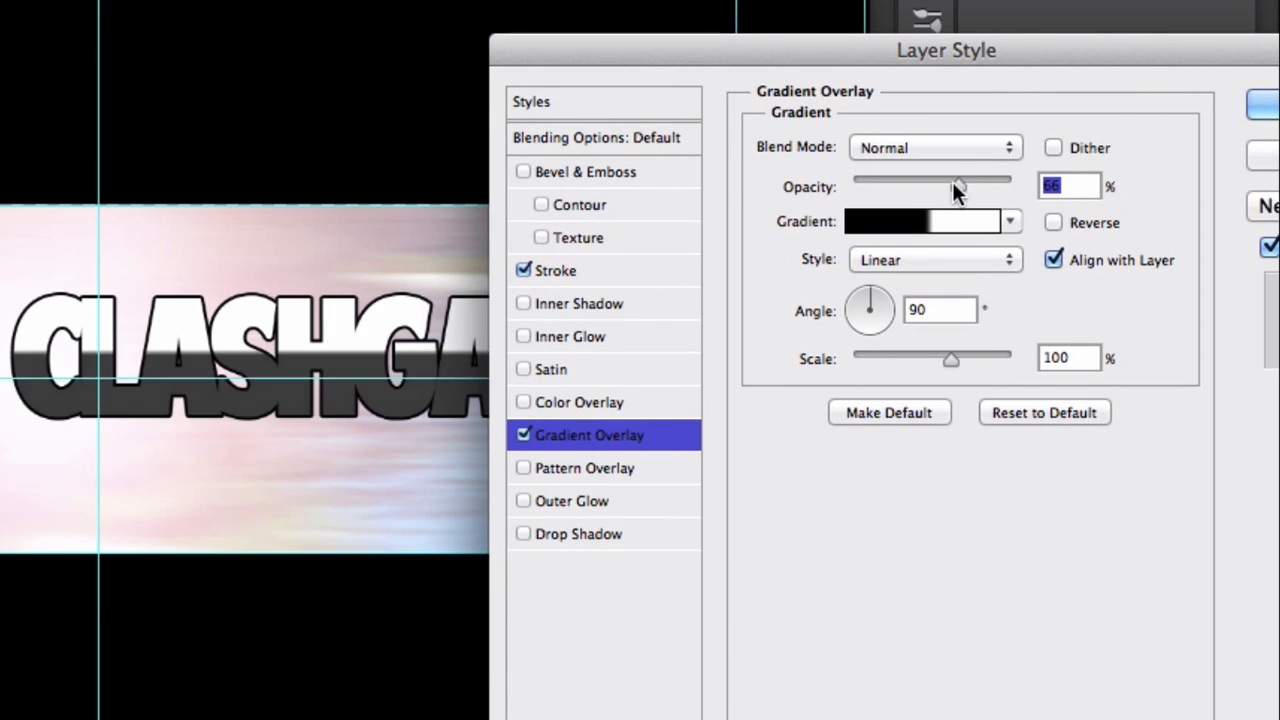
pyautogui.moveTo(958, 185); pyautogui.dragTo(890, 185)
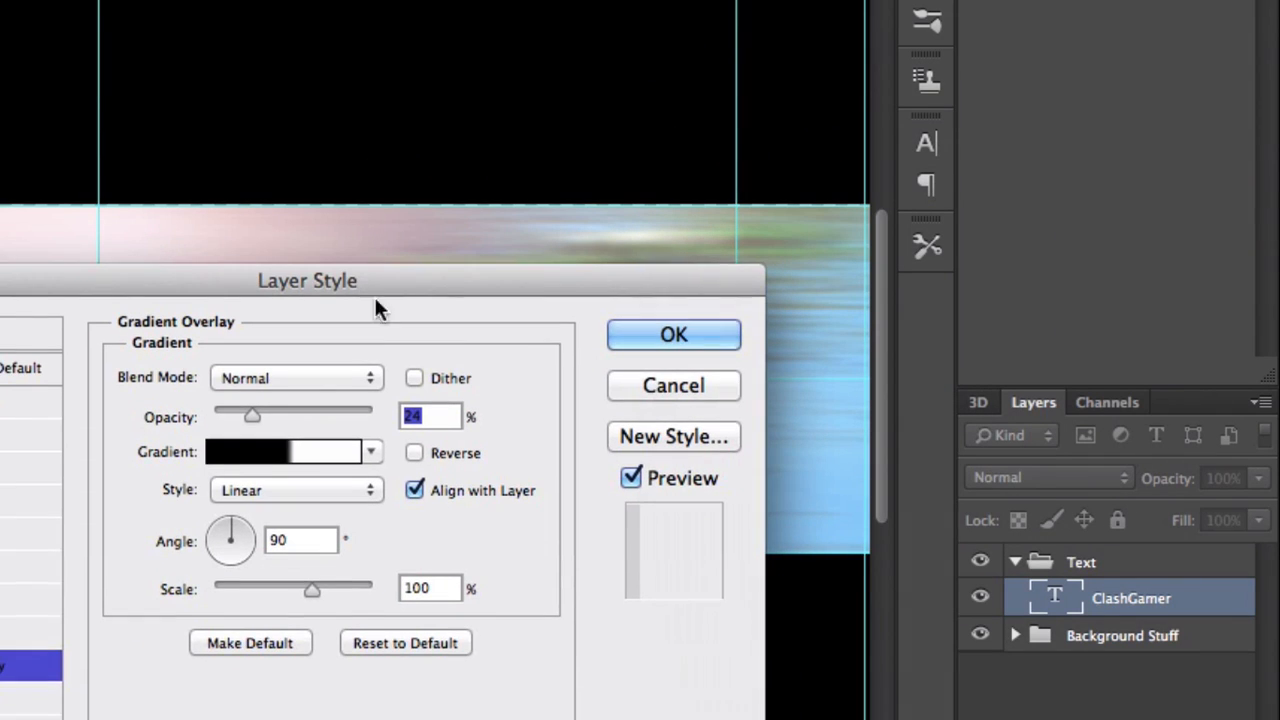
pyautogui.click(673, 334)
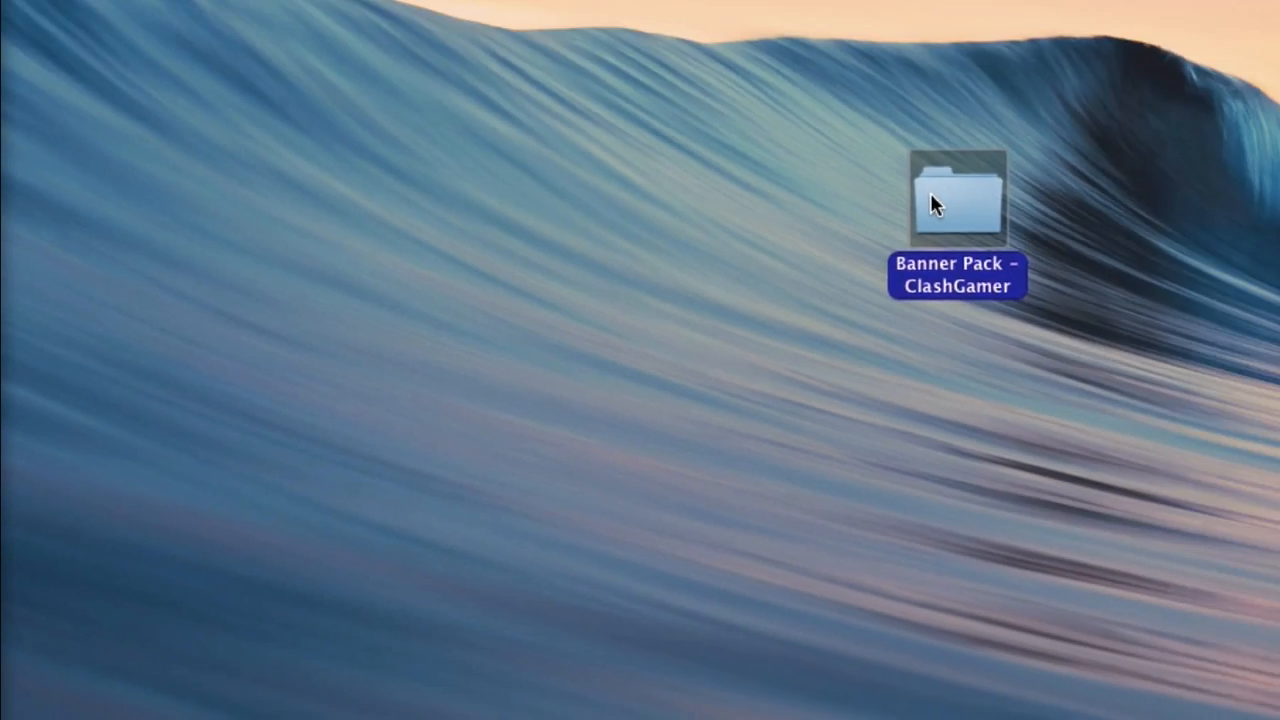
# Set the Line tool's stroke style and line weight in the options bar
pyautogui.doubleClick(952, 190)
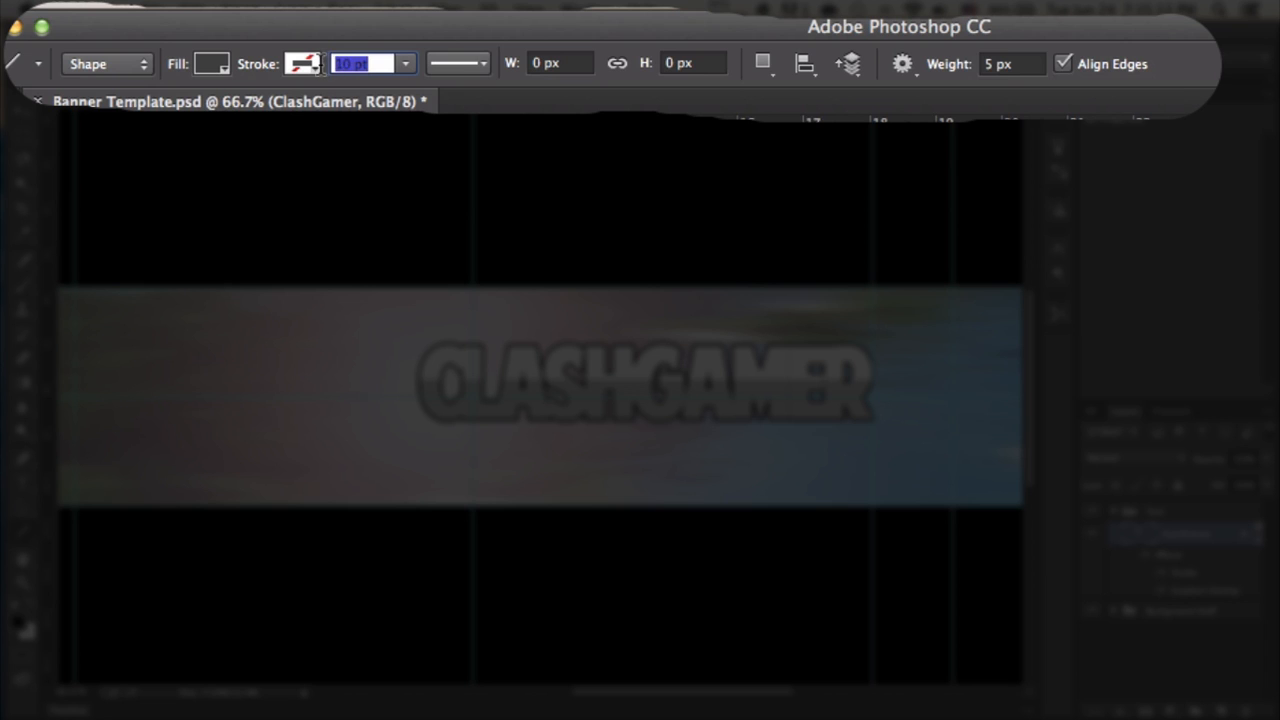
pyautogui.click(470, 63)
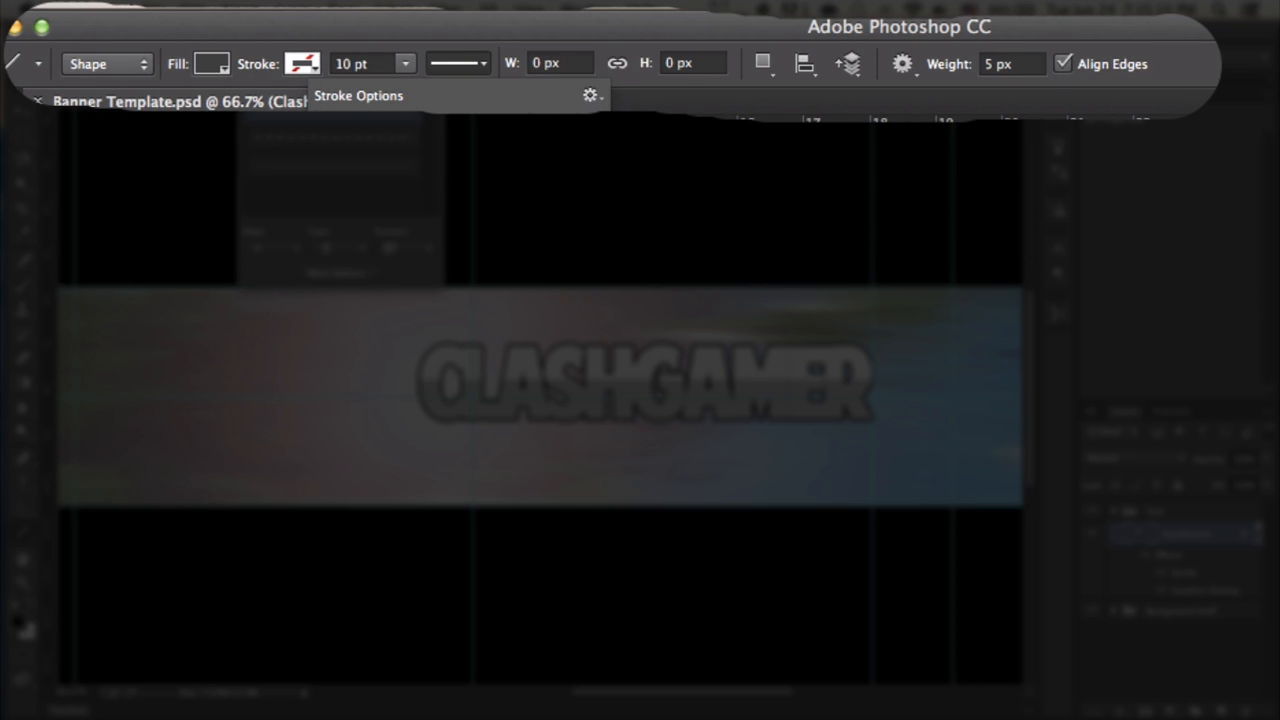
pyautogui.click(558, 63)
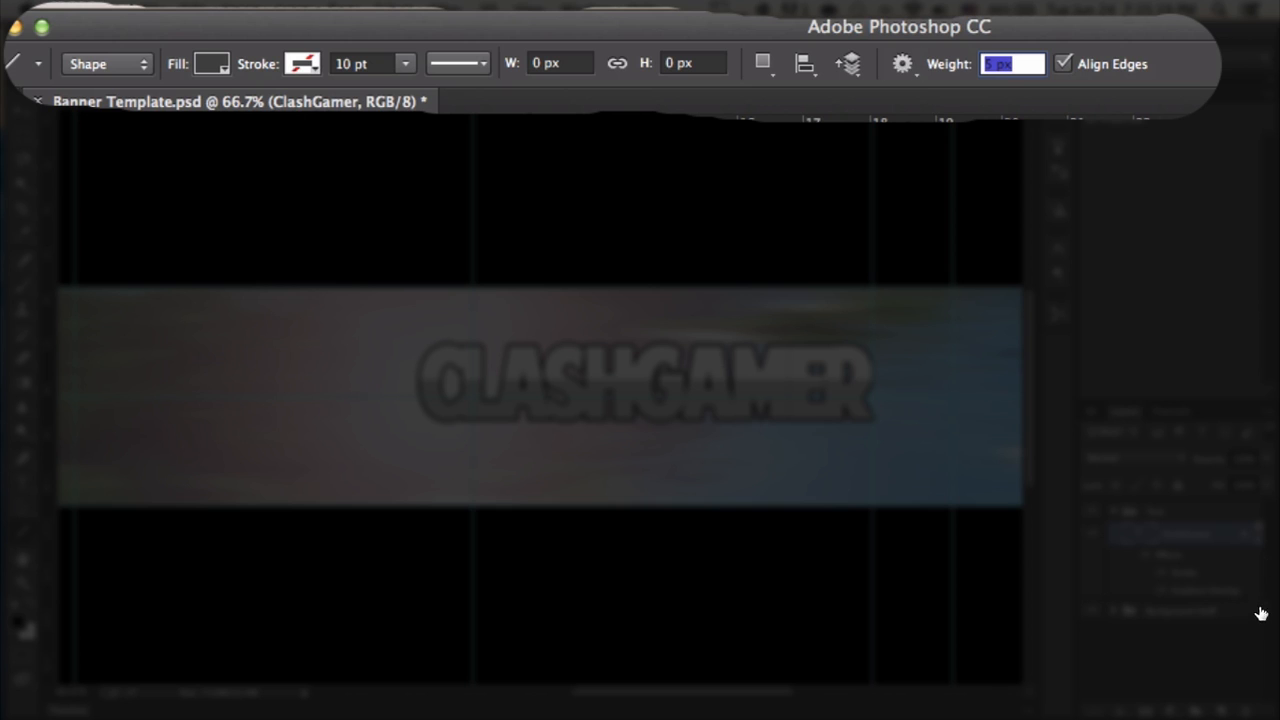
pyautogui.moveTo(426, 429)
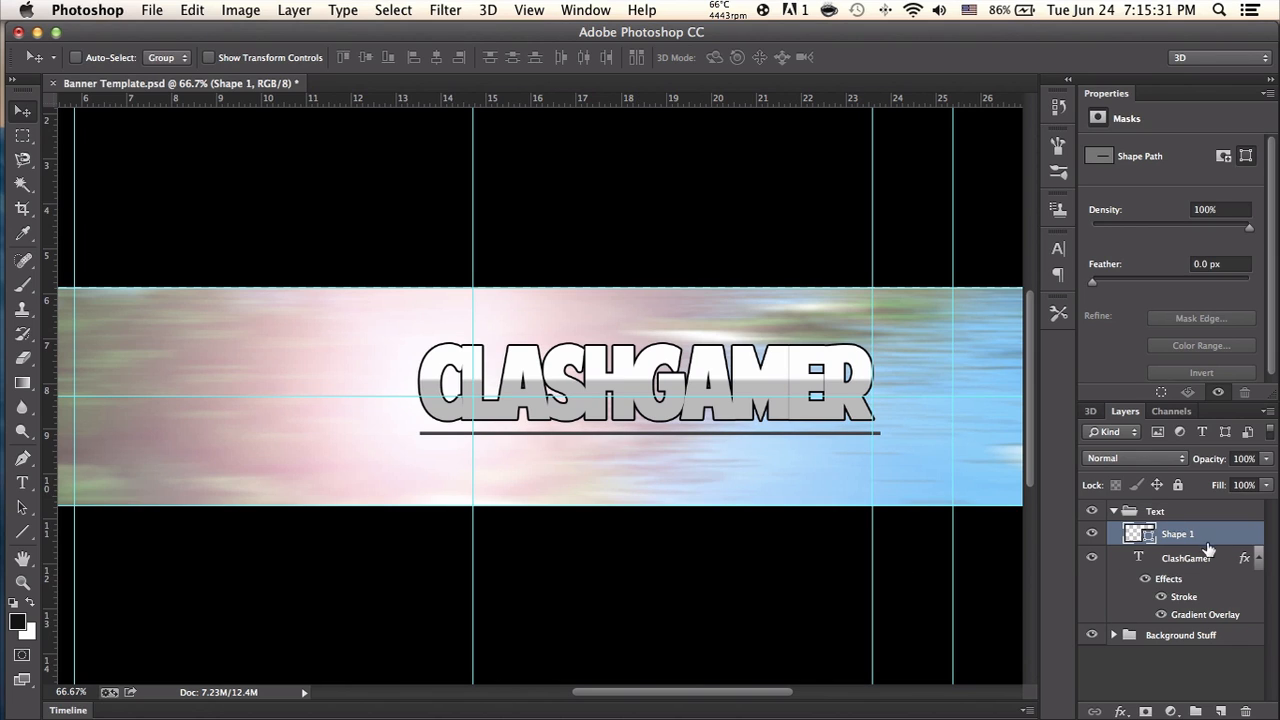
# Rename the Shape 1 layer to Line and type the MINECRAFT AND FUN! tagline
pyautogui.doubleClick(1177, 534)
pyautogui.write('Line')
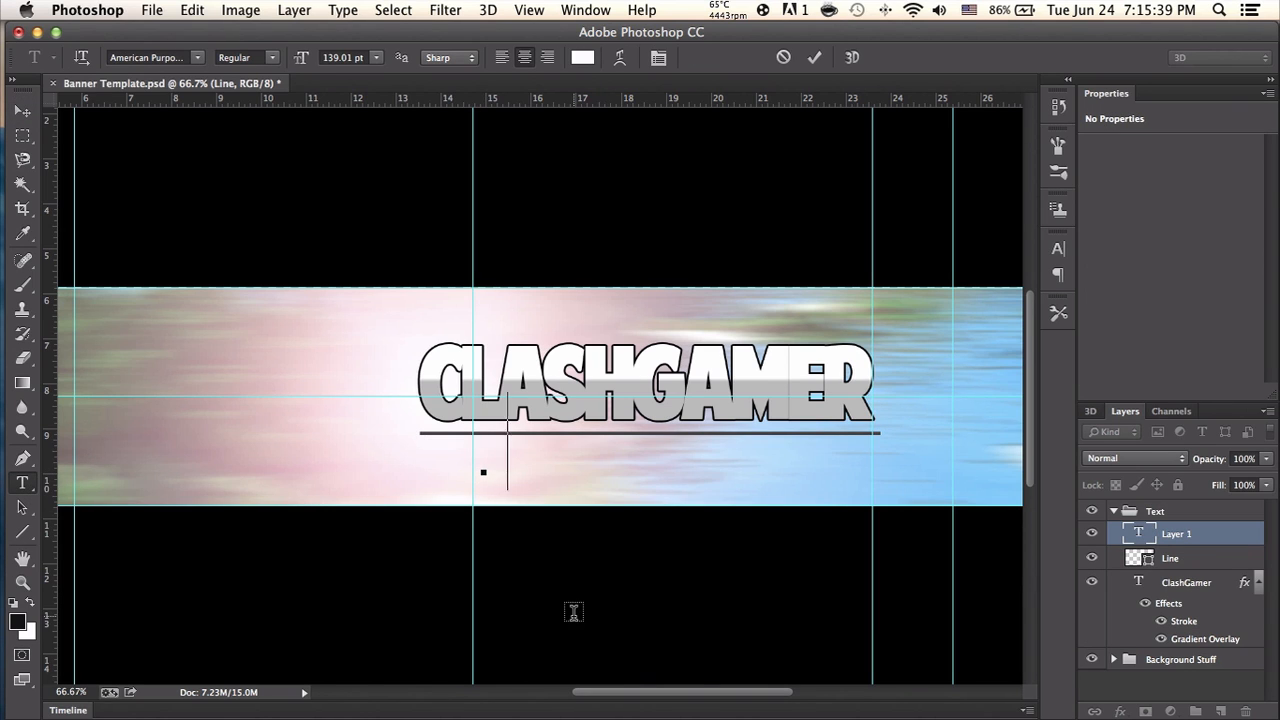
pyautogui.write('MIN')
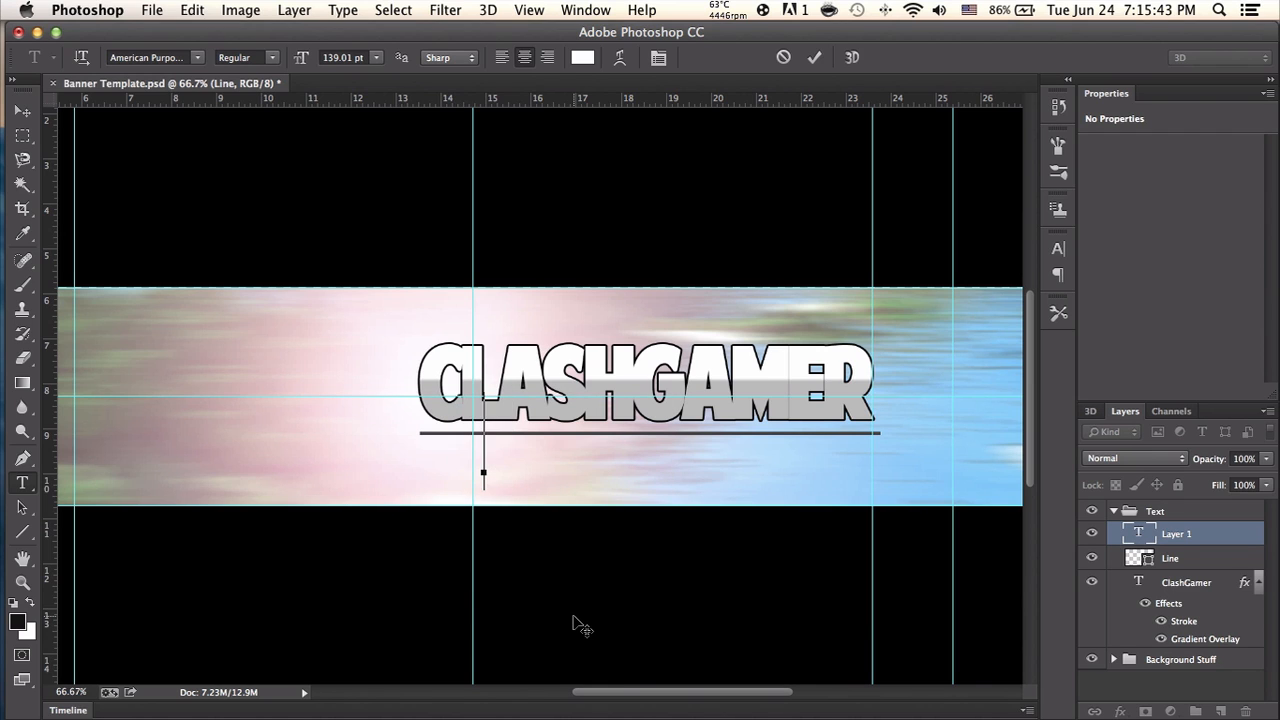
pyautogui.write('MINECRAFT AND FUN!')
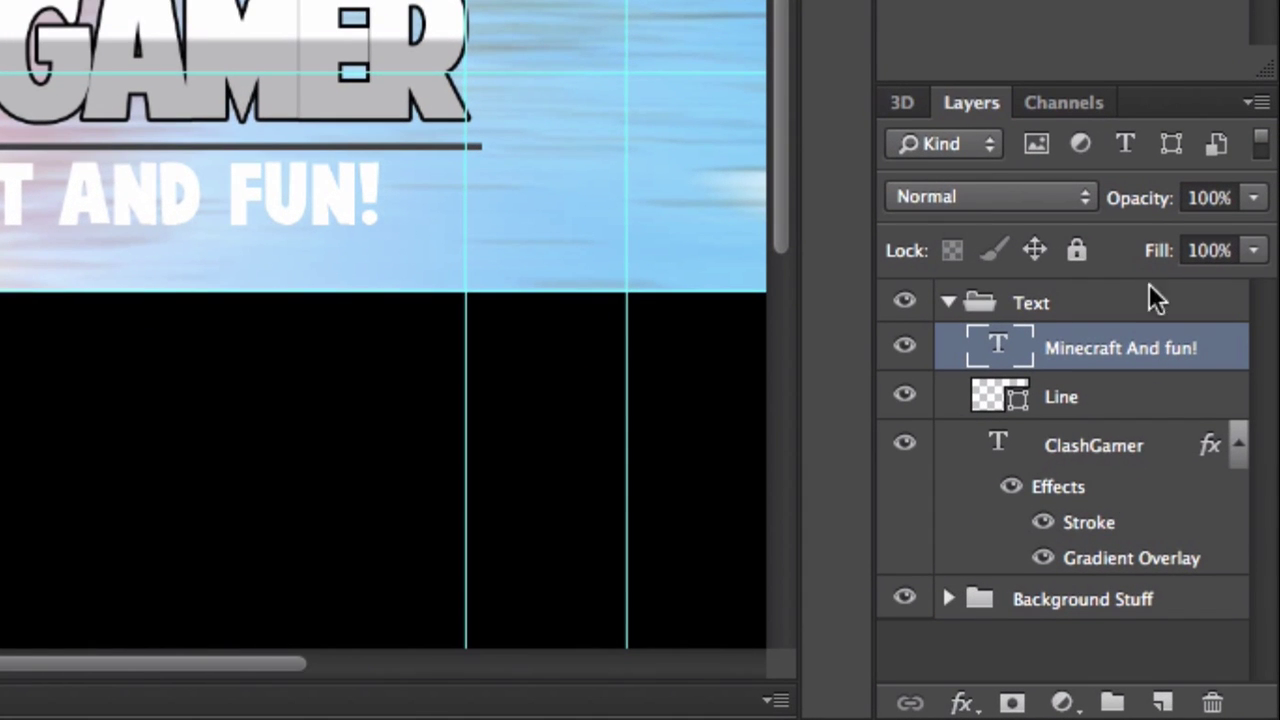
# Copy the ClashGamer layer's effects onto the tagline and review its Stroke settings
pyautogui.click(1093, 446)
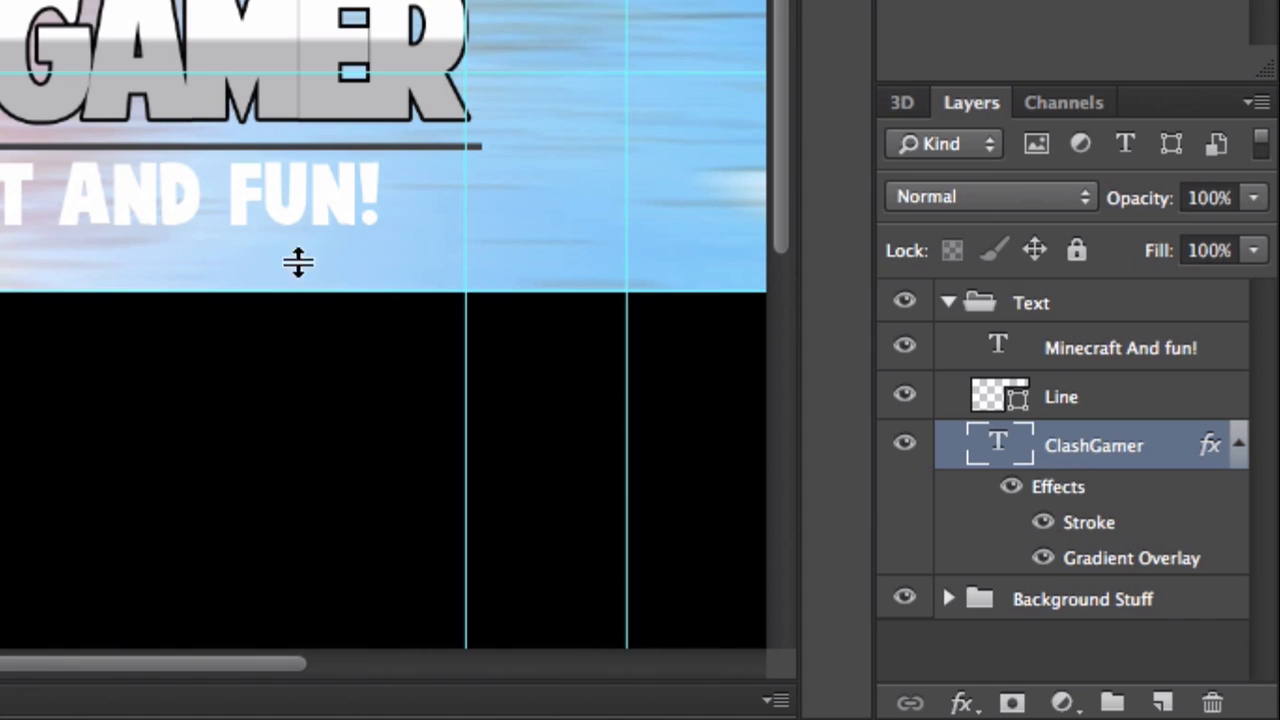
pyautogui.moveTo(295, 80)
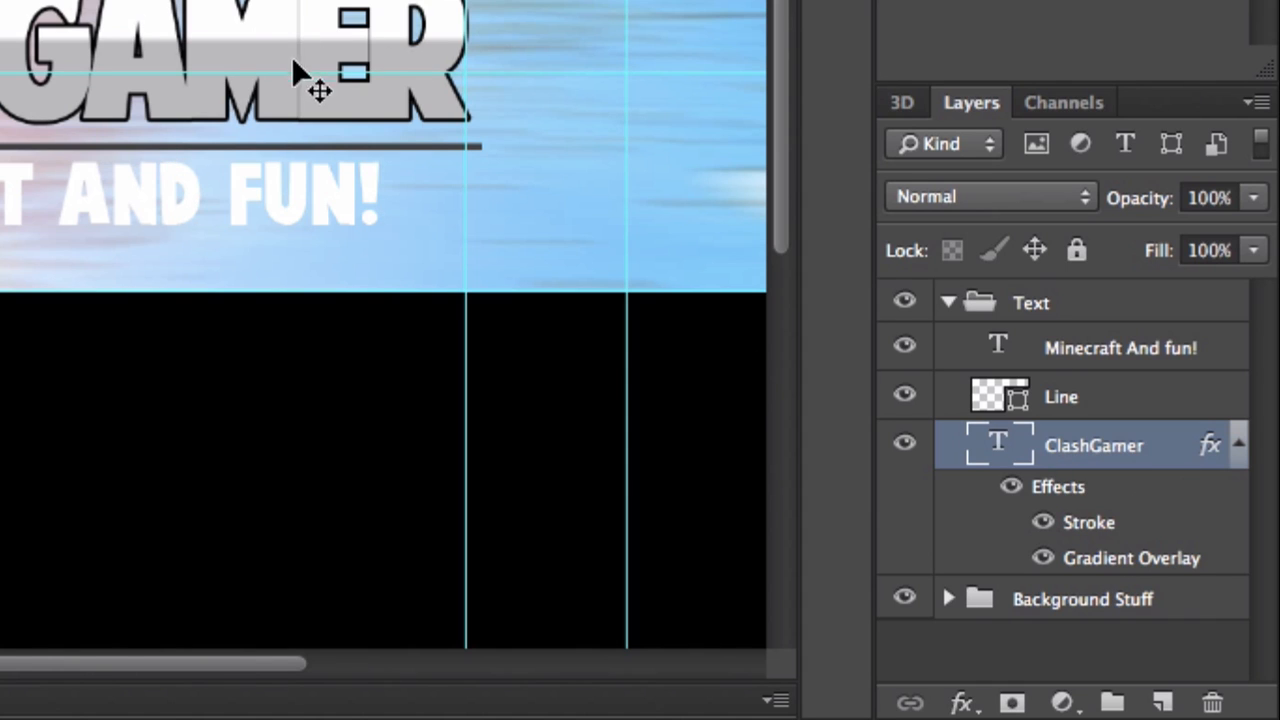
pyautogui.moveTo(535, 360)
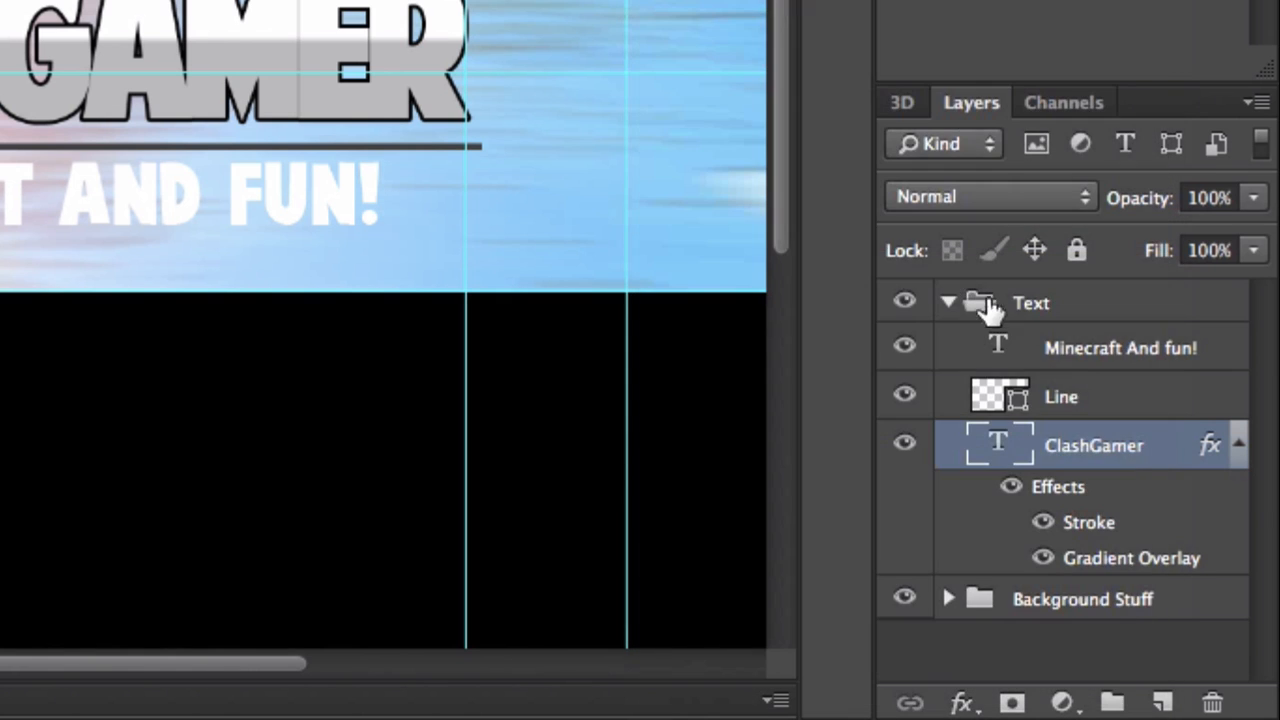
pyautogui.click(1119, 347)
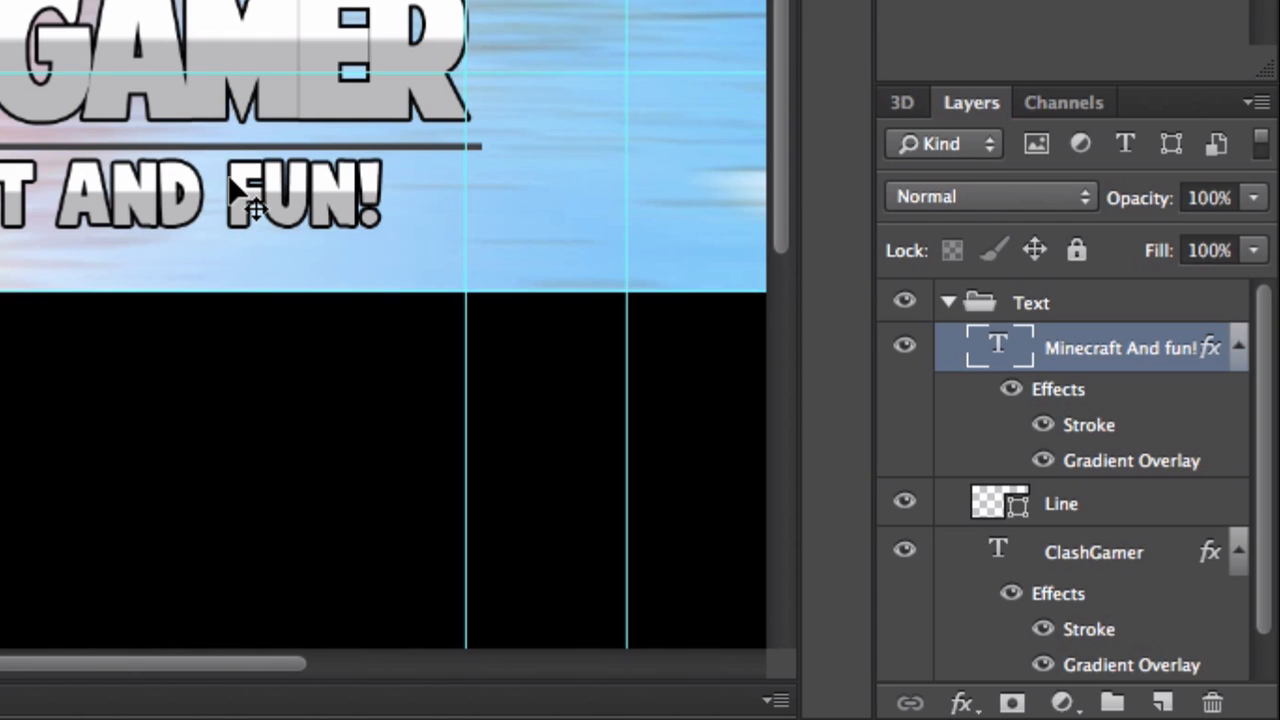
pyautogui.moveTo(1215, 352)
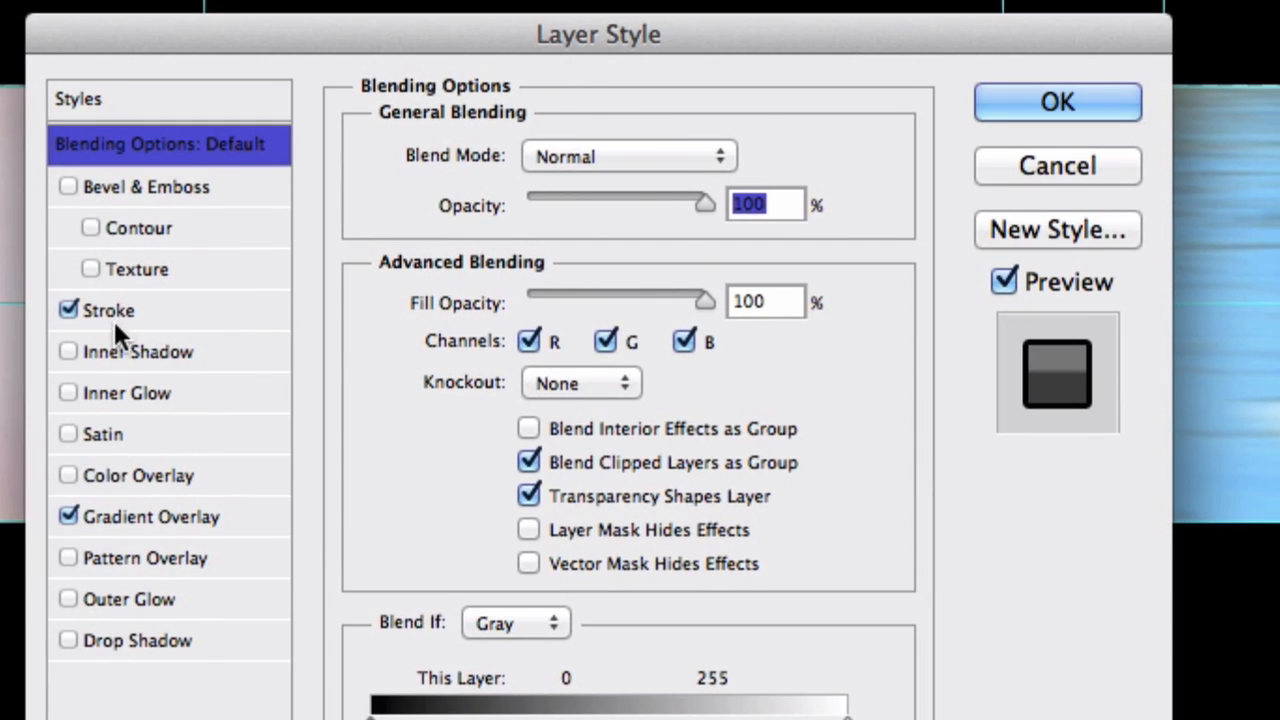
pyautogui.click(109, 310)
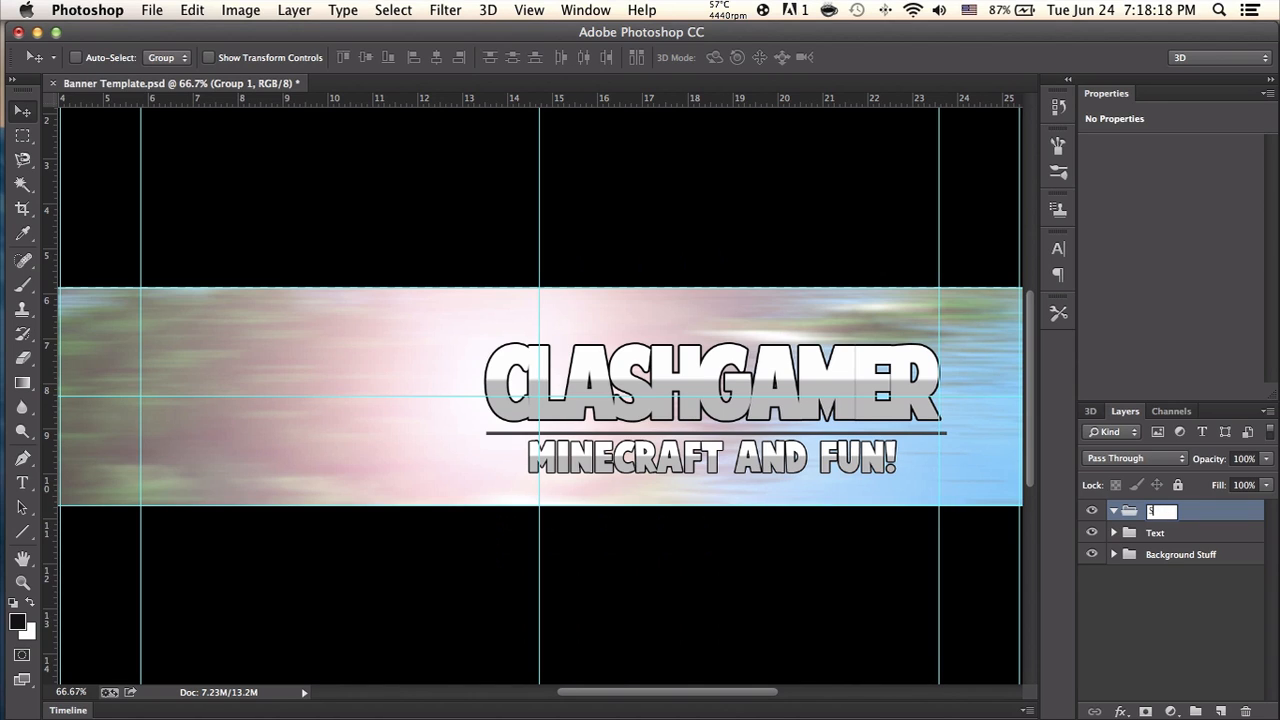
# Name a new group Social Network and draw a wide rectangle above the CLASHGAMER title
pyautogui.write('Social Netwo')
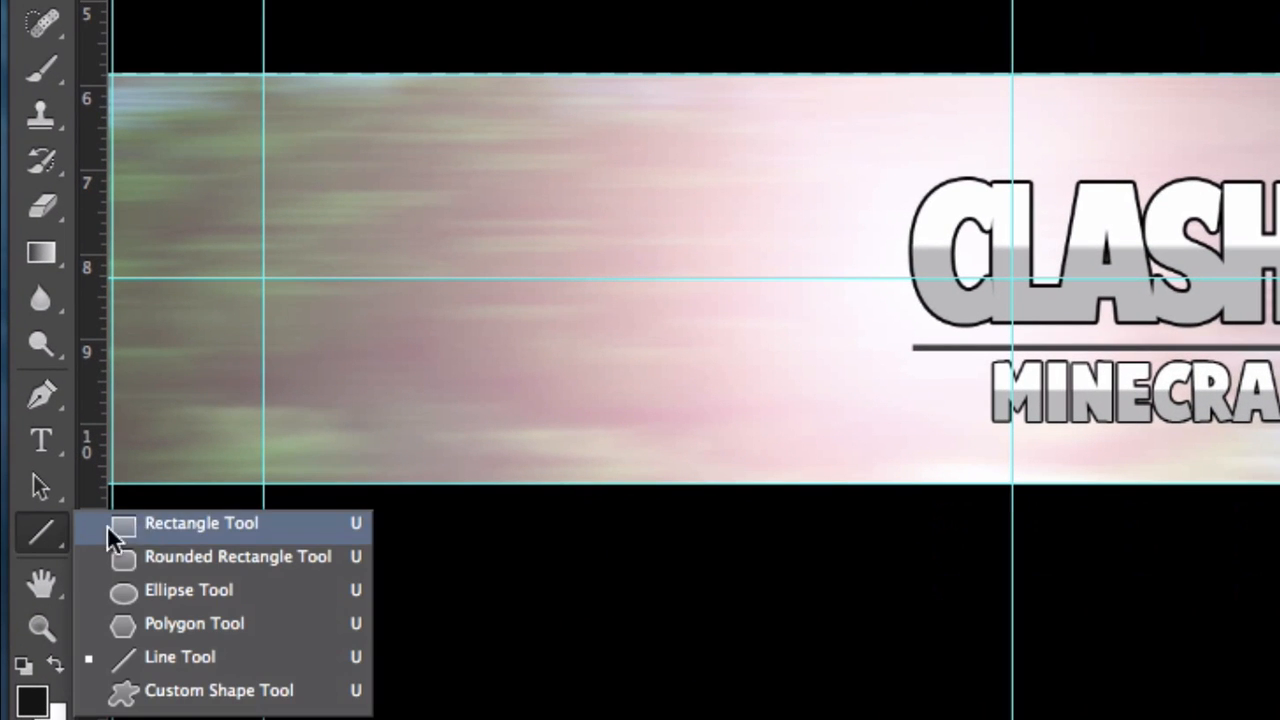
pyautogui.click(200, 523)
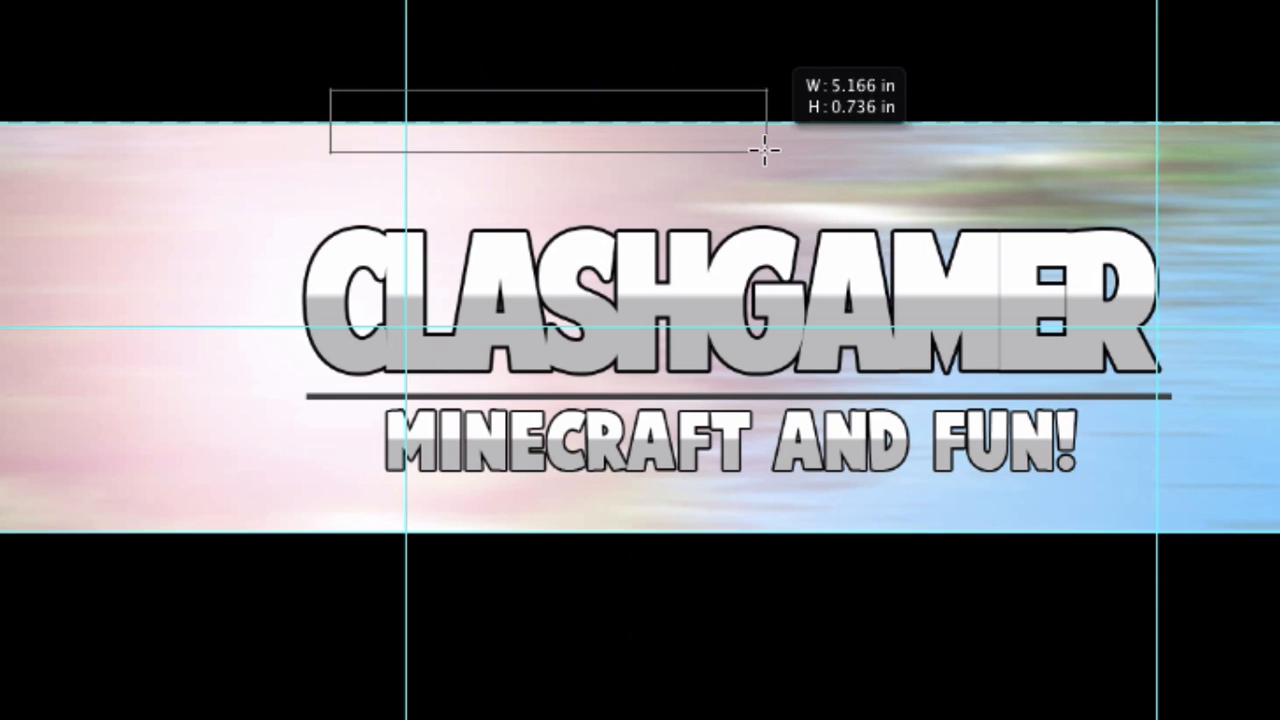
pyautogui.moveTo(760, 150); pyautogui.dragTo(1025, 155)
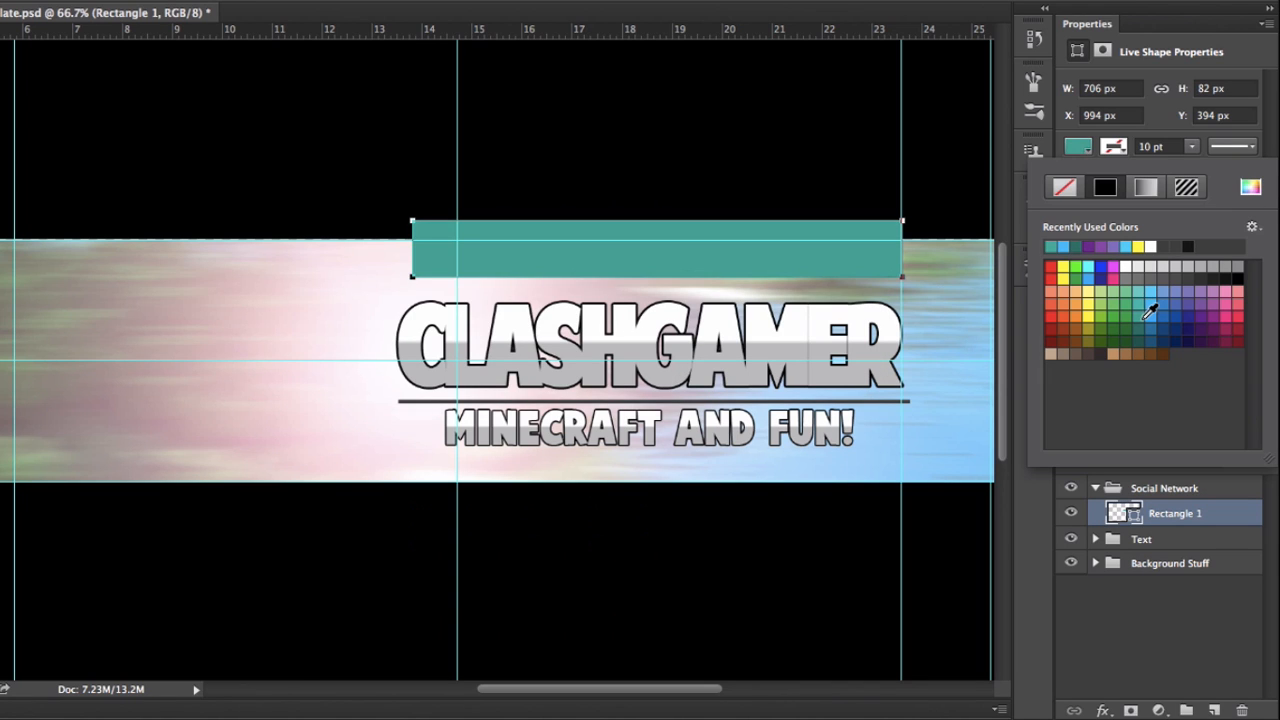
# Make the rectangle light green and rename its layer Socisl Box
pyautogui.click(1140, 295)
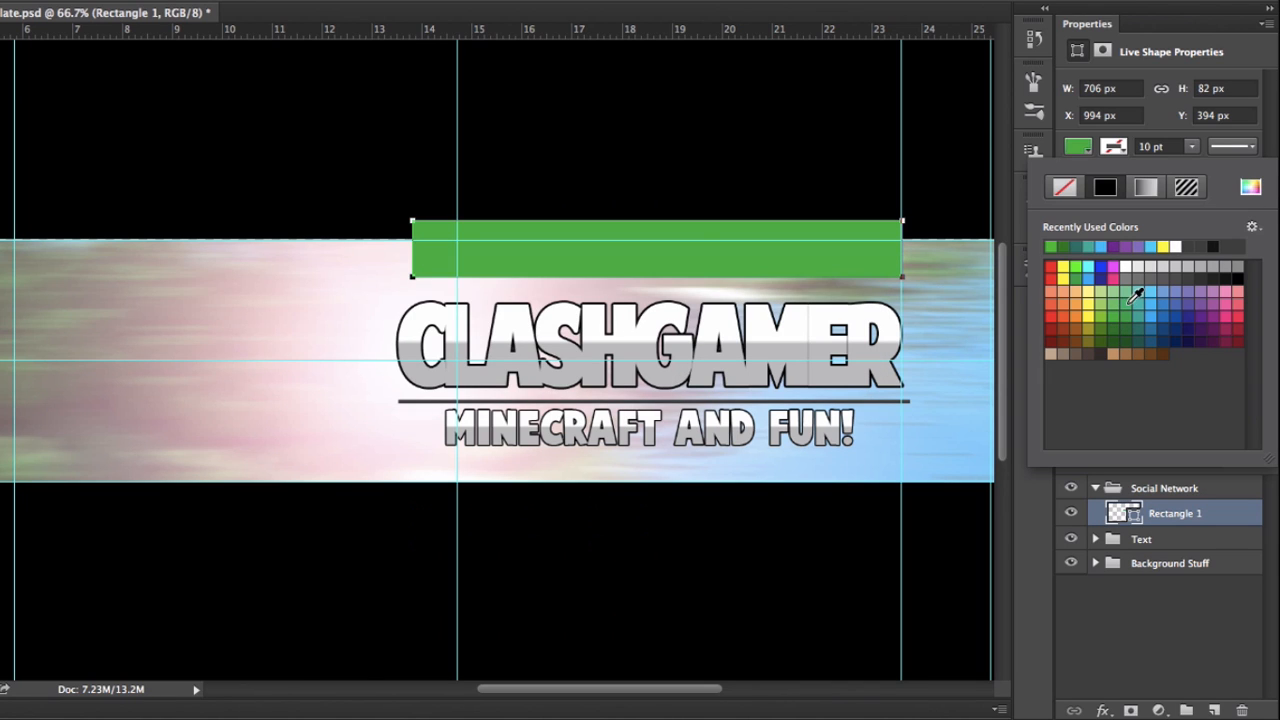
pyautogui.click(1124, 320)
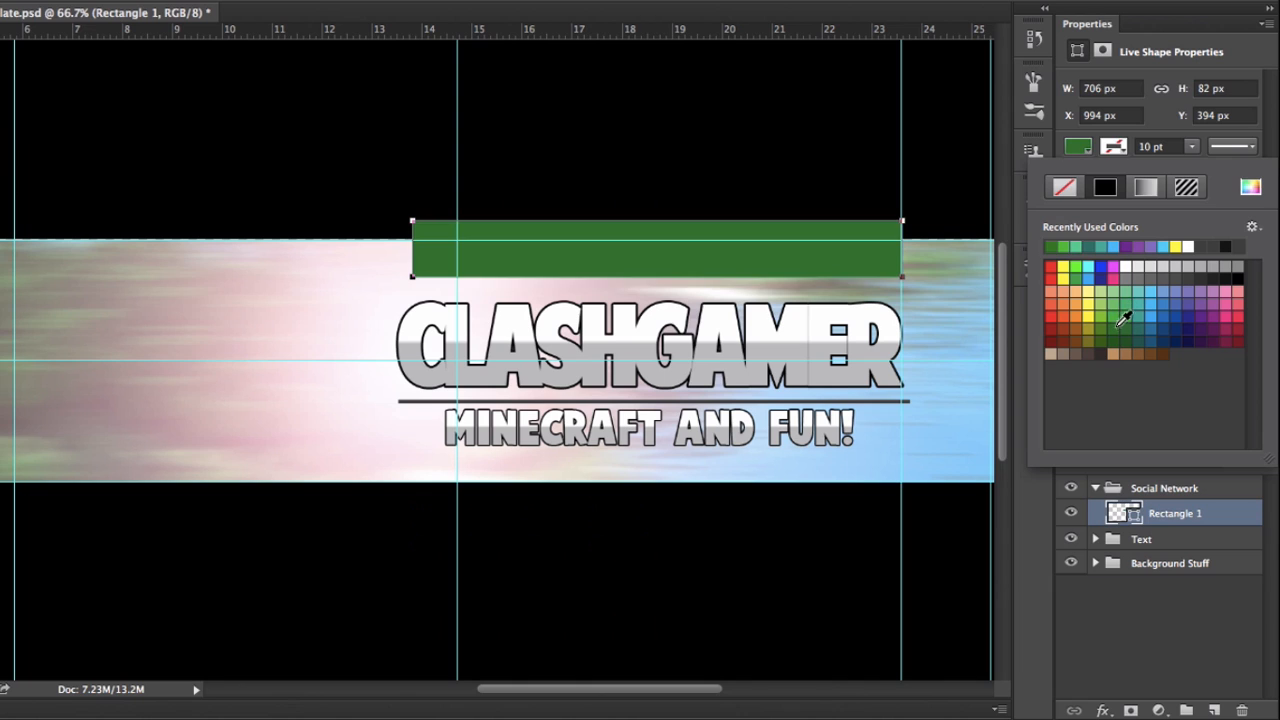
pyautogui.click(1125, 318)
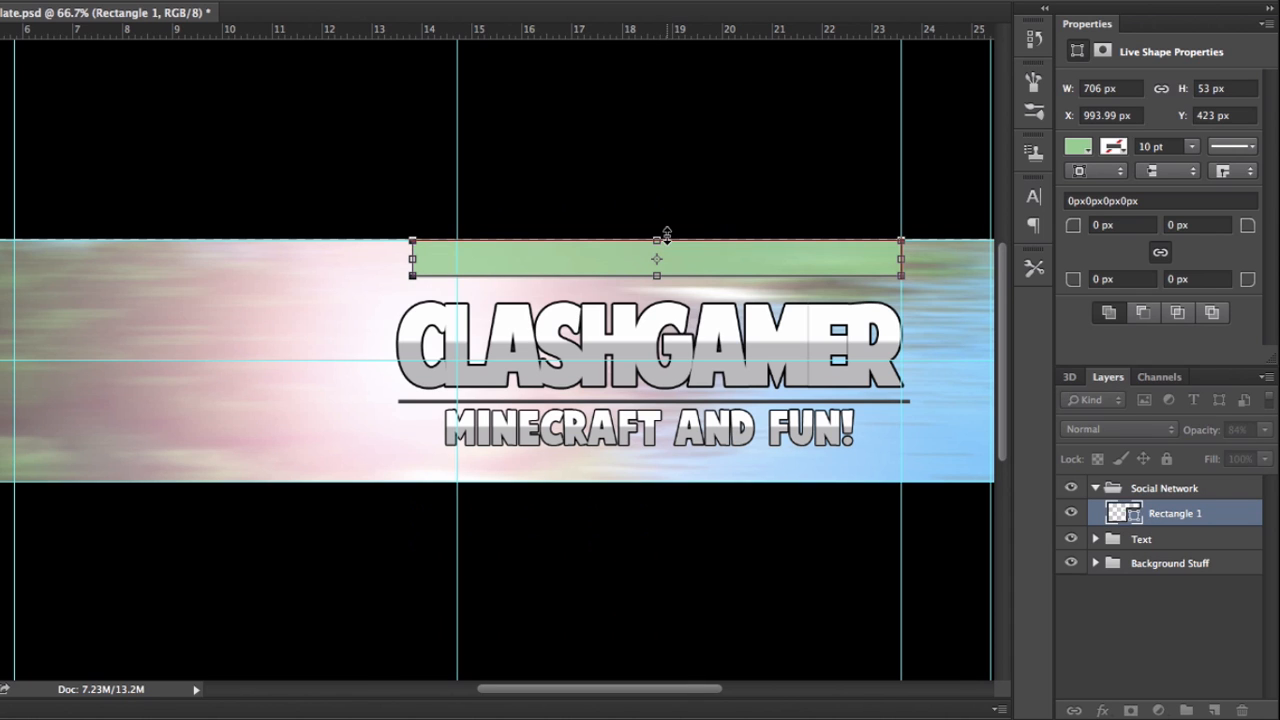
pyautogui.doubleClick(1177, 513)
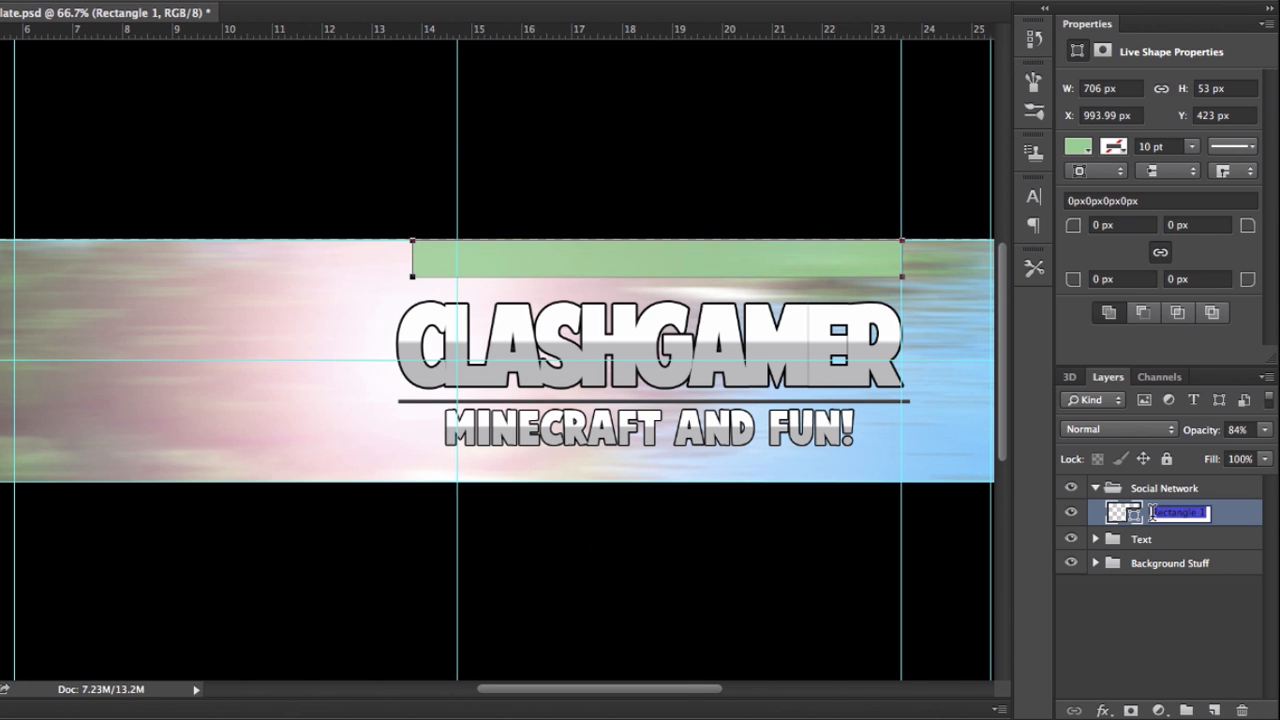
pyautogui.write('Socisl Blx')
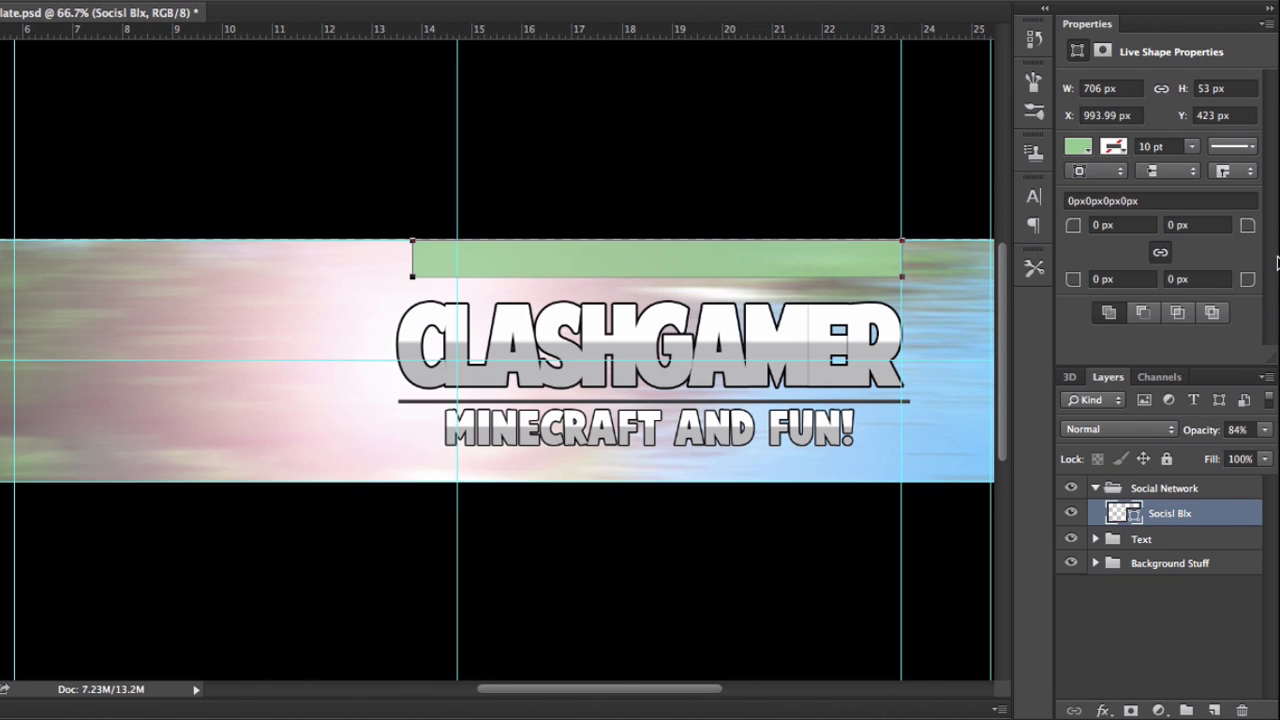
pyautogui.doubleClick(1170, 513)
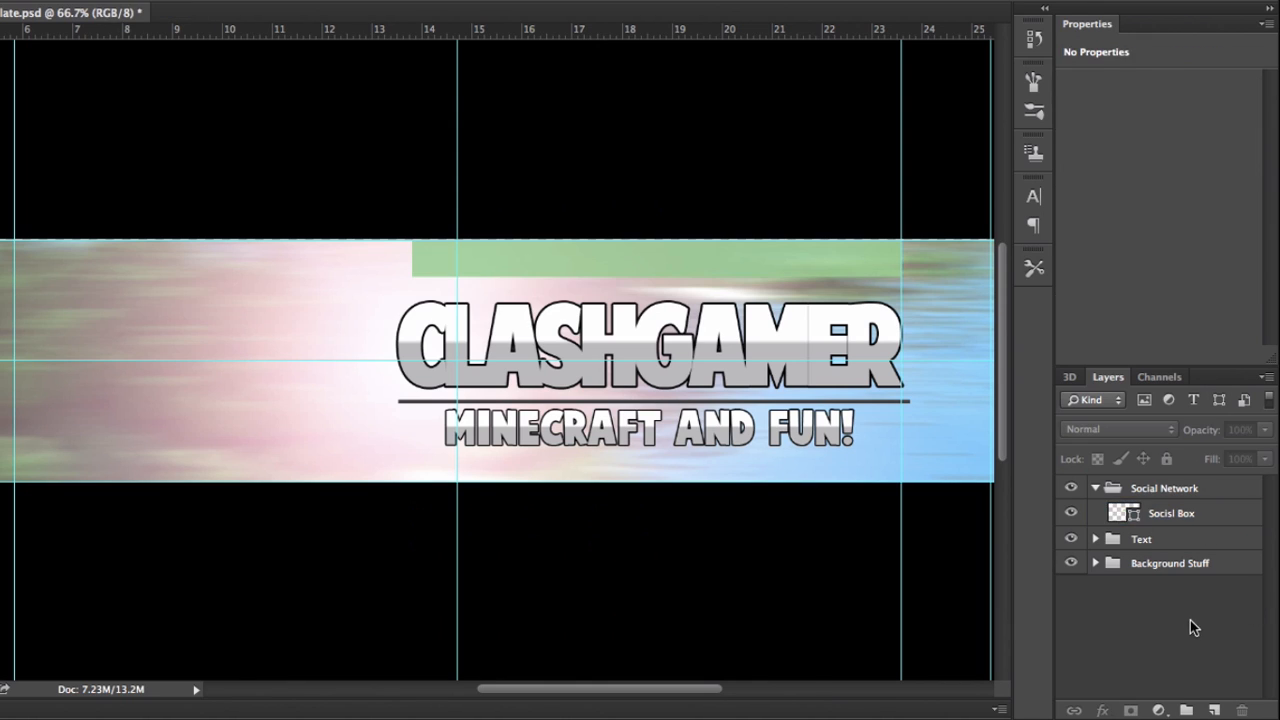
# Open the Social Network Icons folder in Banner Pack, then return to the banner
pyautogui.click(1170, 513)
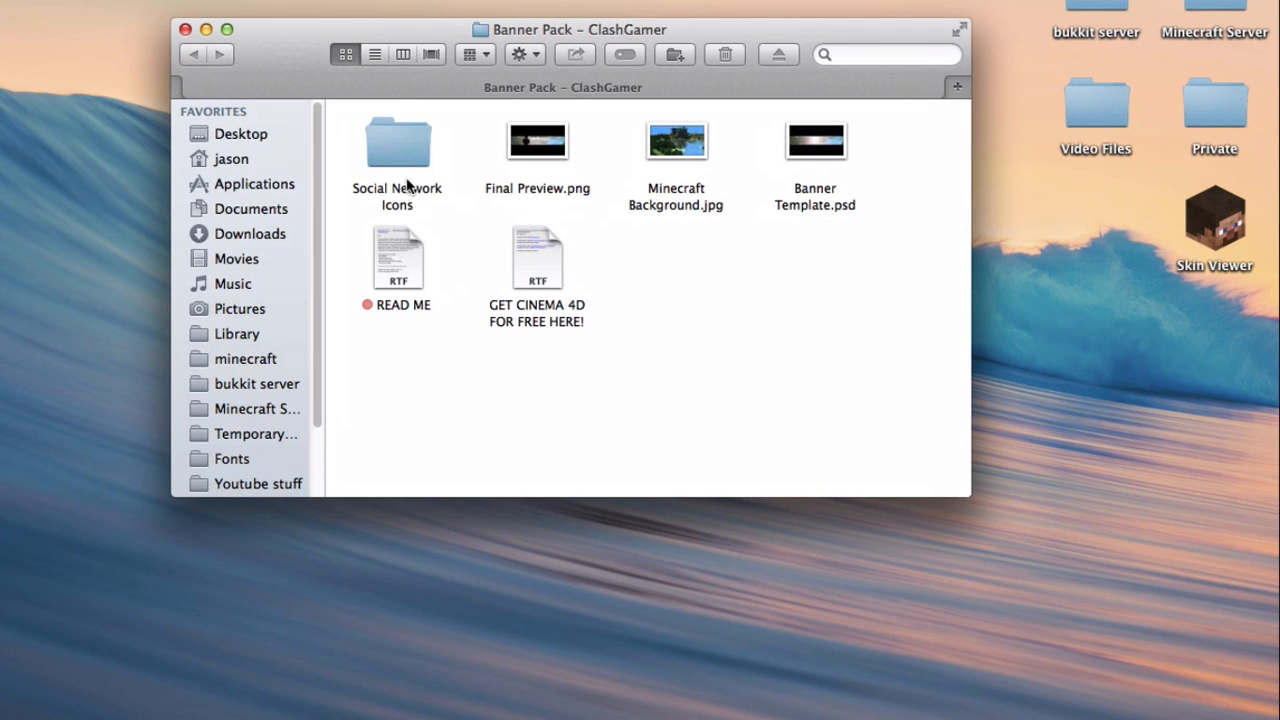
pyautogui.doubleClick(396, 141)
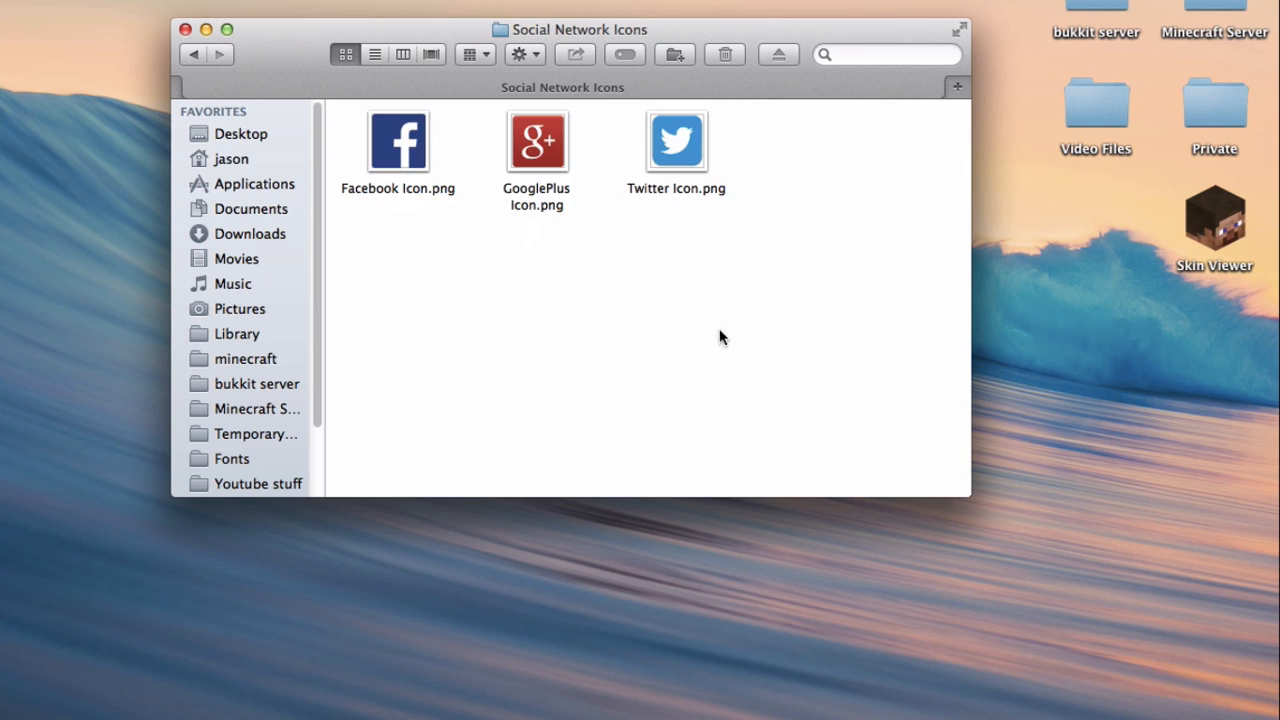
pyautogui.moveTo(686, 310)
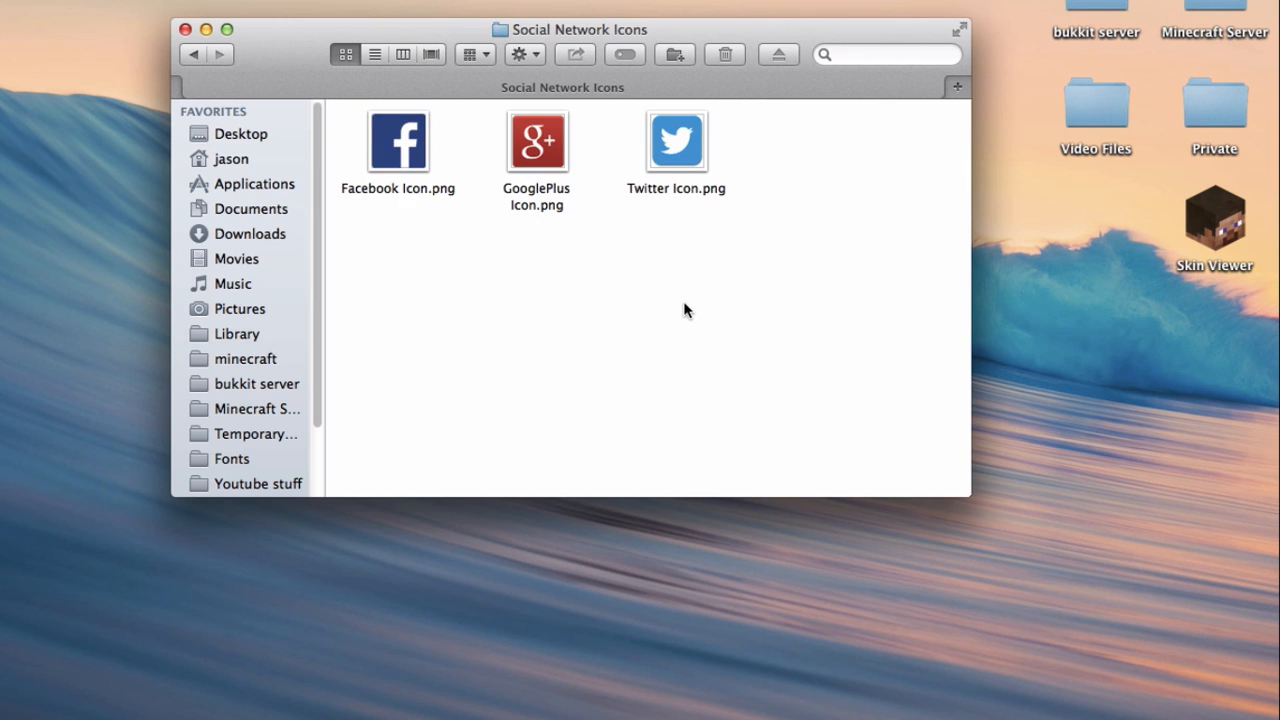
pyautogui.press('cmd+a')
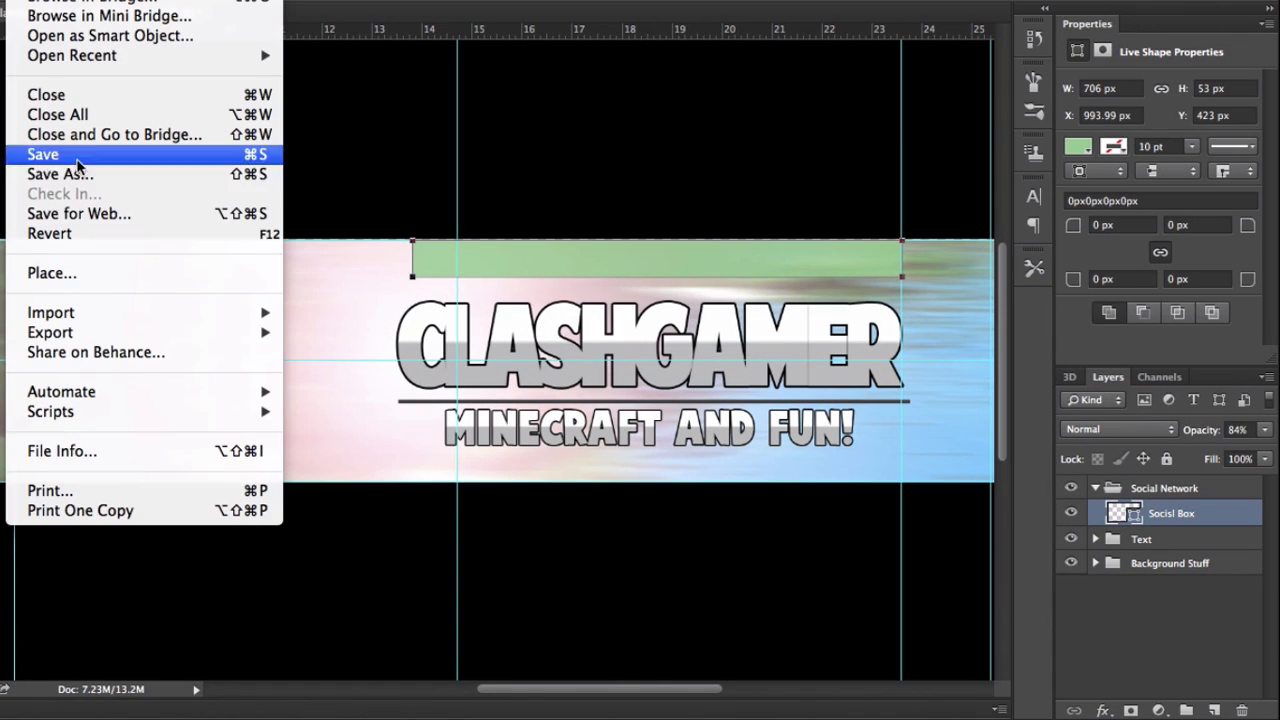
# Place Facebook Icon.png and shrink it into the green bar
pyautogui.click(52, 272)
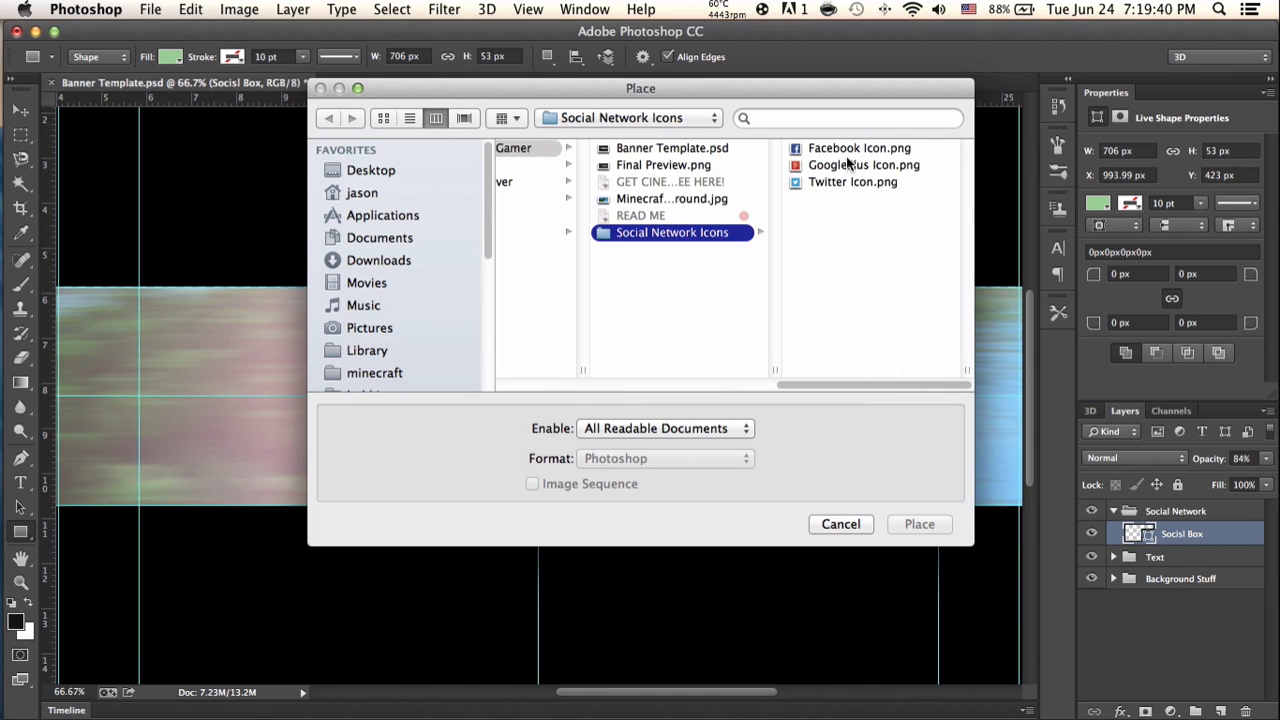
pyautogui.click(856, 147)
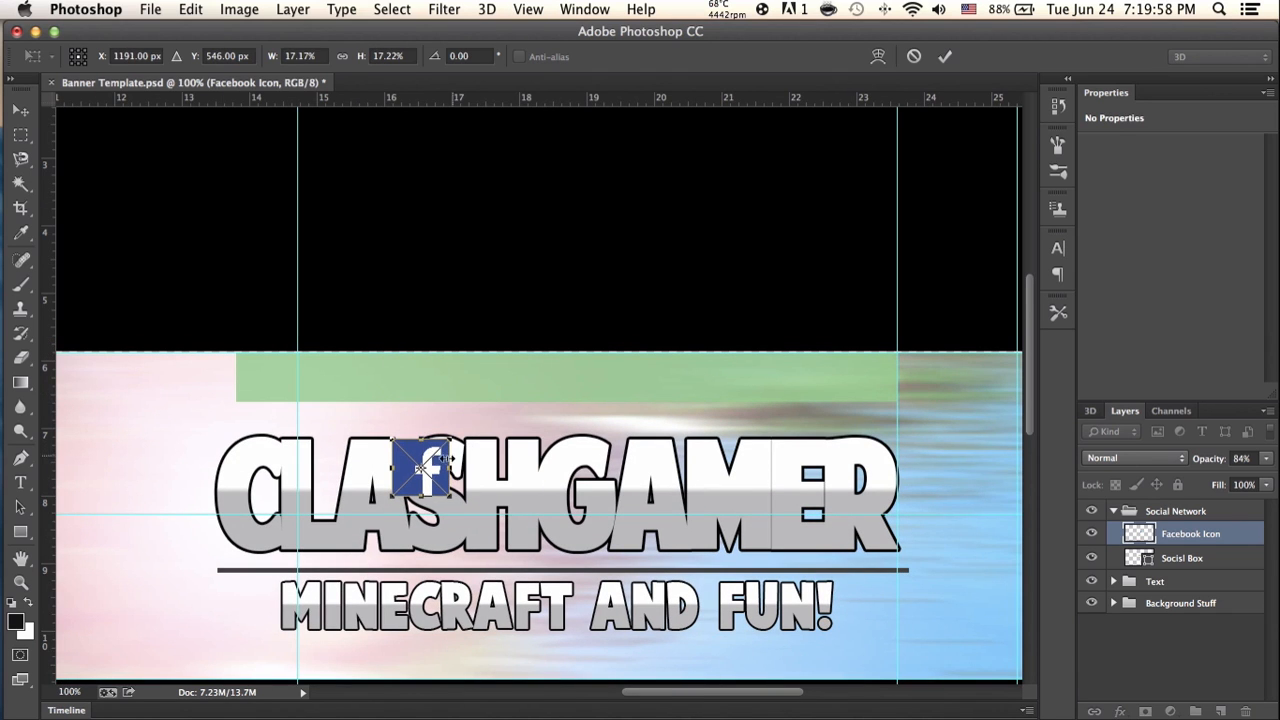
pyautogui.moveTo(420, 465); pyautogui.dragTo(440, 380)
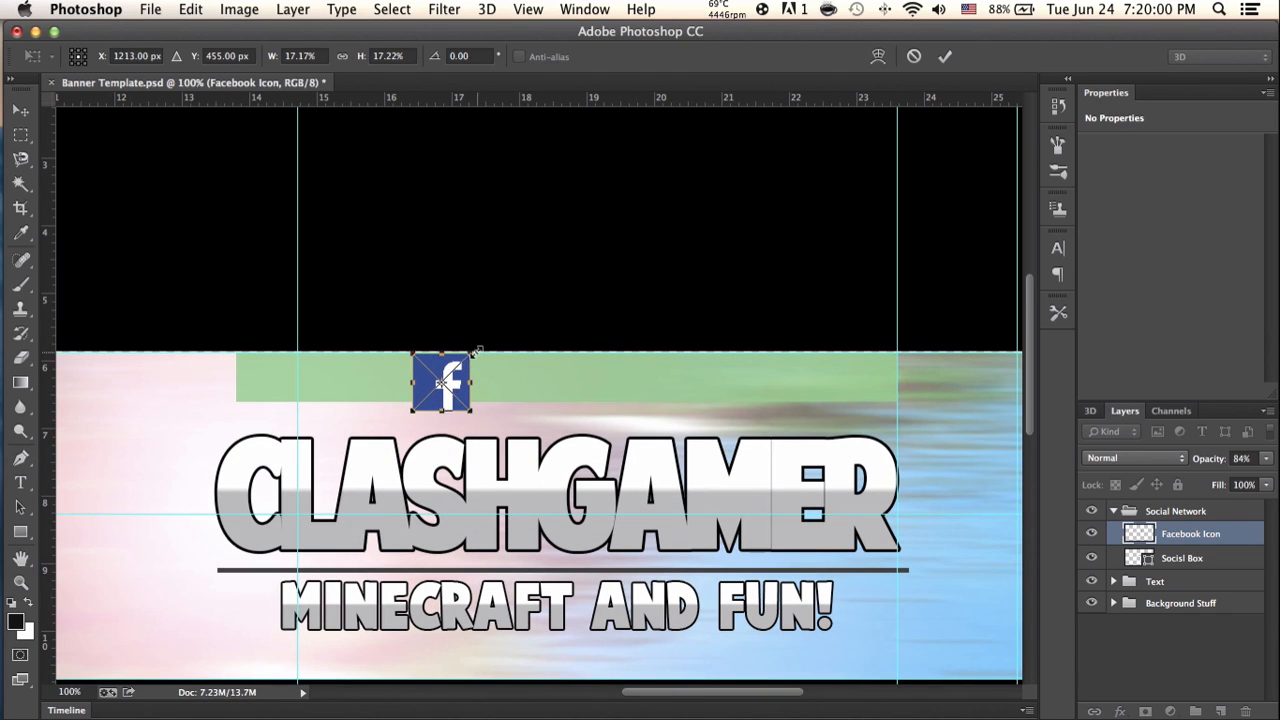
pyautogui.moveTo(478, 352); pyautogui.dragTo(470, 375)
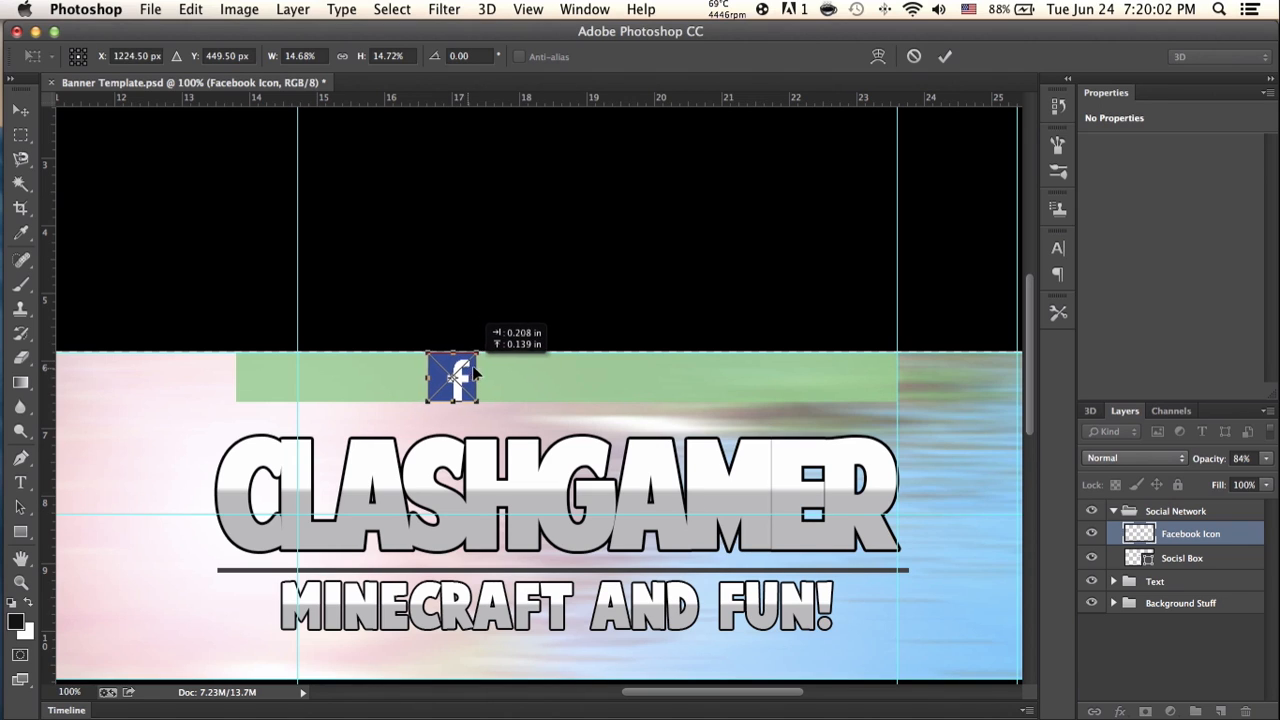
pyautogui.moveTo(452, 378); pyautogui.dragTo(463, 378)
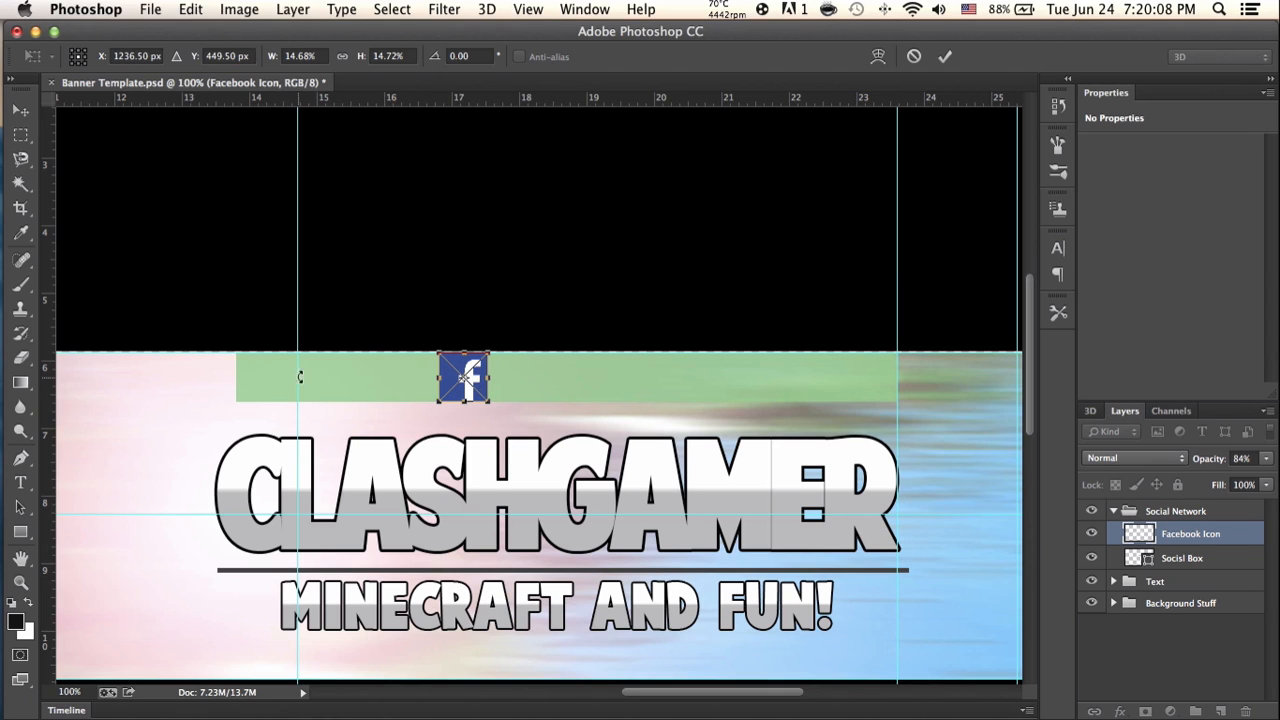
pyautogui.moveTo(832, 377)
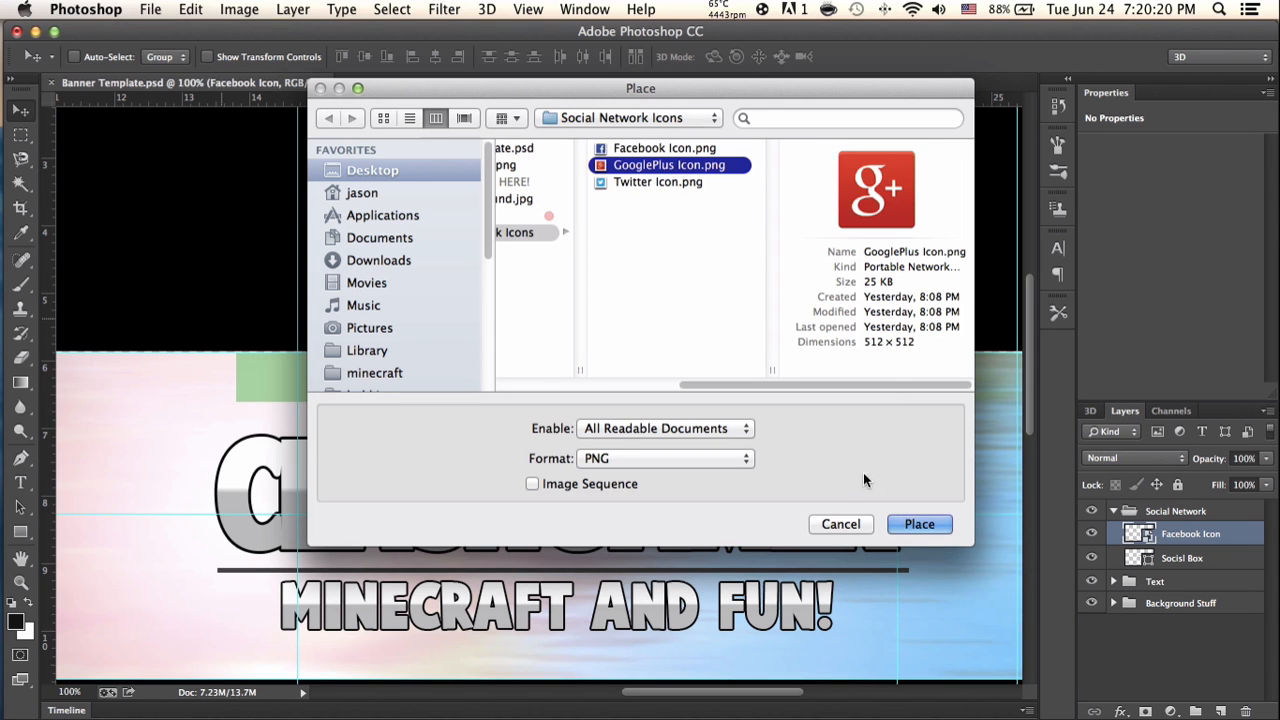
# Place the GooglePlus icon, scaled down and aligned beside the Facebook icon
pyautogui.click(919, 524)
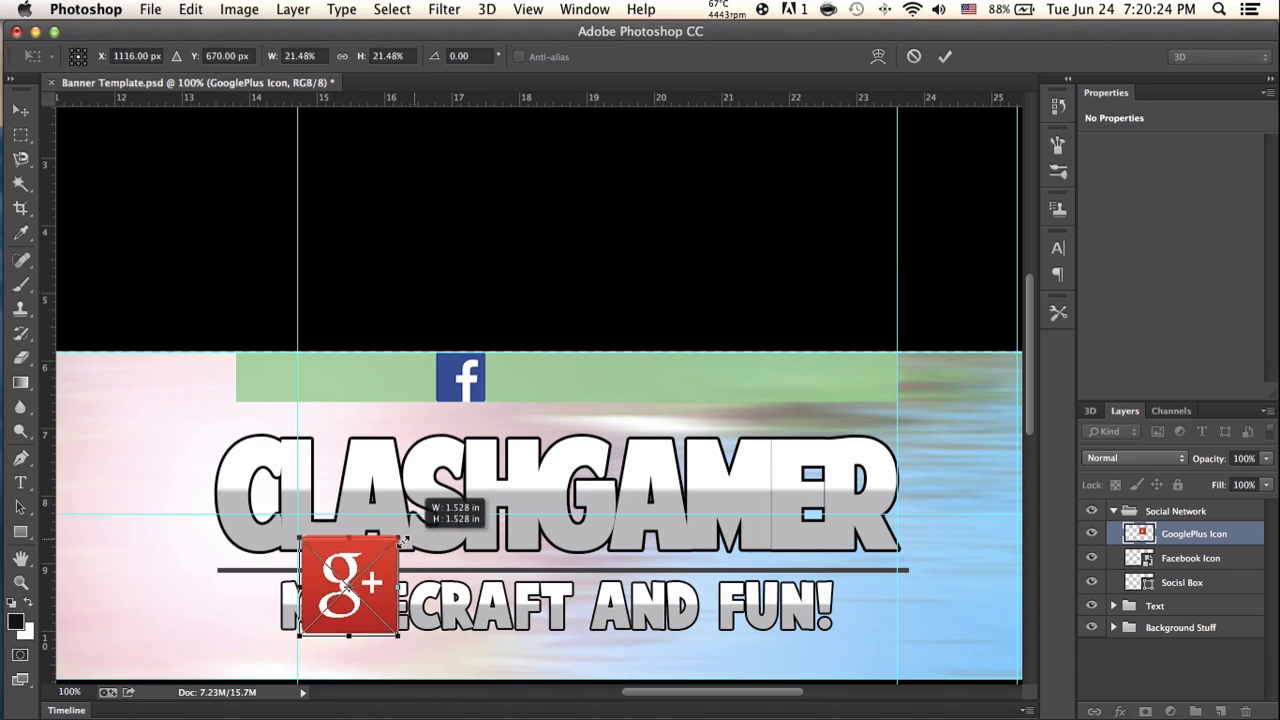
pyautogui.moveTo(348, 580); pyautogui.dragTo(557, 418)
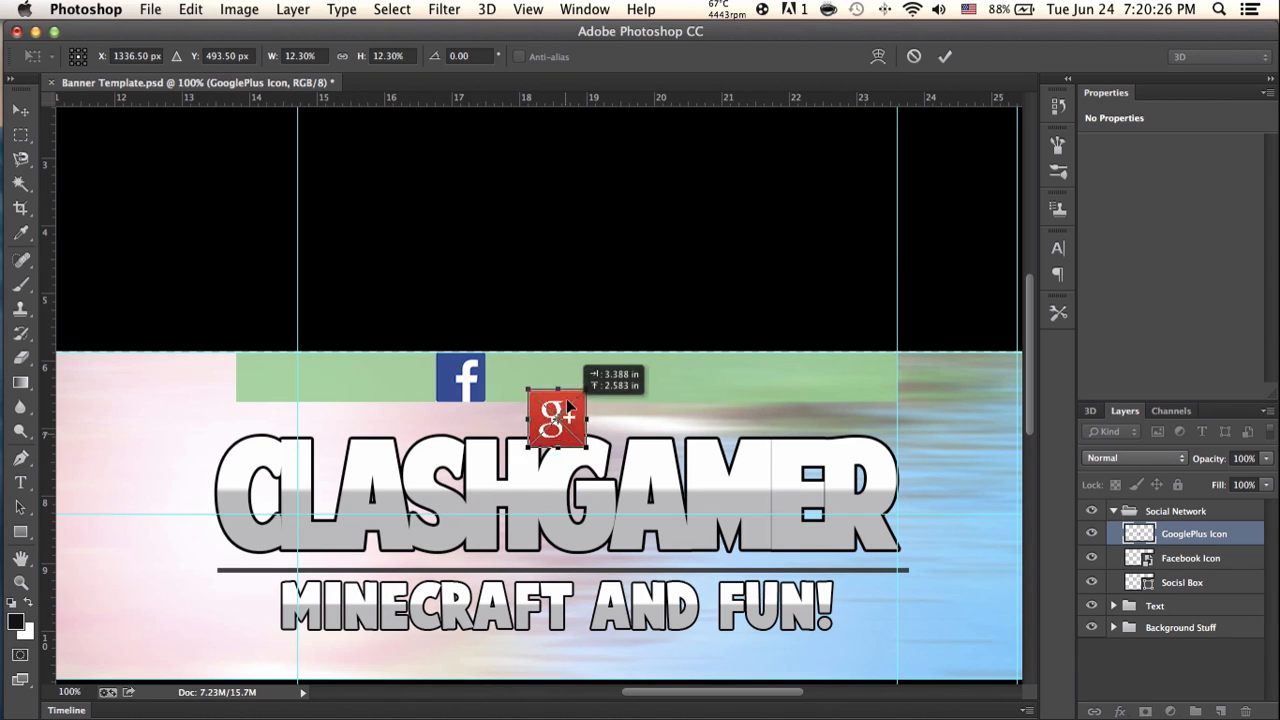
pyautogui.moveTo(555, 418); pyautogui.dragTo(535, 378)
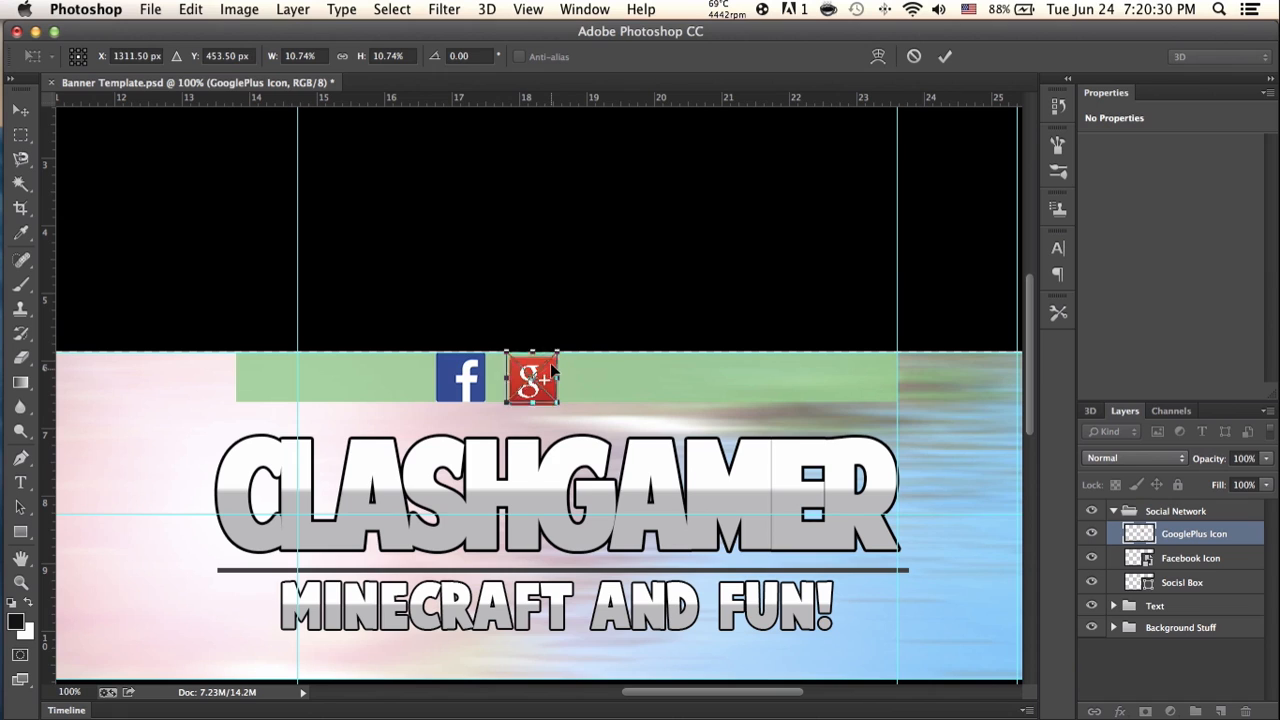
pyautogui.moveTo(531, 378); pyautogui.dragTo(541, 382)
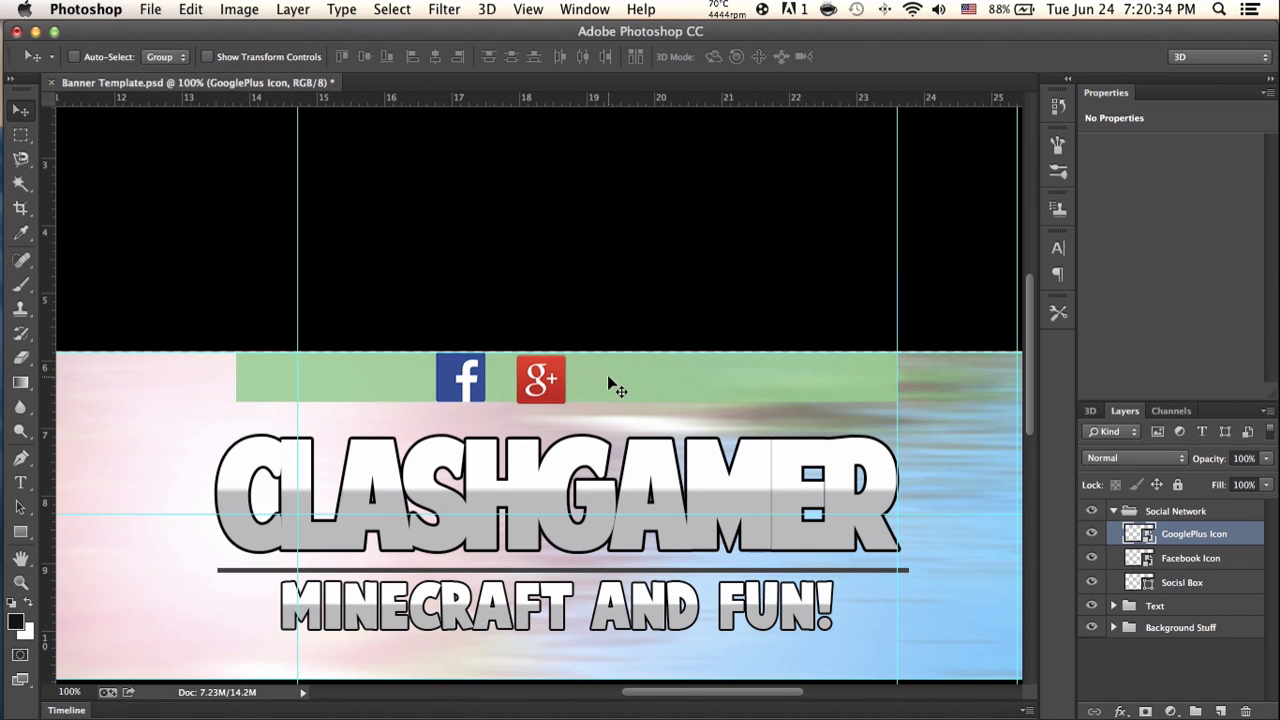
pyautogui.click(149, 9)
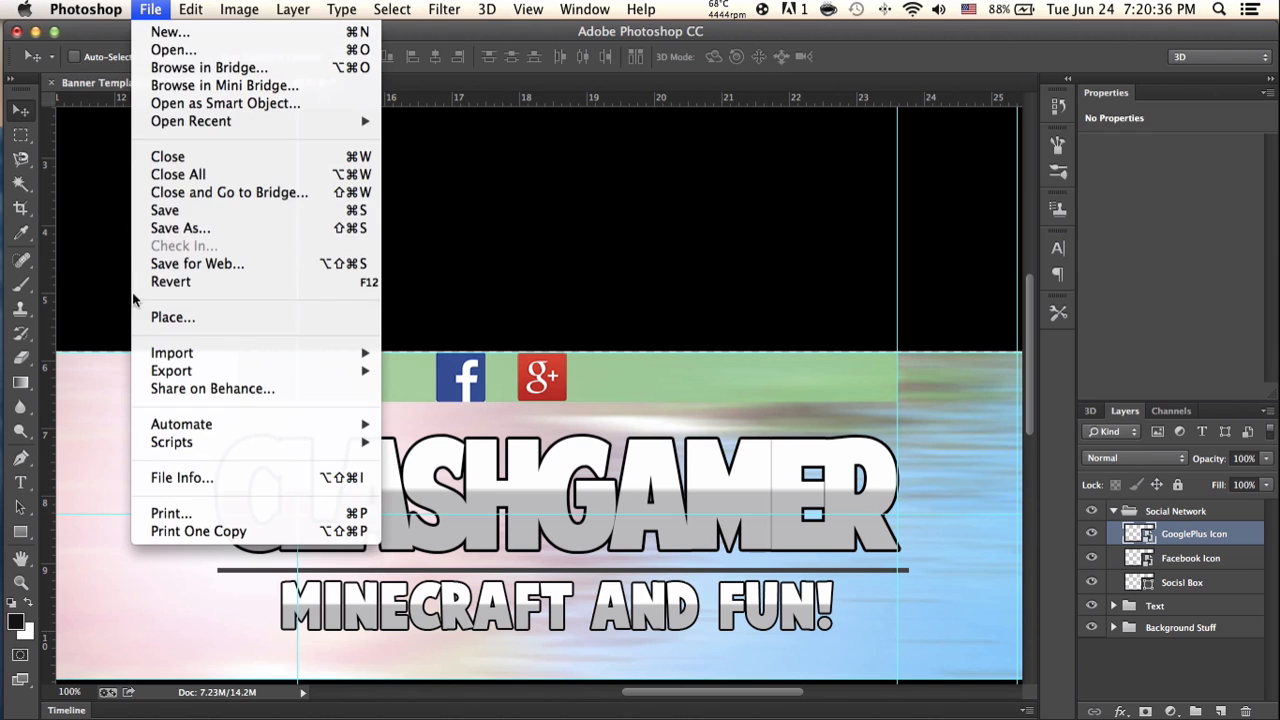
# Place Twitter Icon.png, scaled down and positioned right of the GooglePlus icon
pyautogui.click(172, 317)
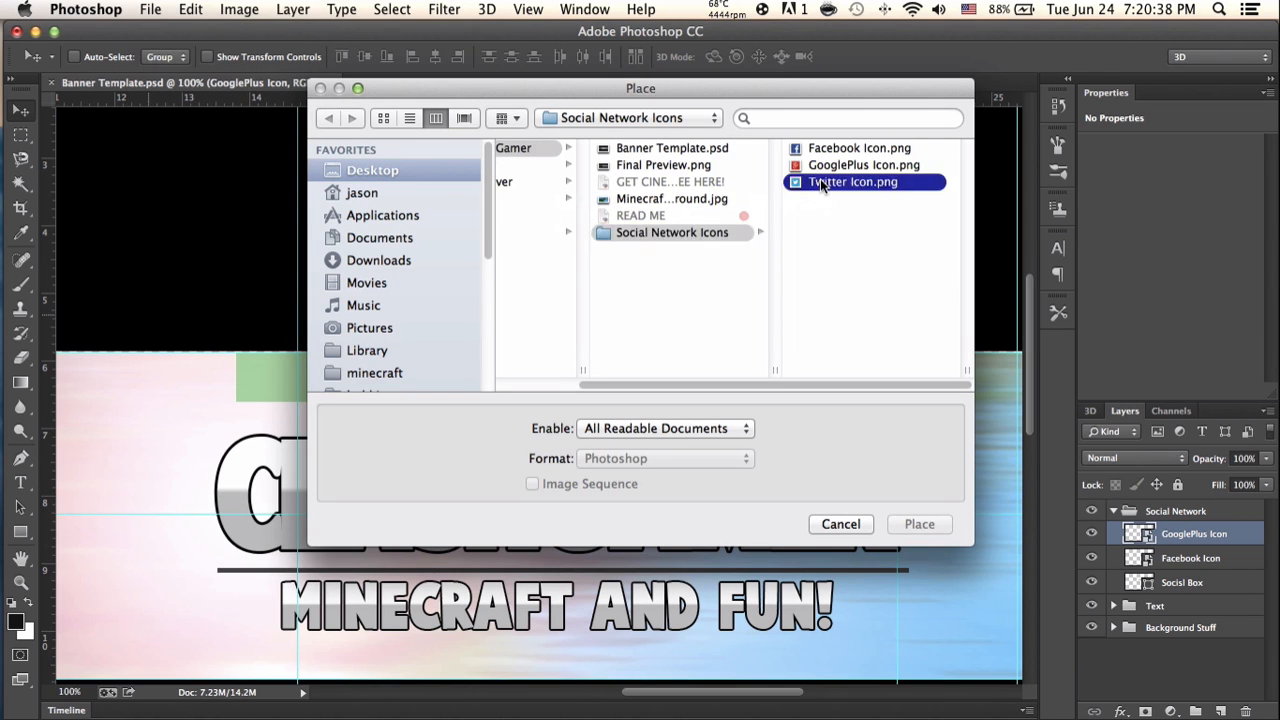
pyautogui.click(919, 523)
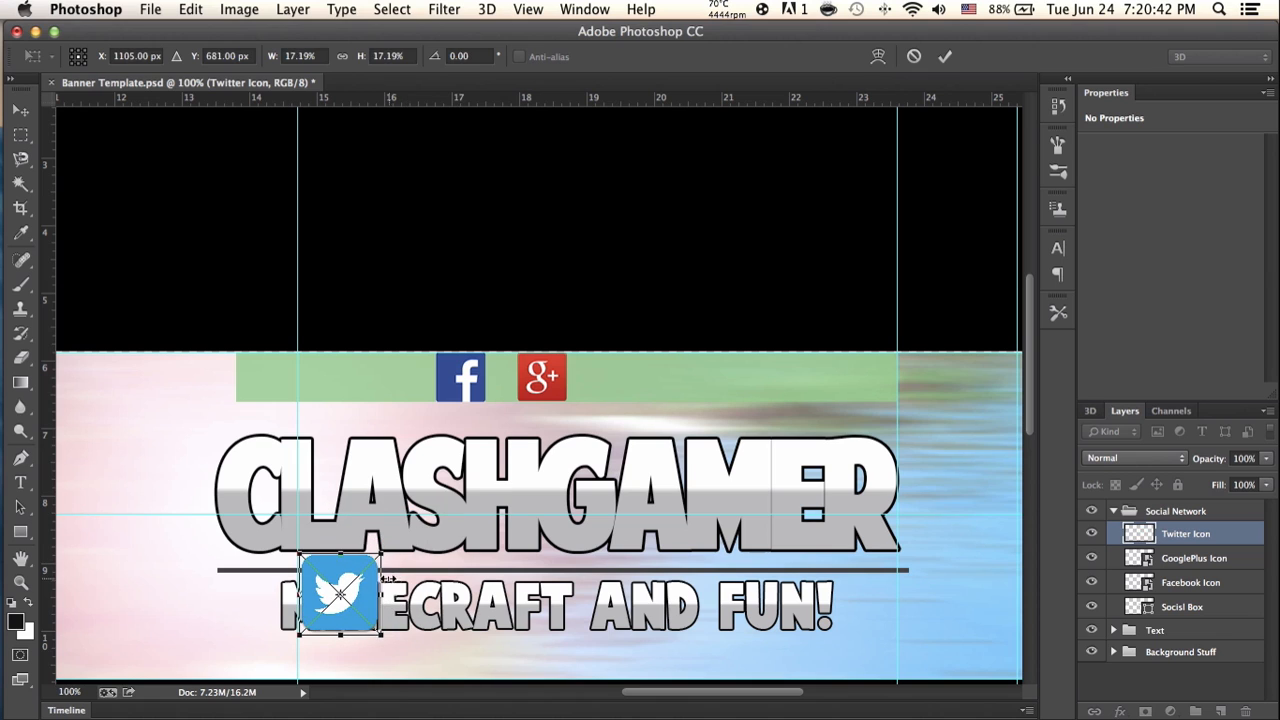
pyautogui.moveTo(342, 593); pyautogui.dragTo(645, 393)
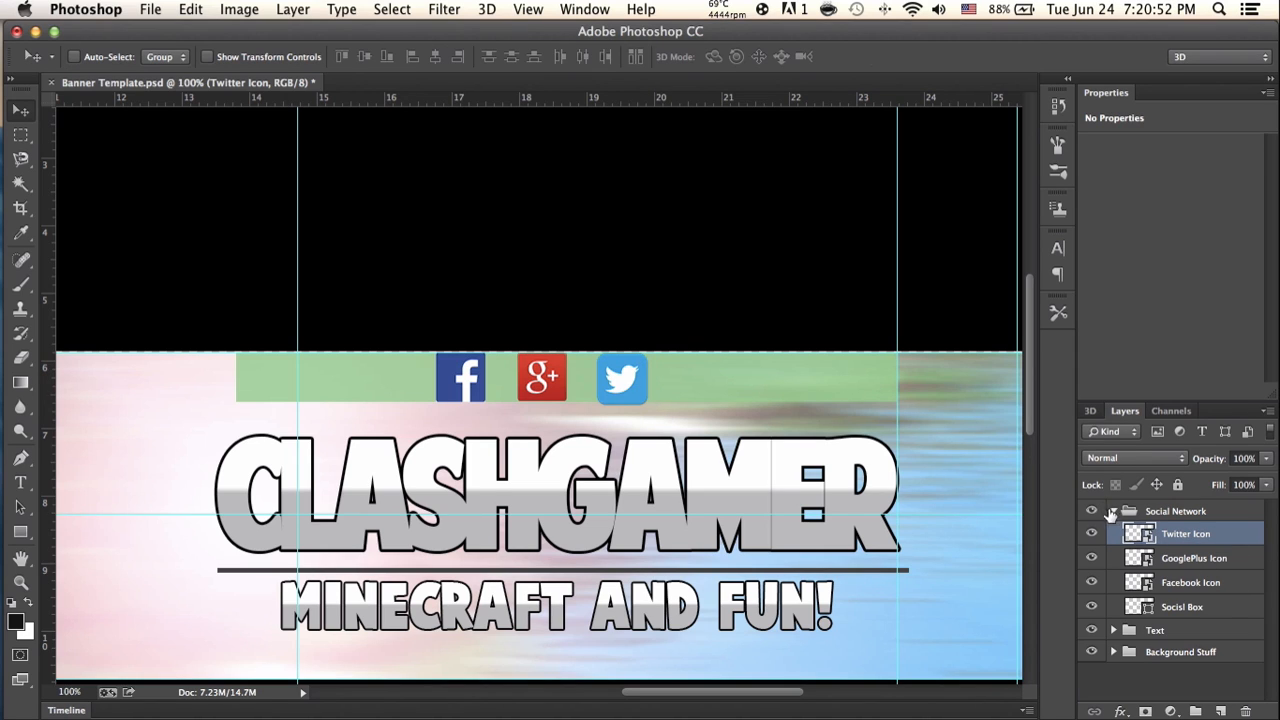
# Create a new layer group named 'Social Network text'
pyautogui.click(1114, 511)
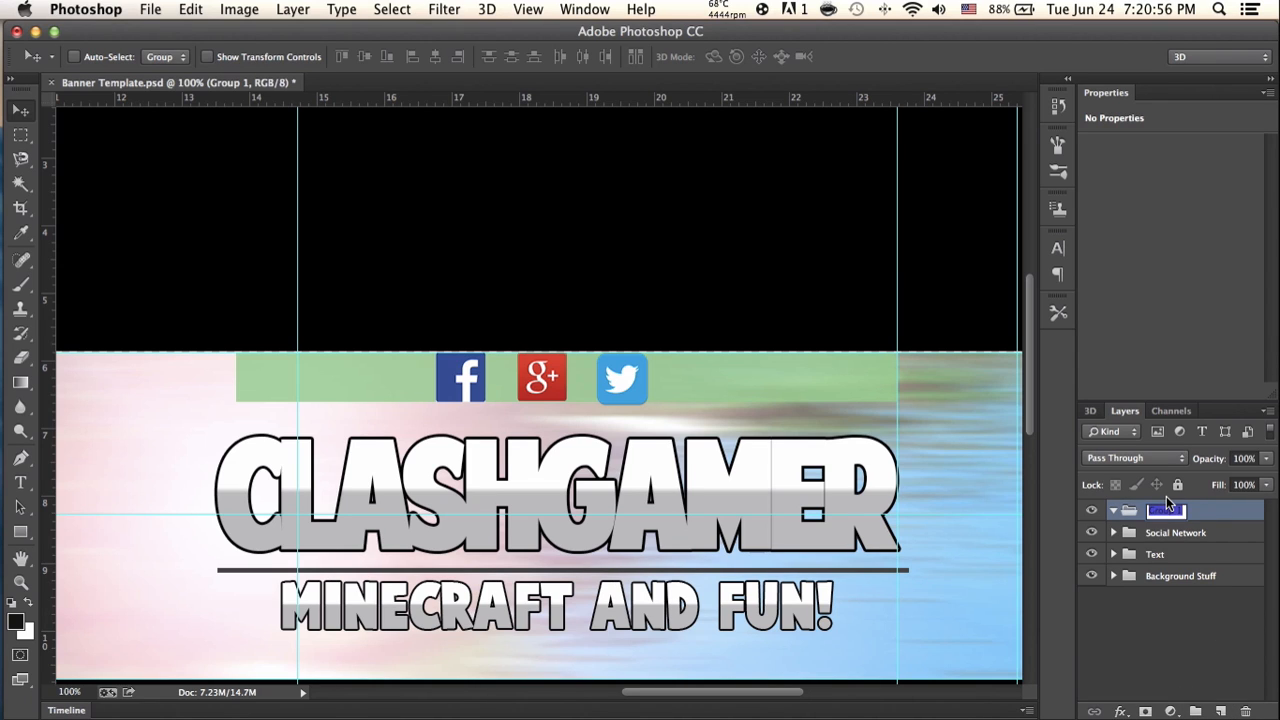
pyautogui.write('Social Network')
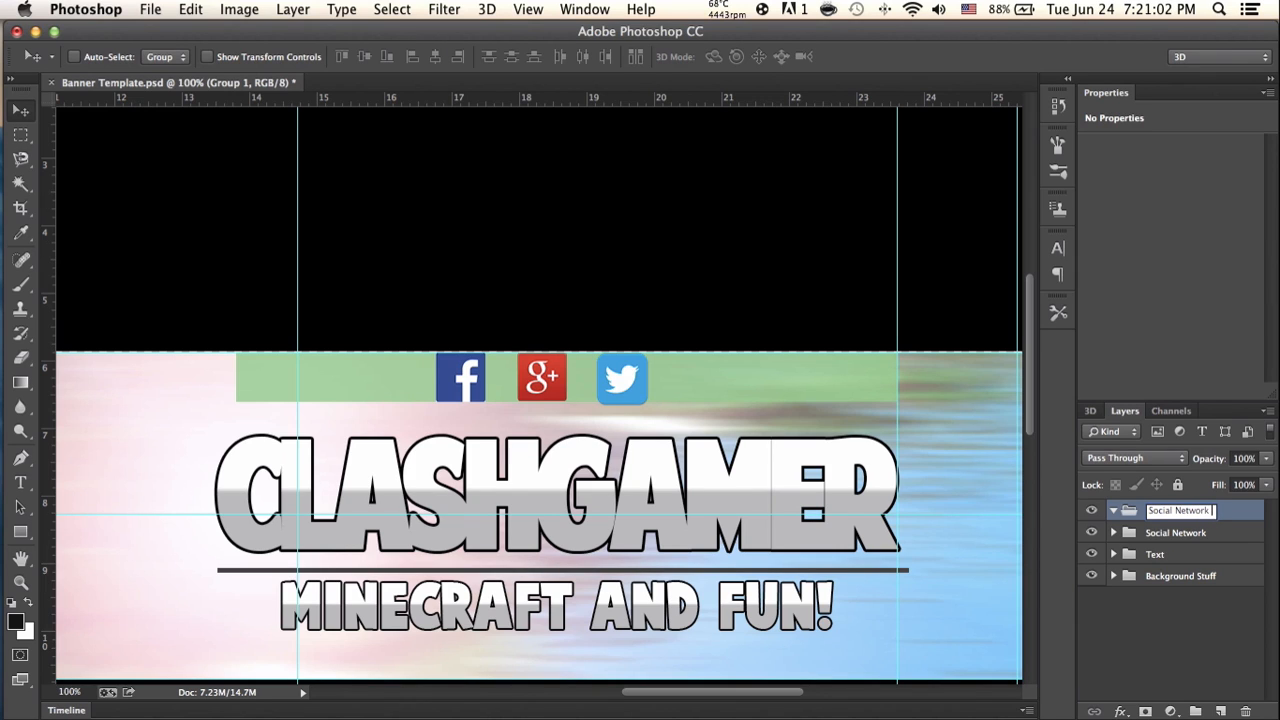
pyautogui.press('Return')
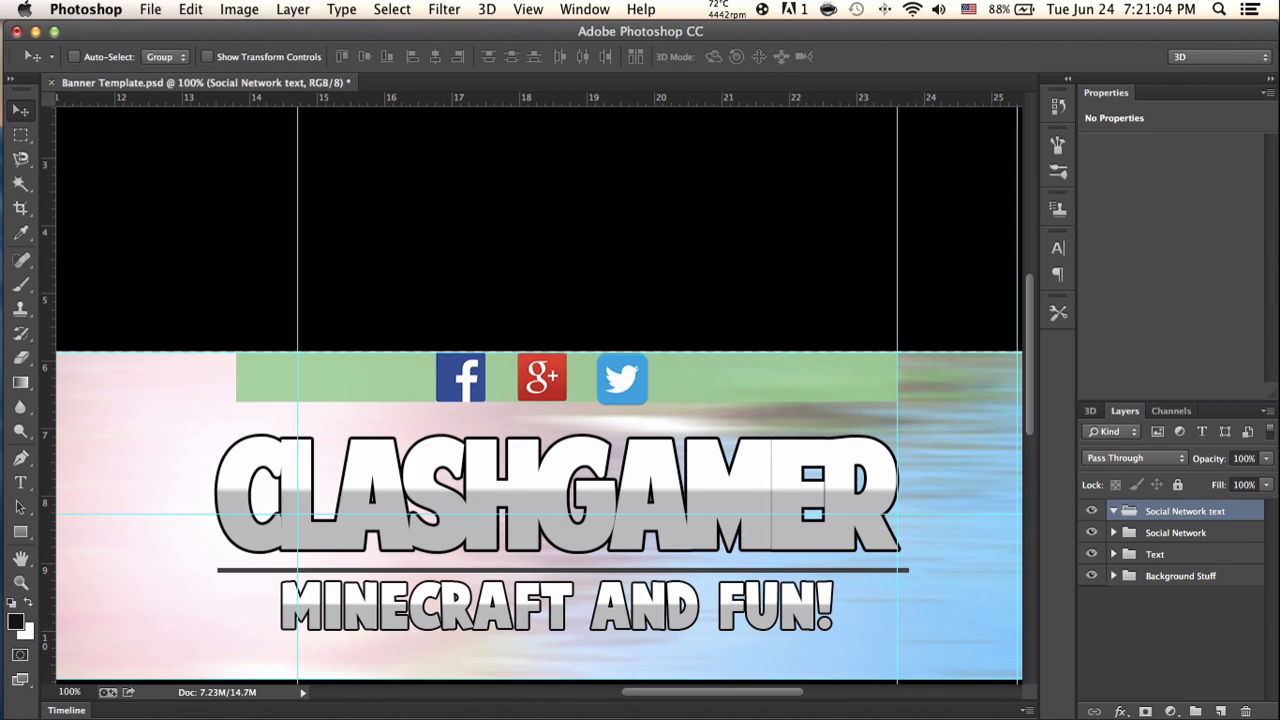
pyautogui.moveTo(40, 486)
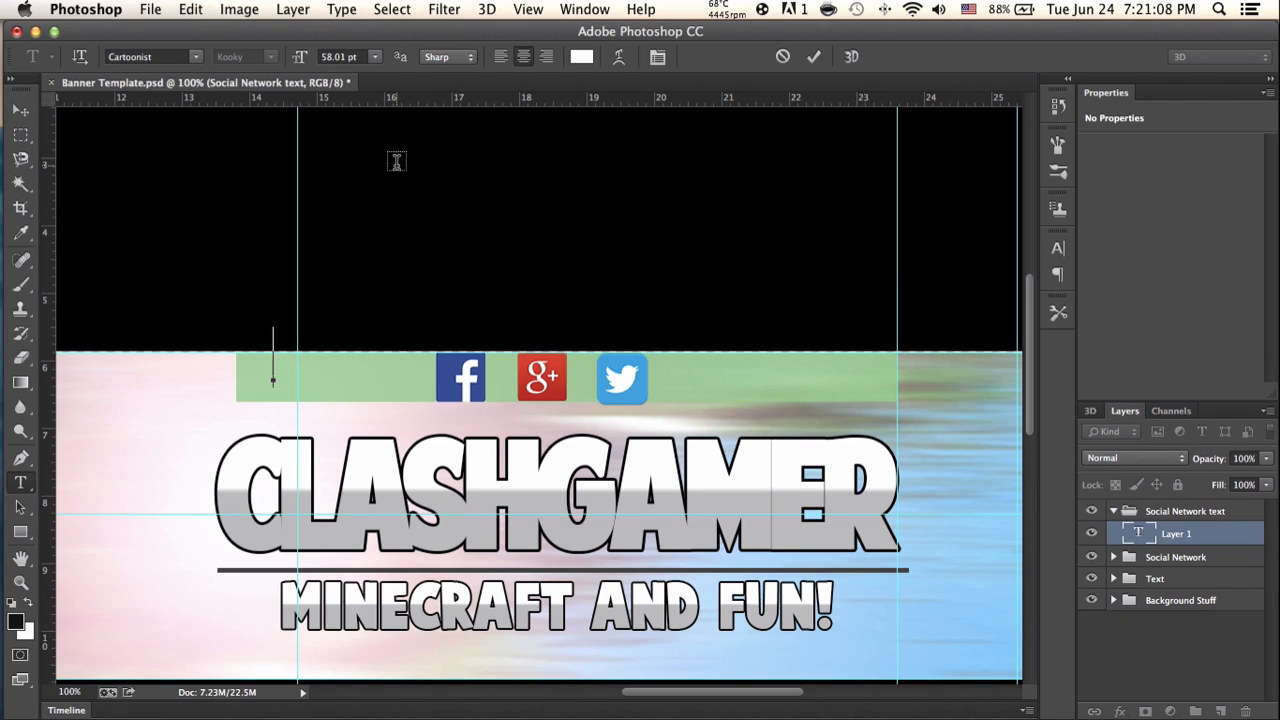
pyautogui.write('FIKKIW')
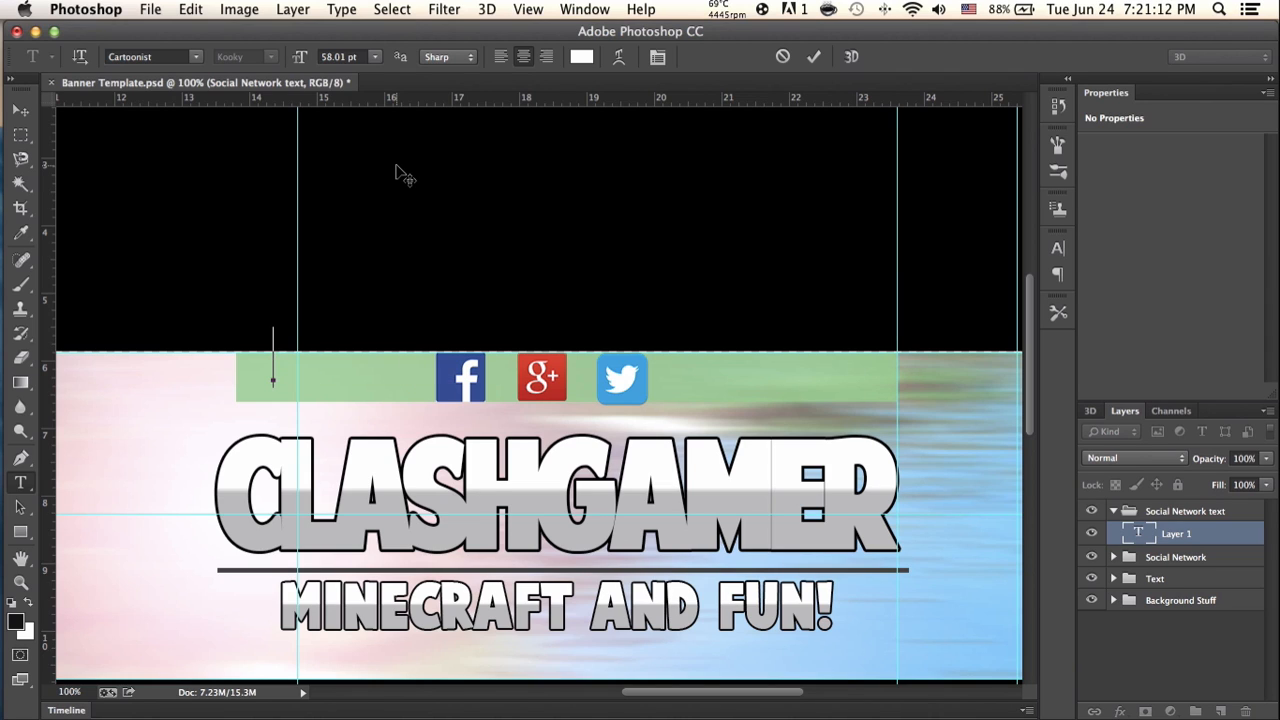
pyautogui.write('C')
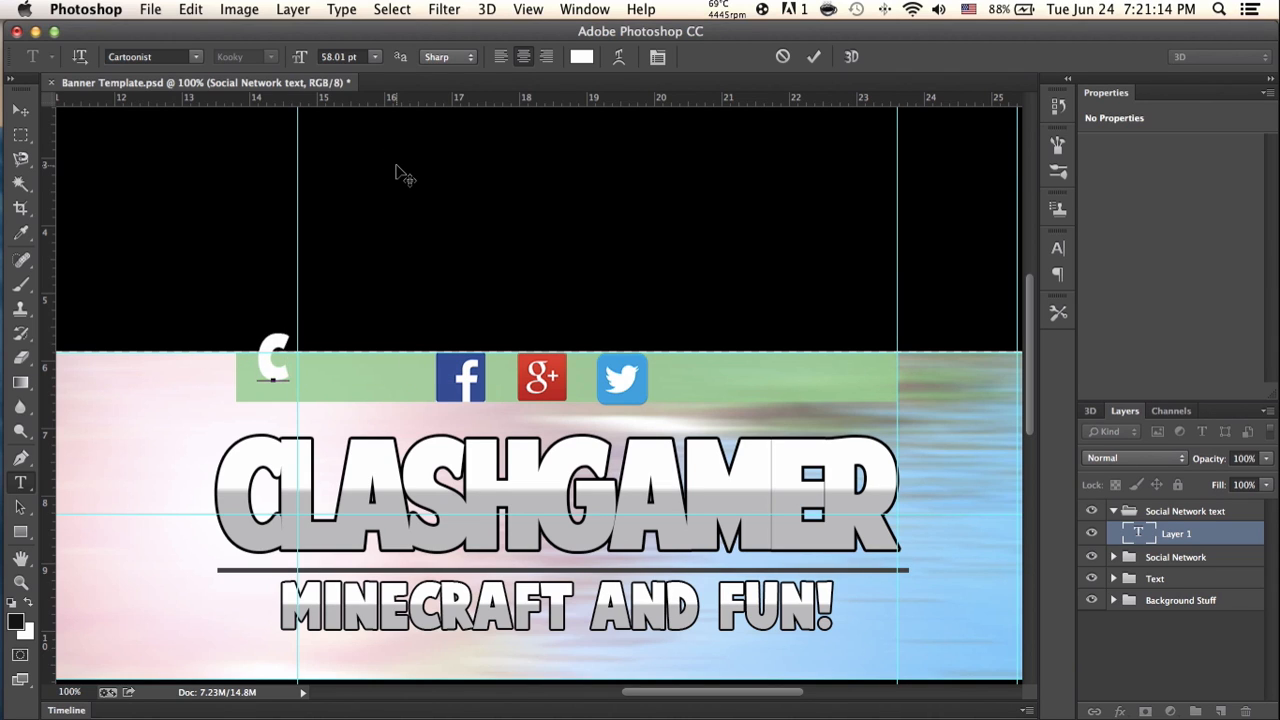
pyautogui.write('LASHGAMER')
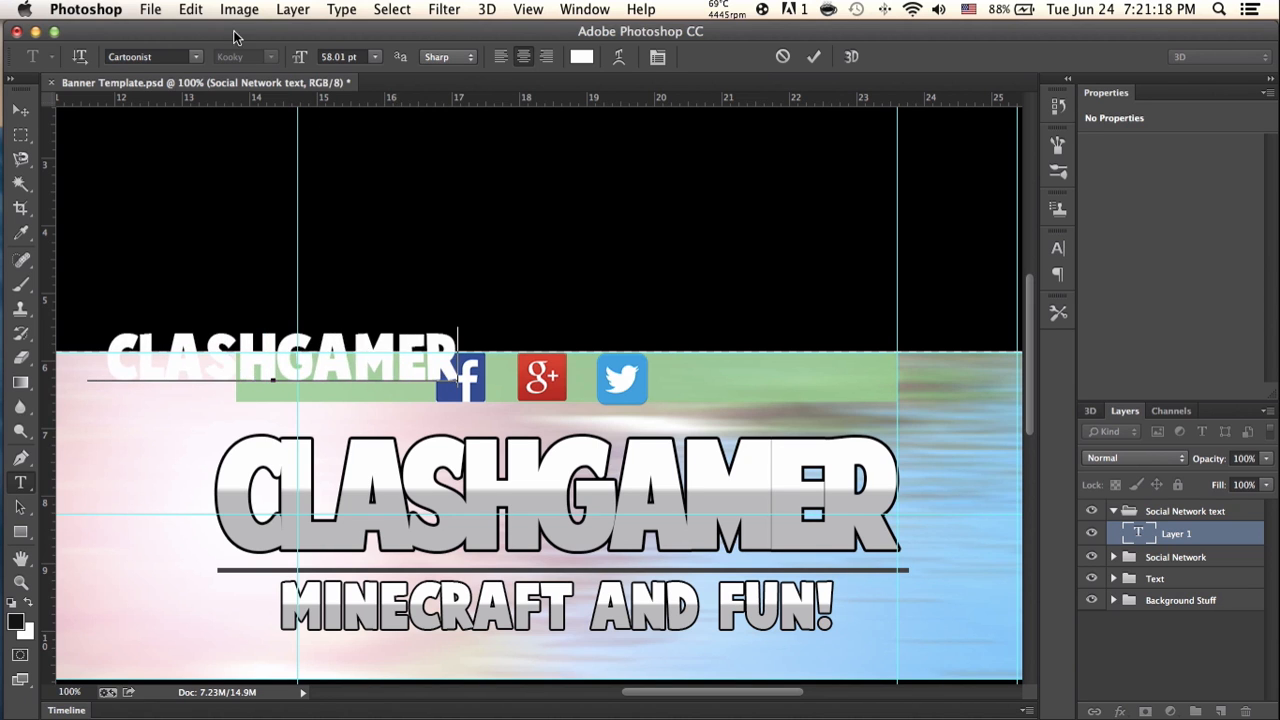
pyautogui.click(155, 55)
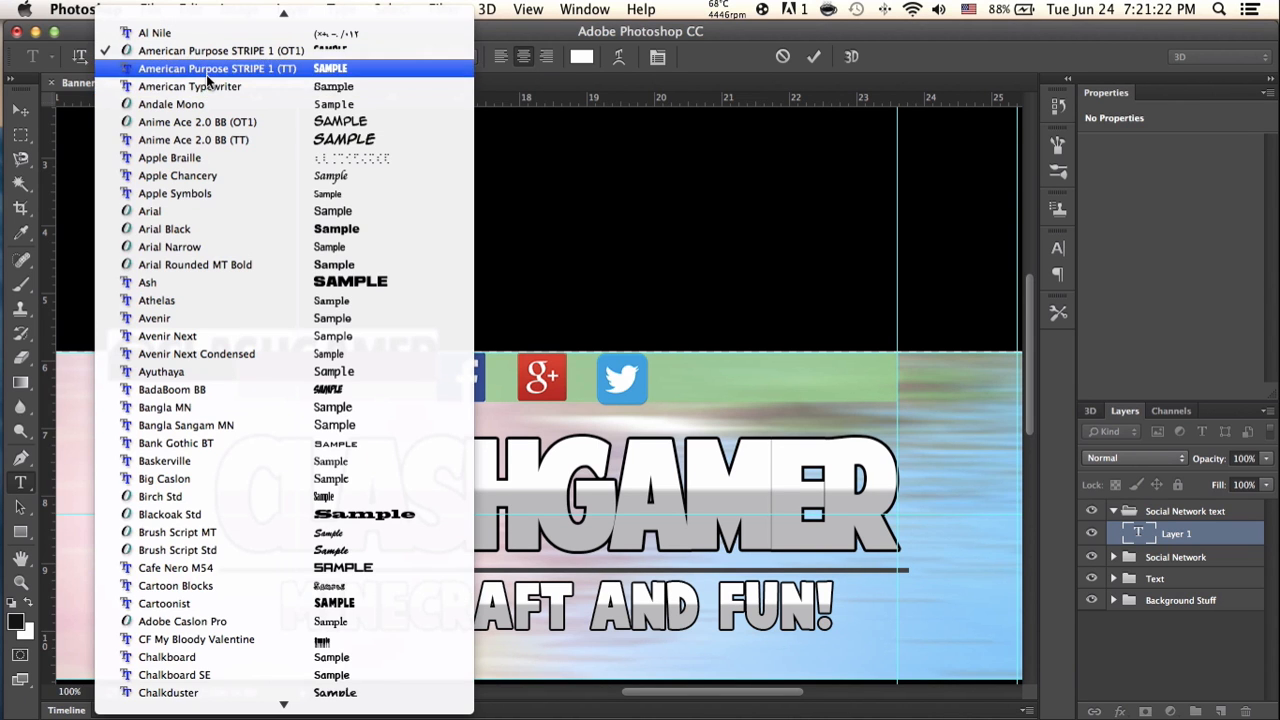
pyautogui.click(217, 68)
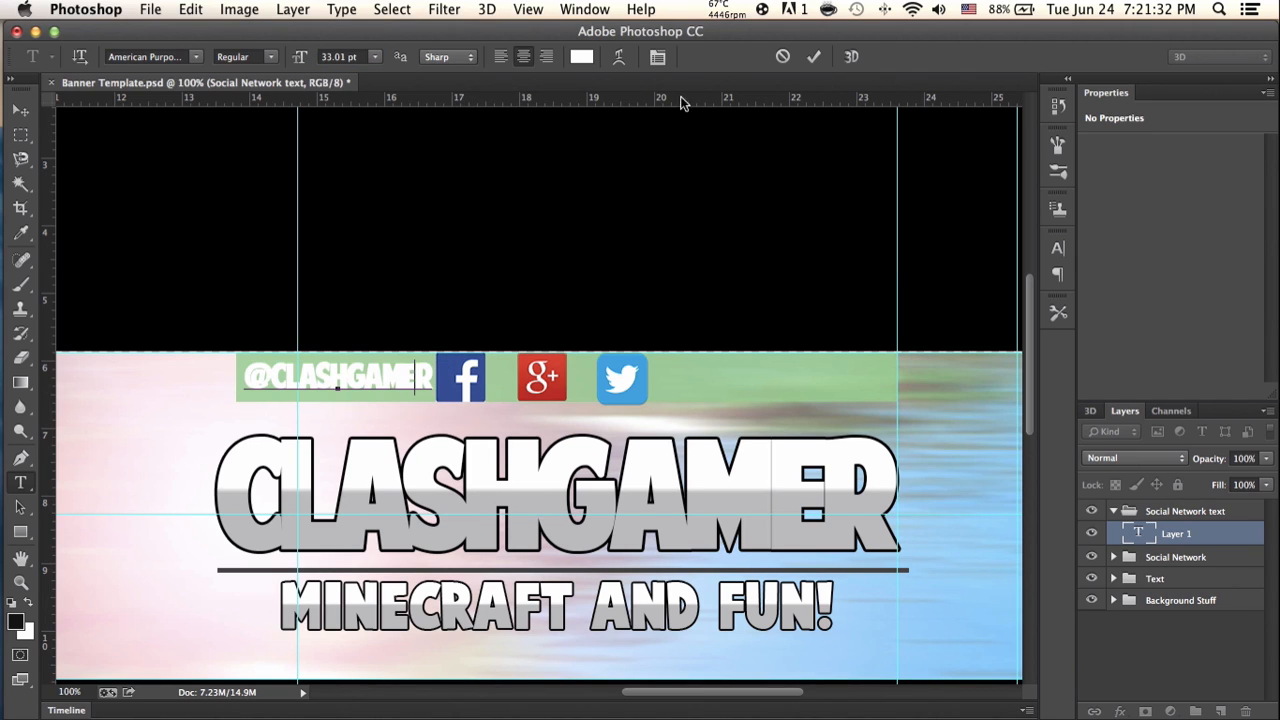
pyautogui.click(575, 56)
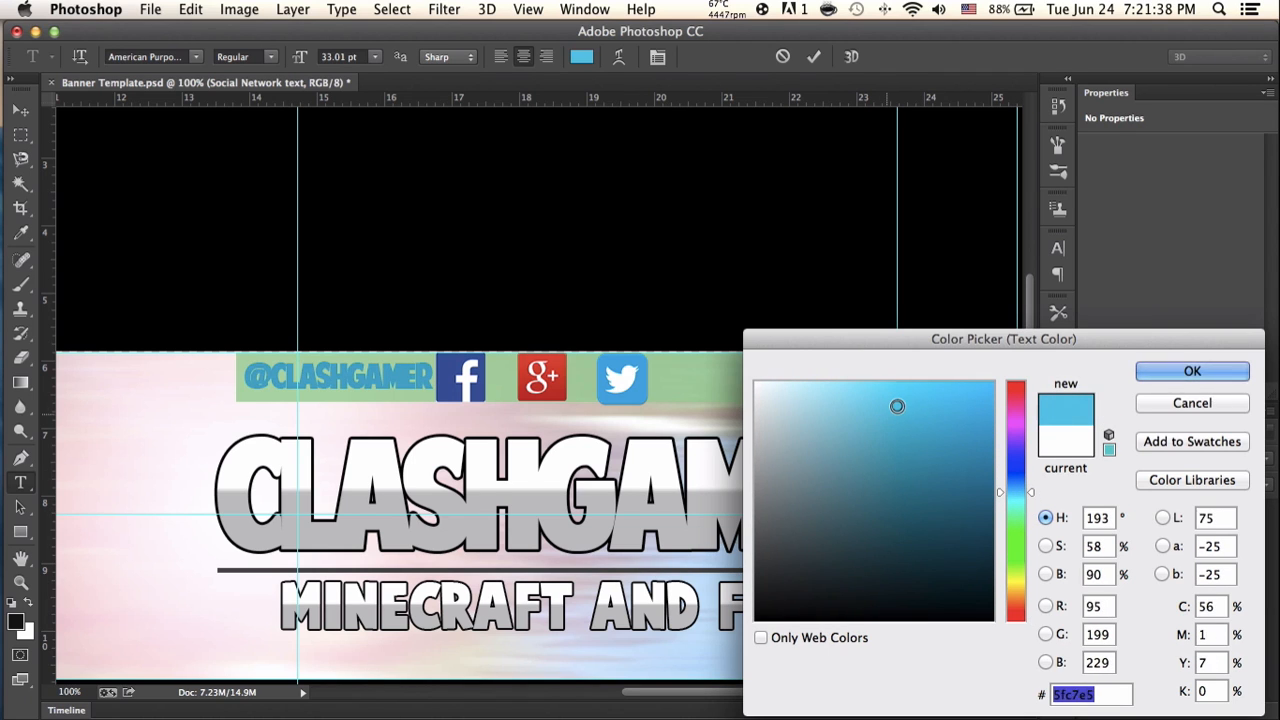
# Confirm light blue, then add a 2 px stroke and Bevel & Emboss without texture
pyautogui.click(1191, 371)
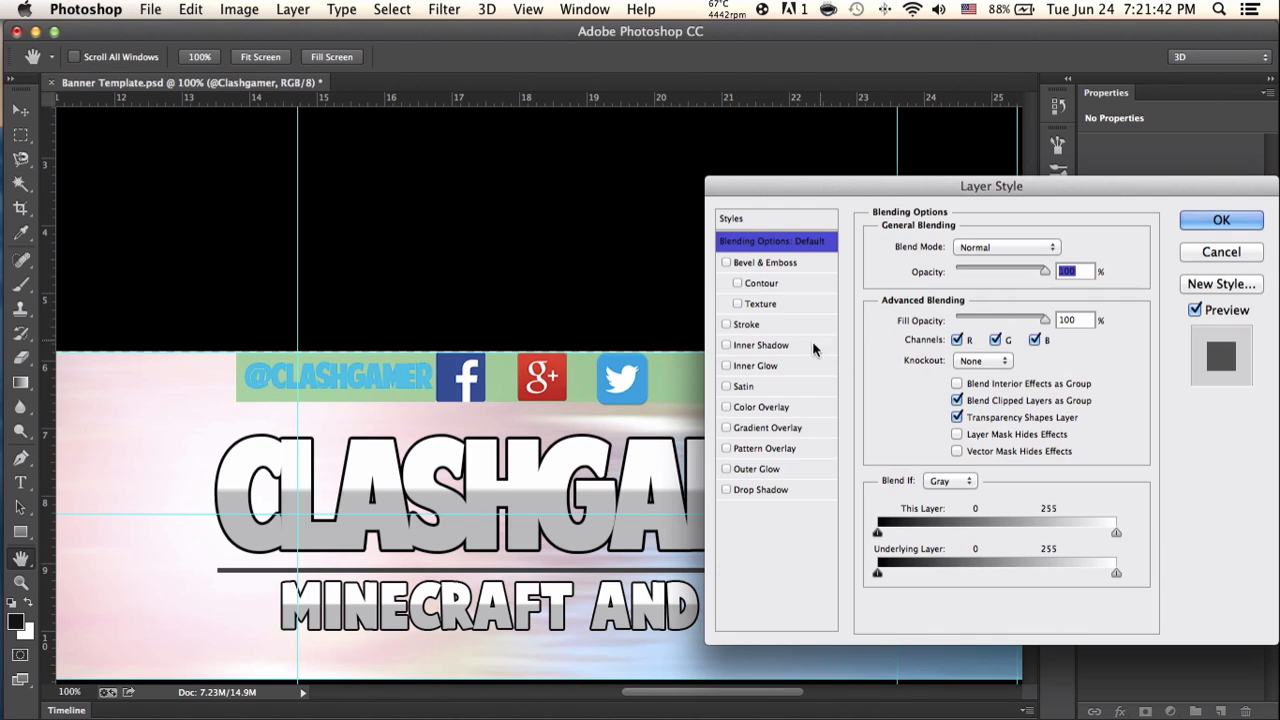
pyautogui.click(746, 323)
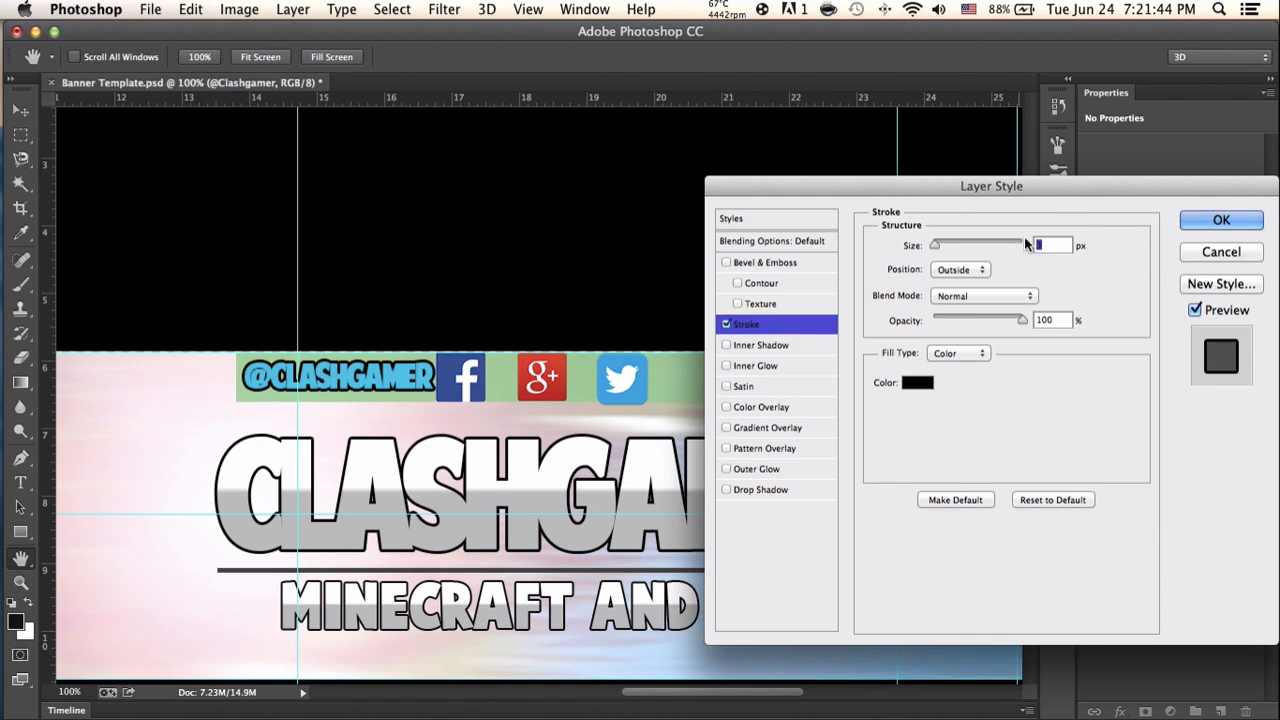
pyautogui.write('2')
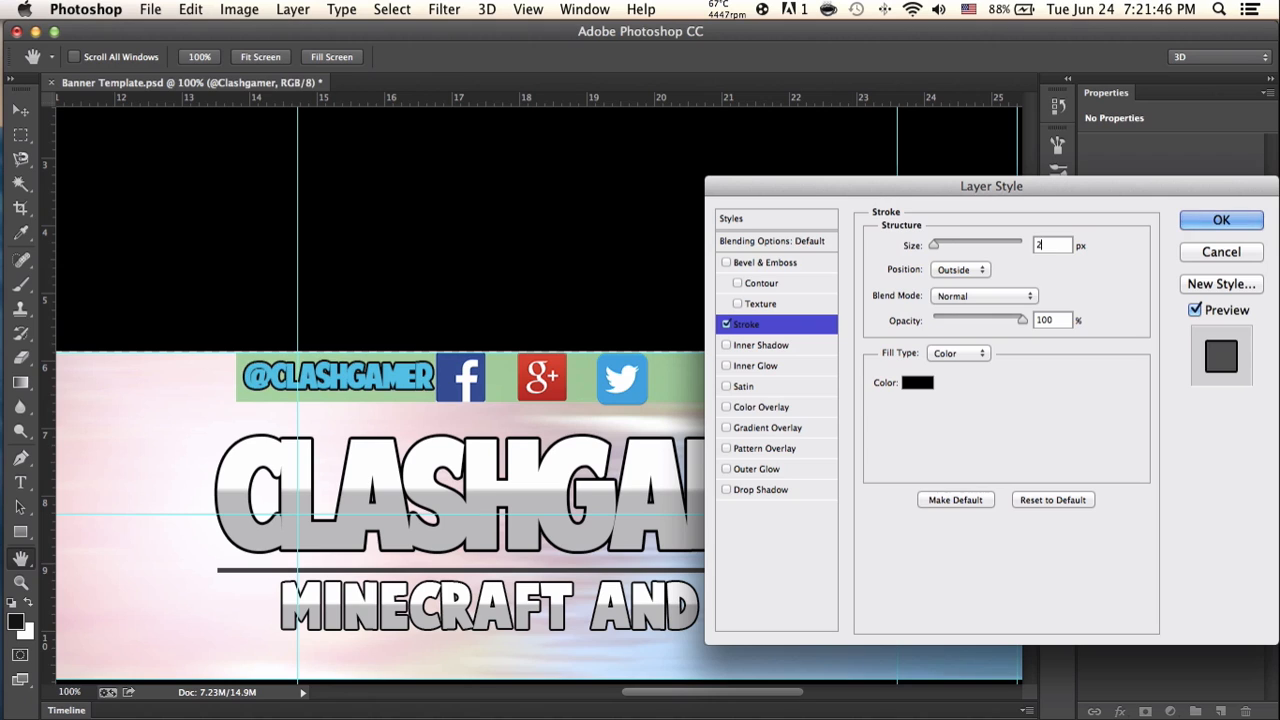
pyautogui.click(760, 283)
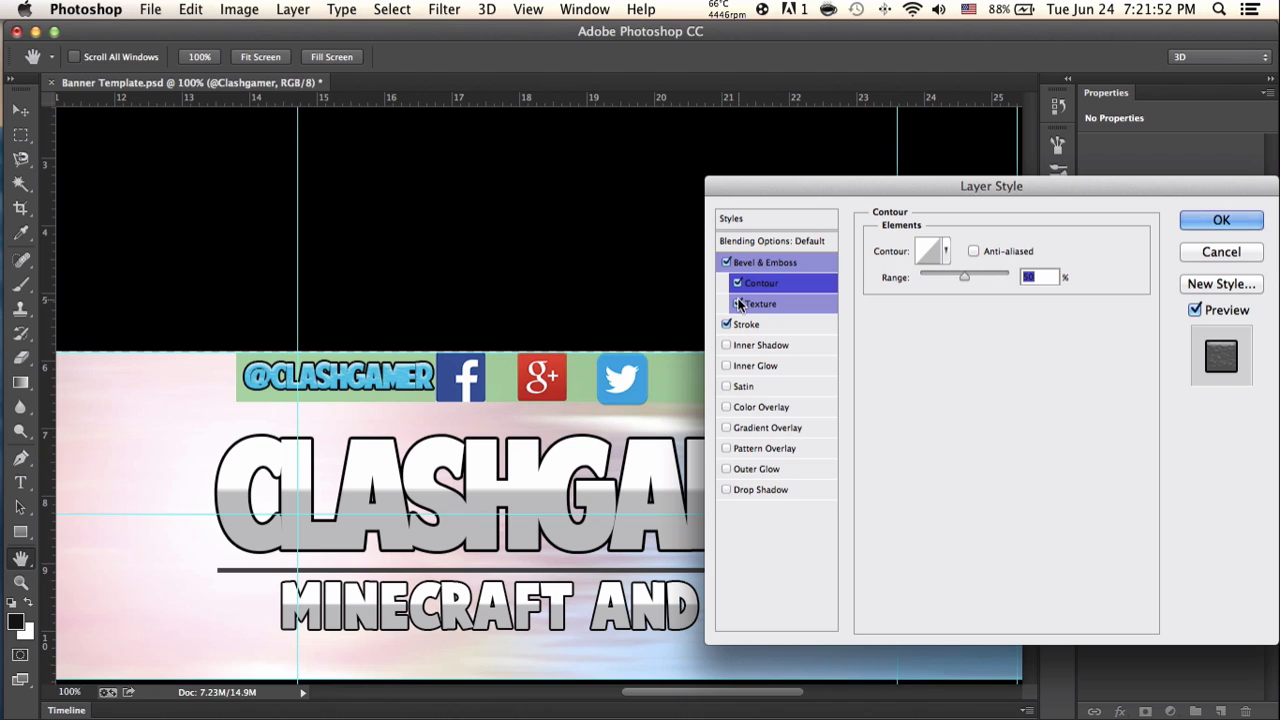
pyautogui.click(726, 303)
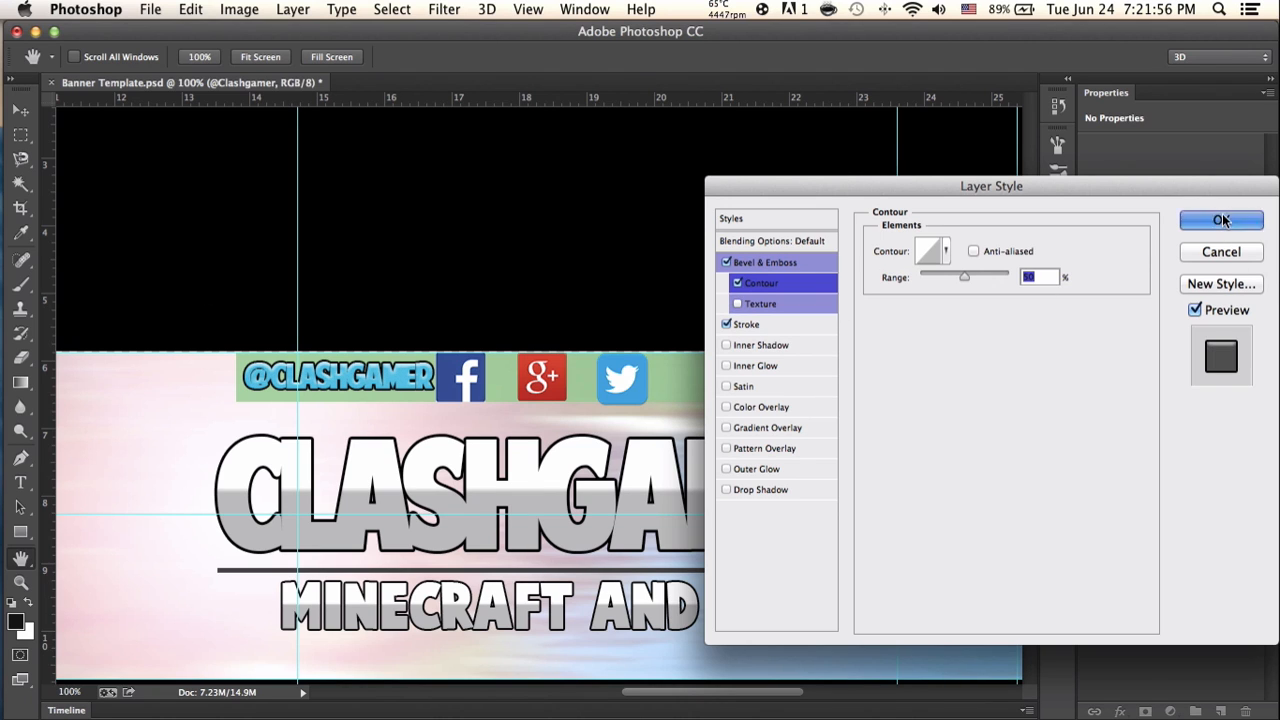
pyautogui.click(1210, 220)
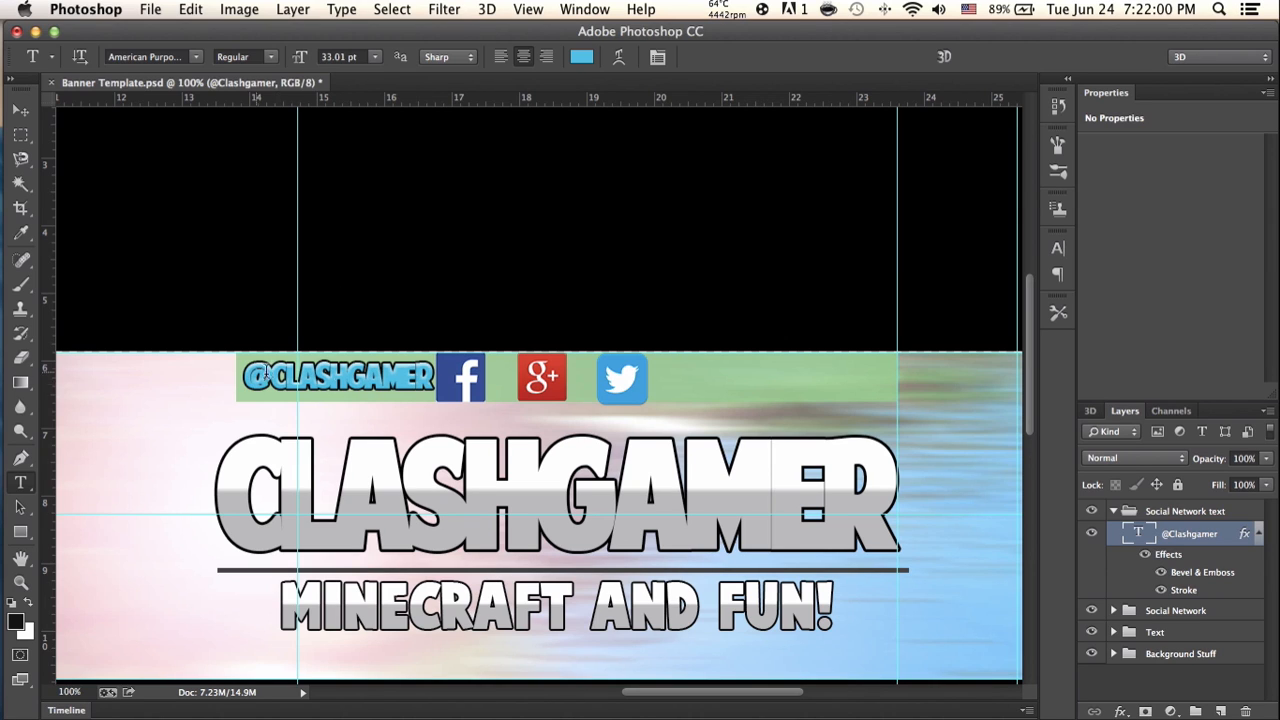
# Type 'FOLLOW & LIKE!' right of the Twitter icon and collapse the layer groups
pyautogui.click(714, 381)
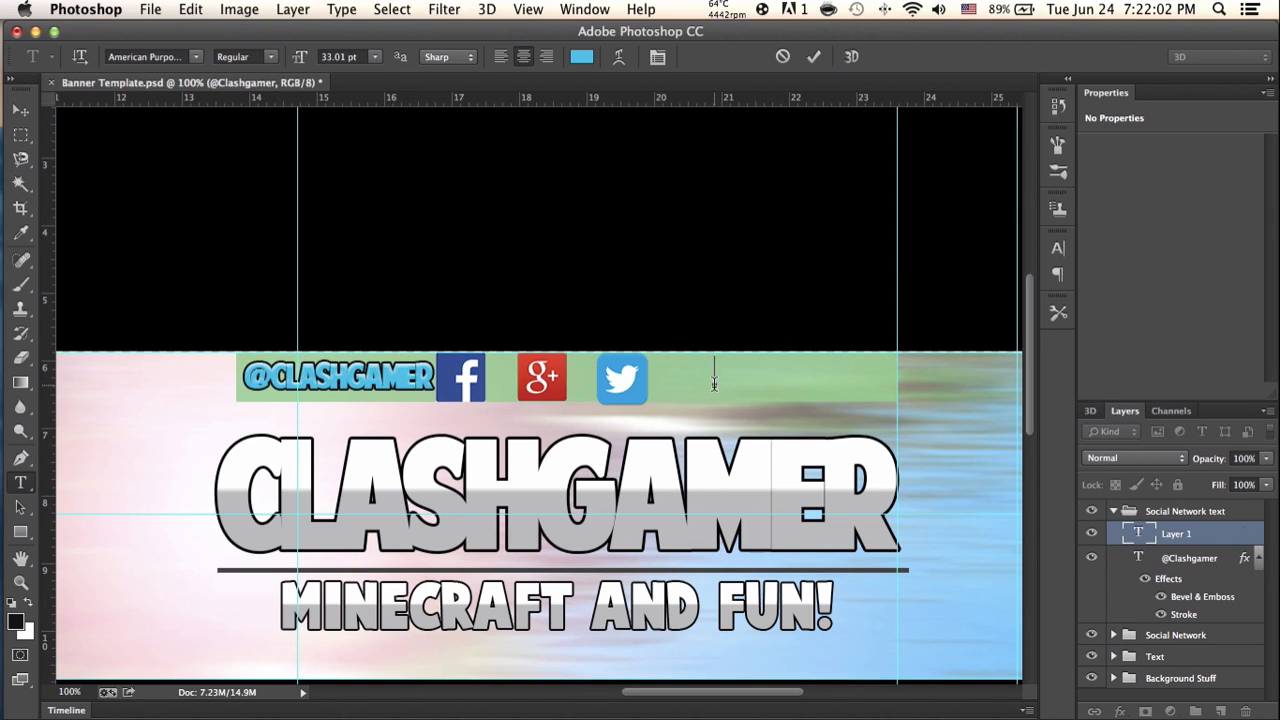
pyautogui.write('FOLLOW & LIKE!')
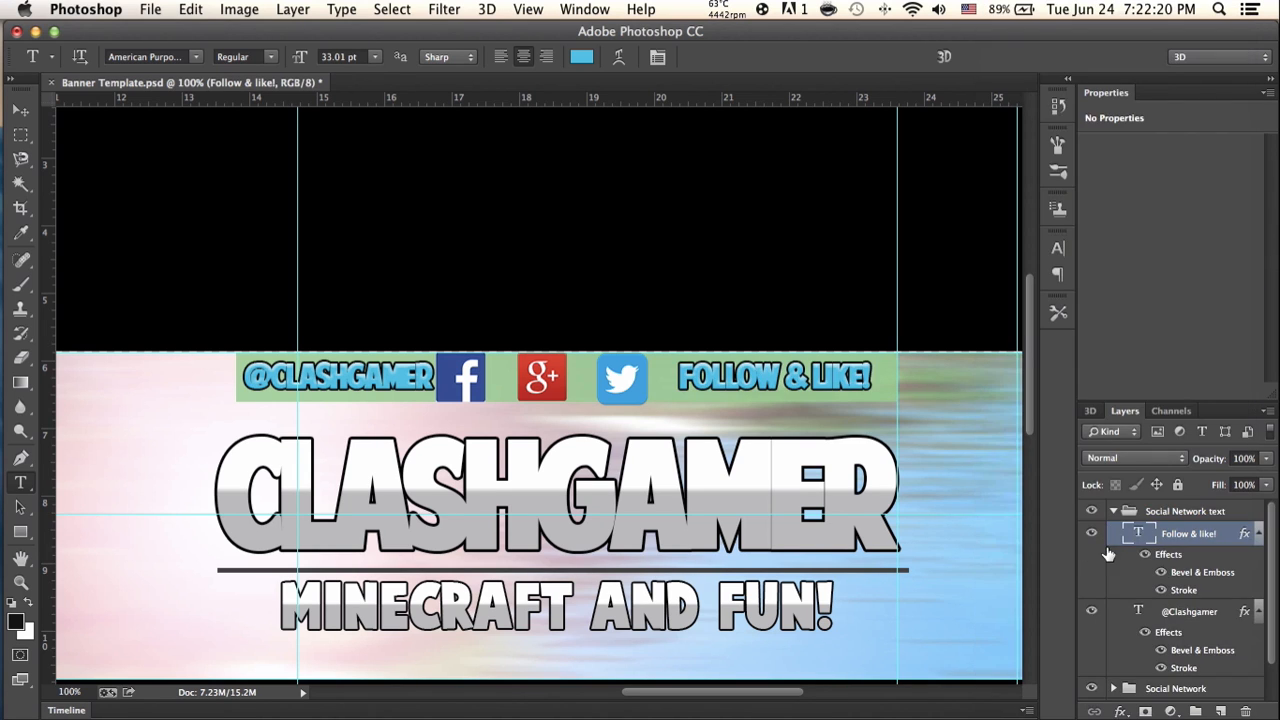
pyautogui.click(14, 110)
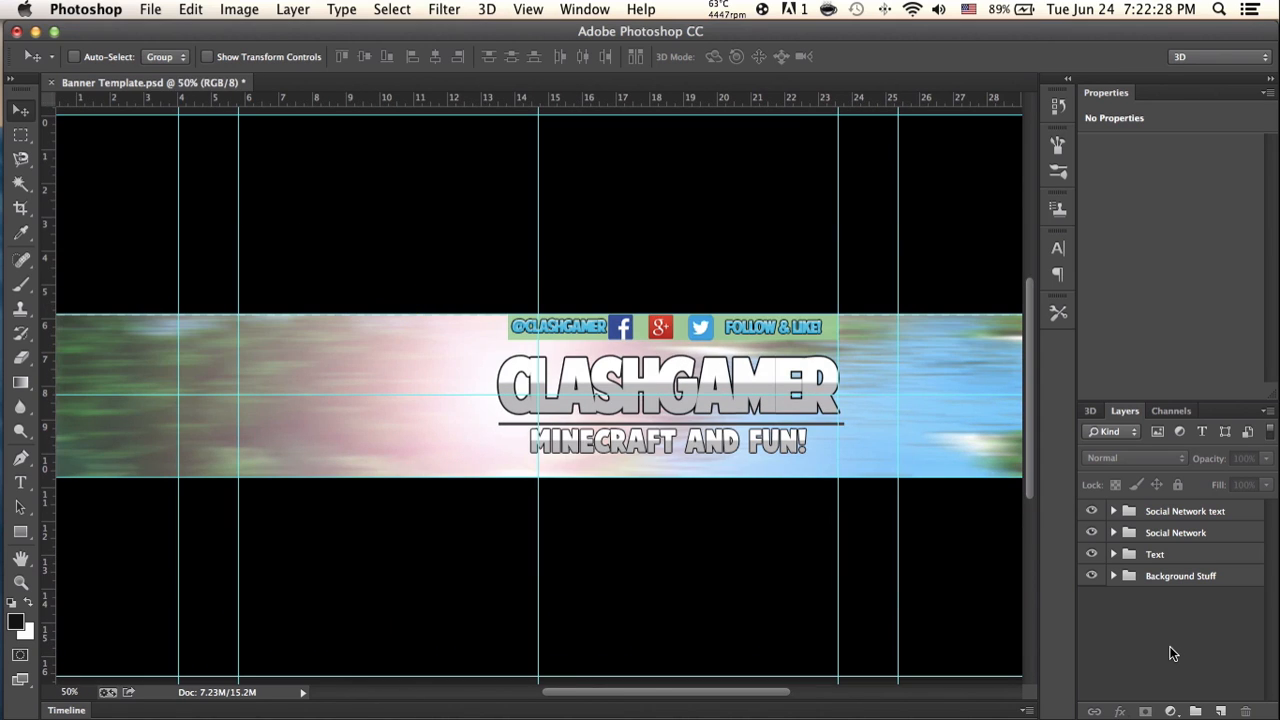
pyautogui.moveTo(307, 463)
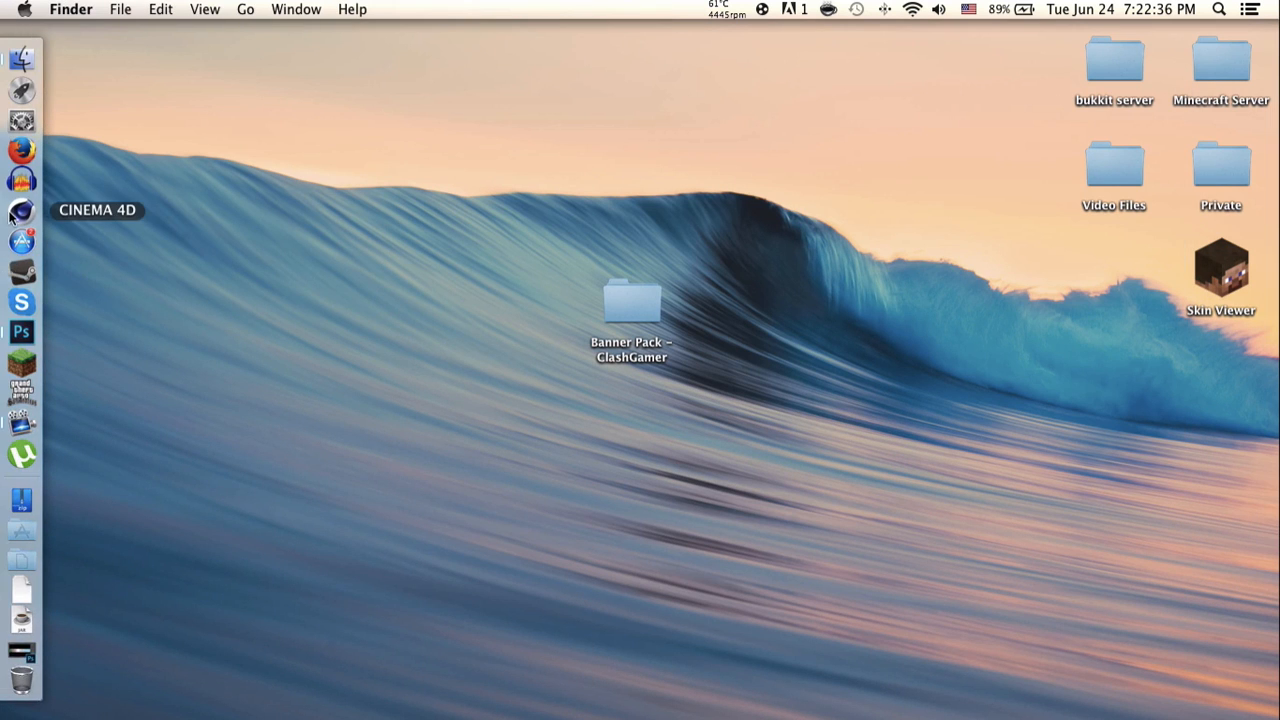
# Launch CINEMA 4D from the Dock
pyautogui.click(18, 213)
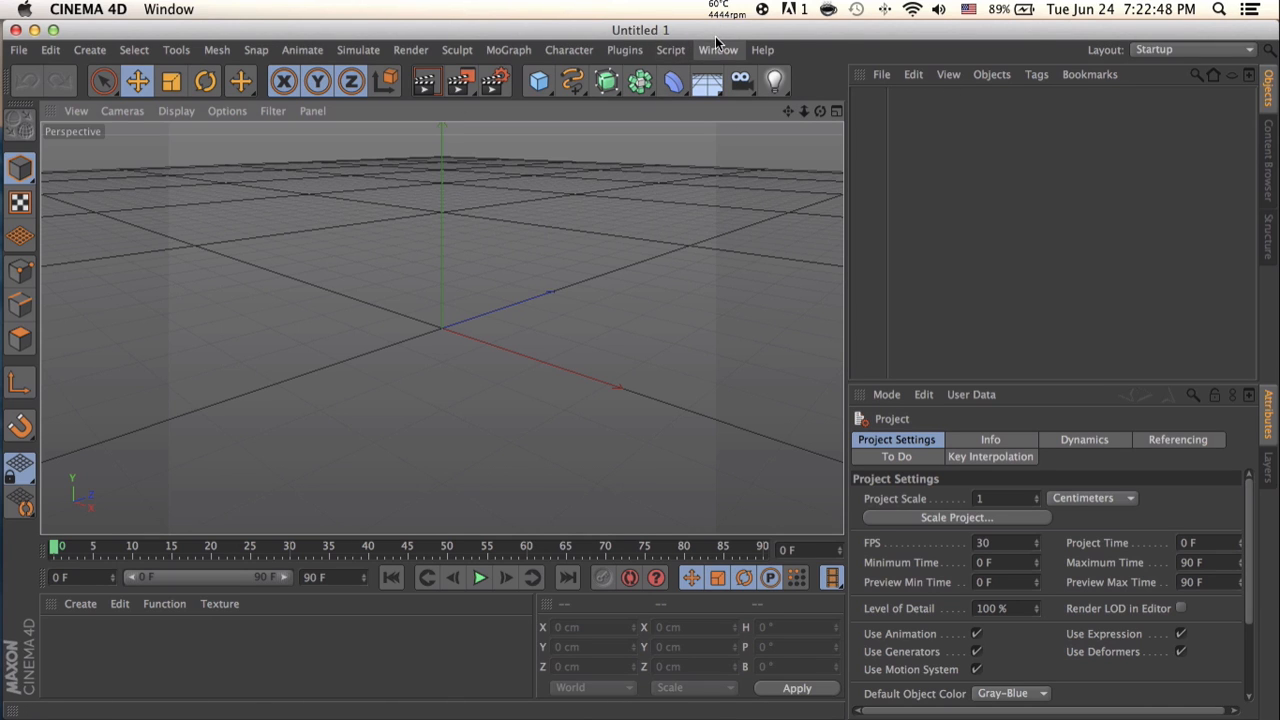
# Load the OverheadSoftbox and Softbox lights and the Steve Rig via the Content Browser
pyautogui.click(719, 49)
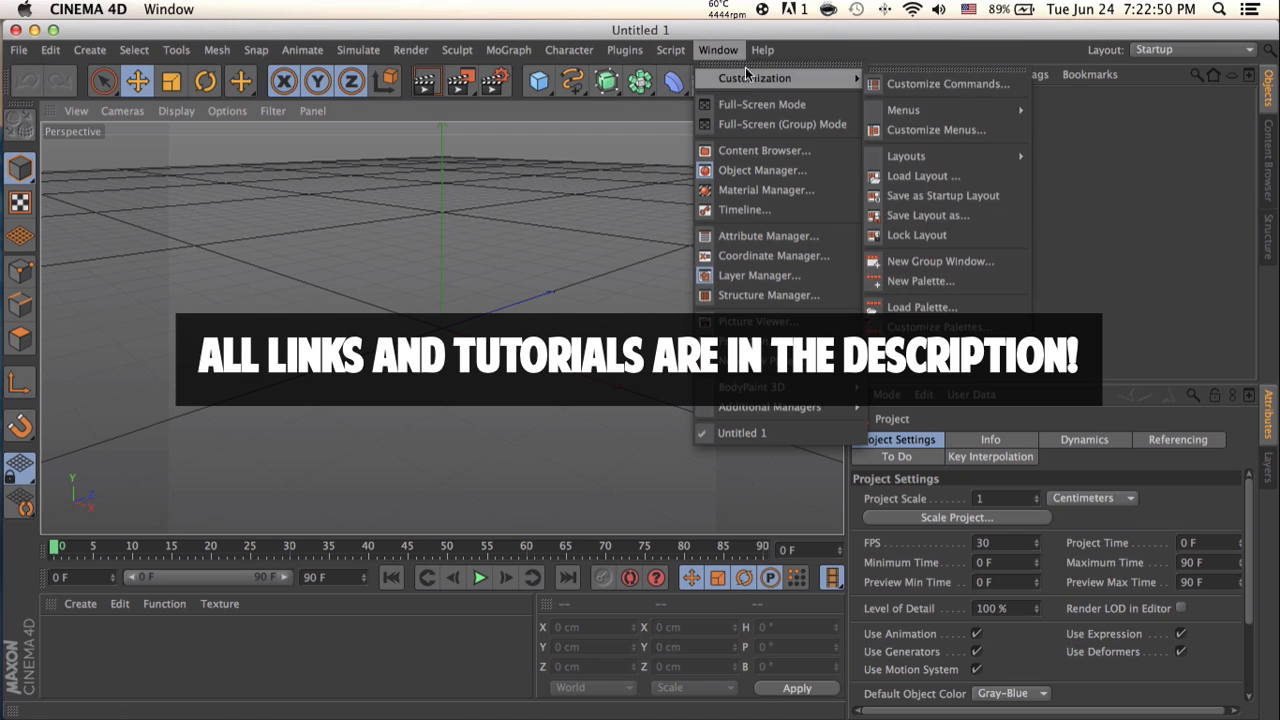
pyautogui.click(763, 150)
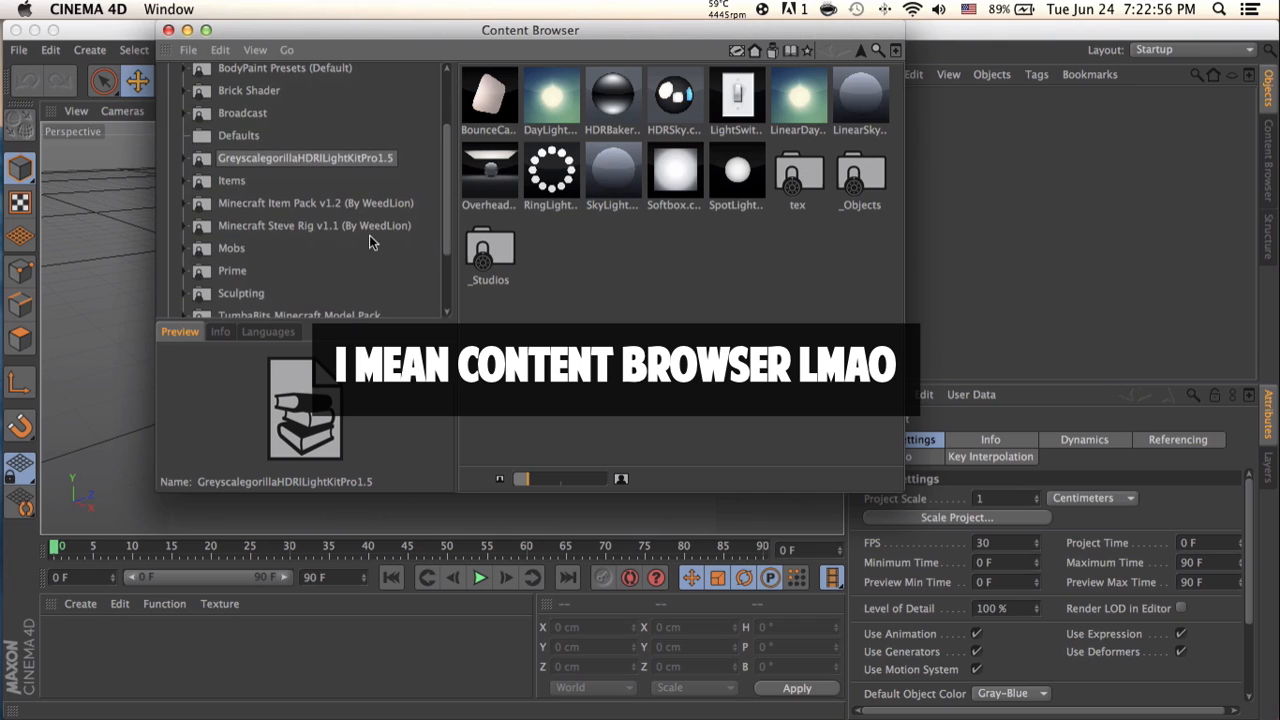
pyautogui.click(314, 225)
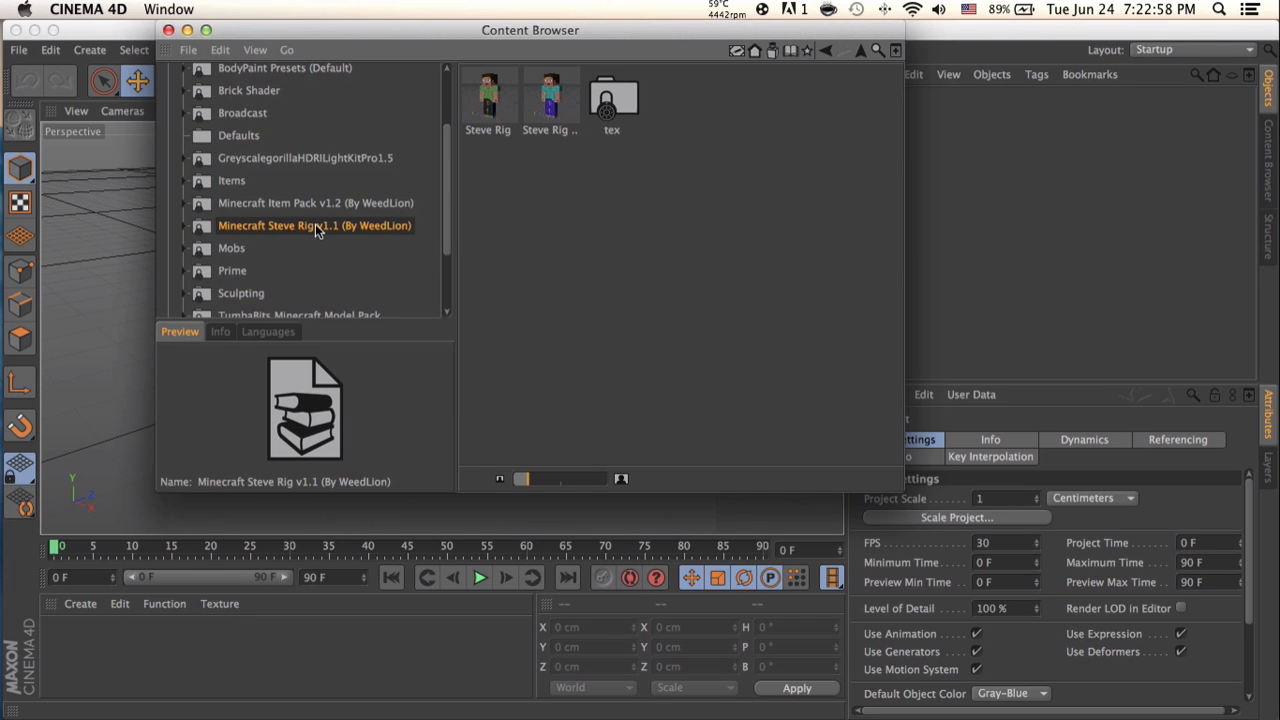
pyautogui.moveTo(375, 241)
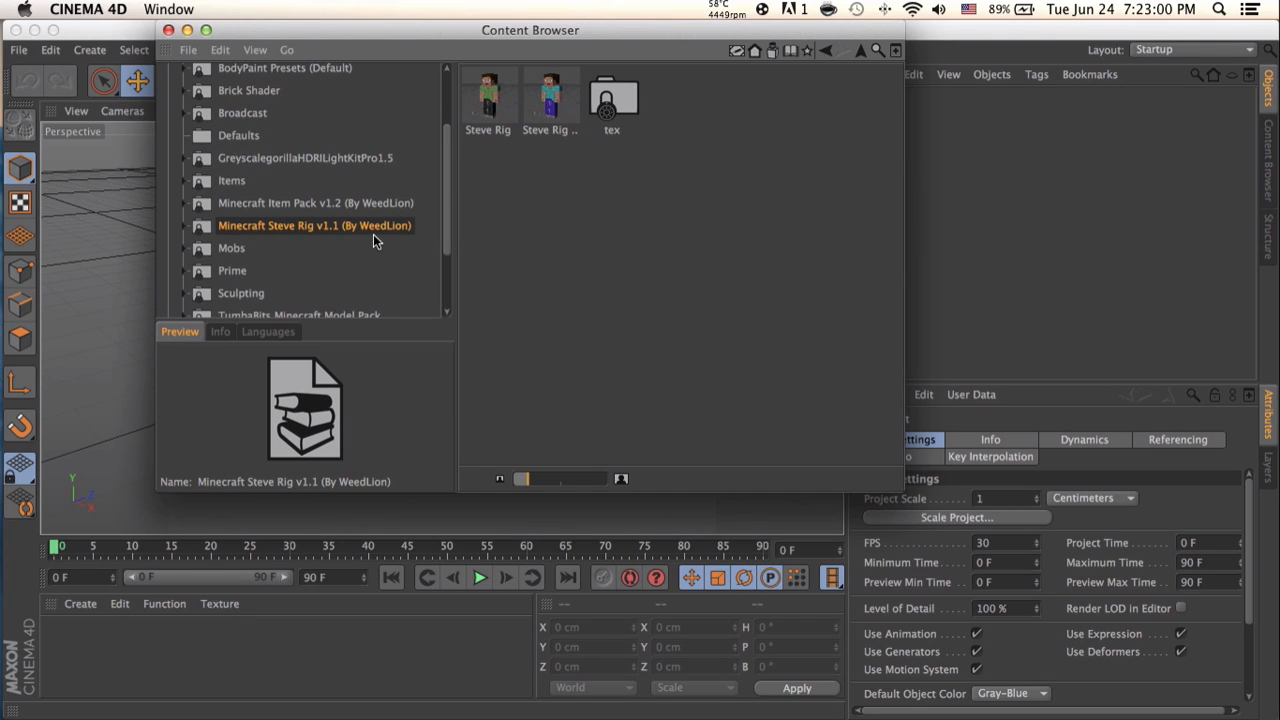
pyautogui.click(305, 157)
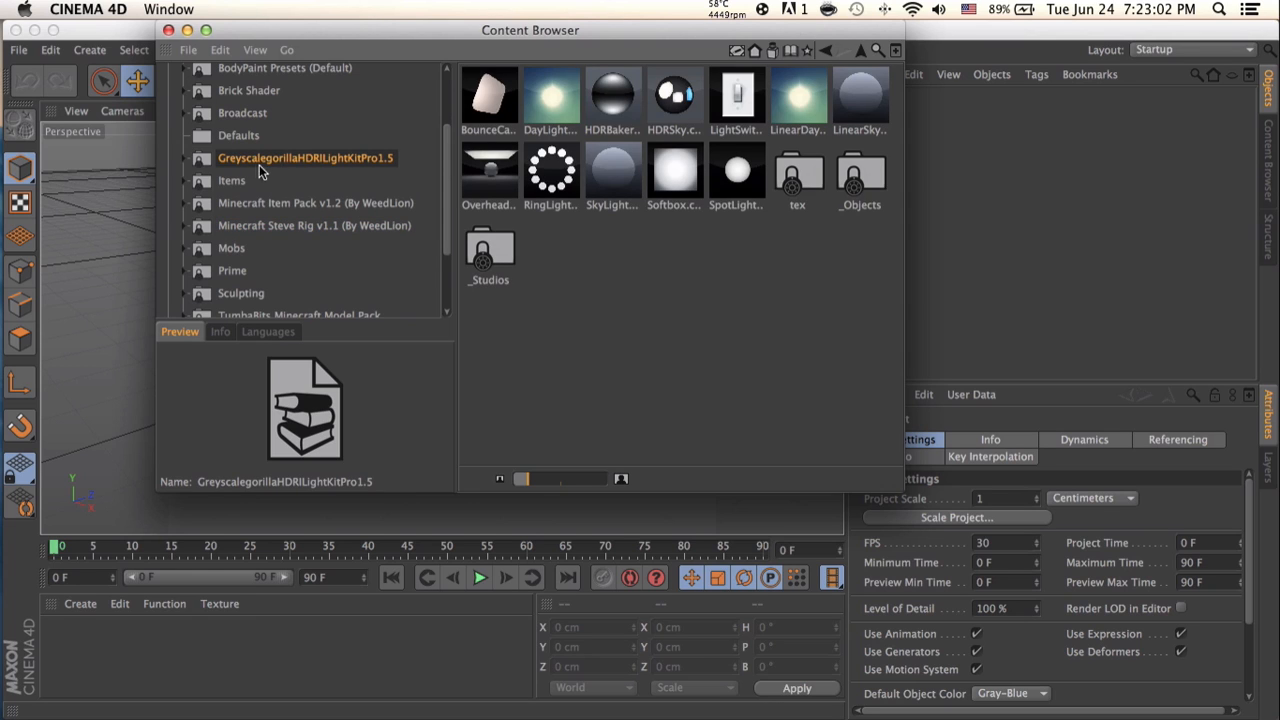
pyautogui.moveTo(383, 181)
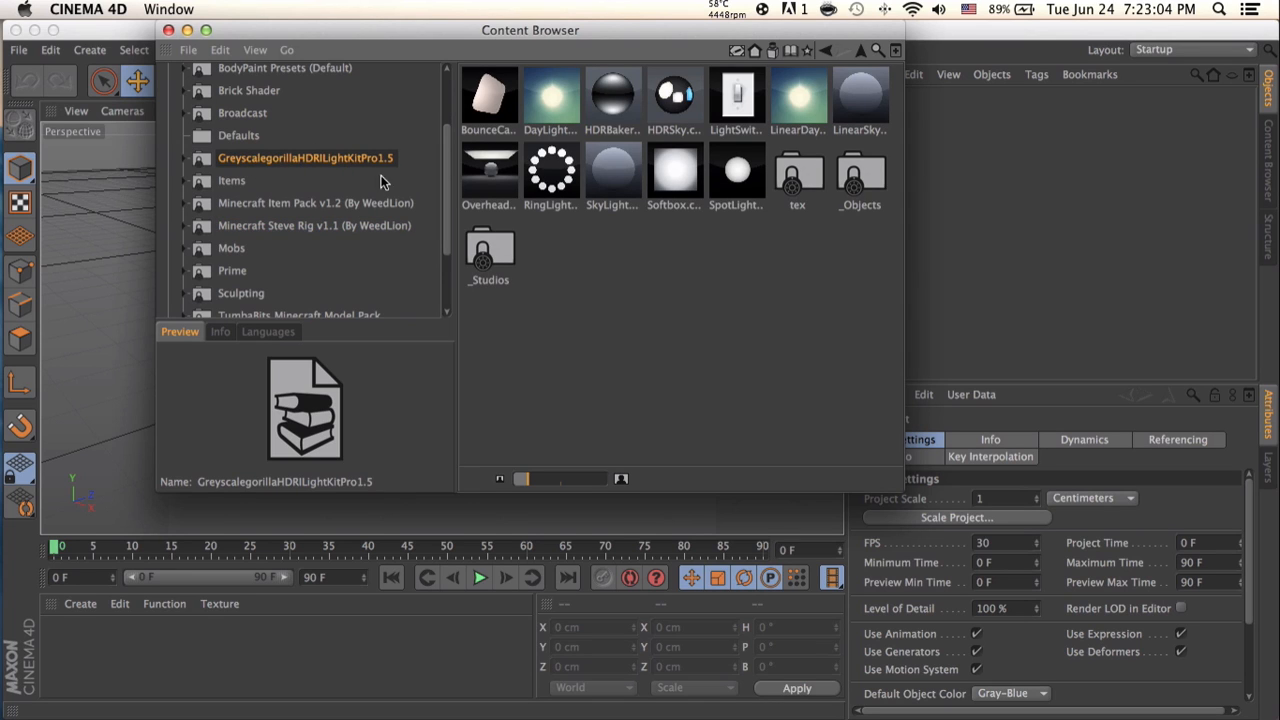
pyautogui.moveTo(485, 172)
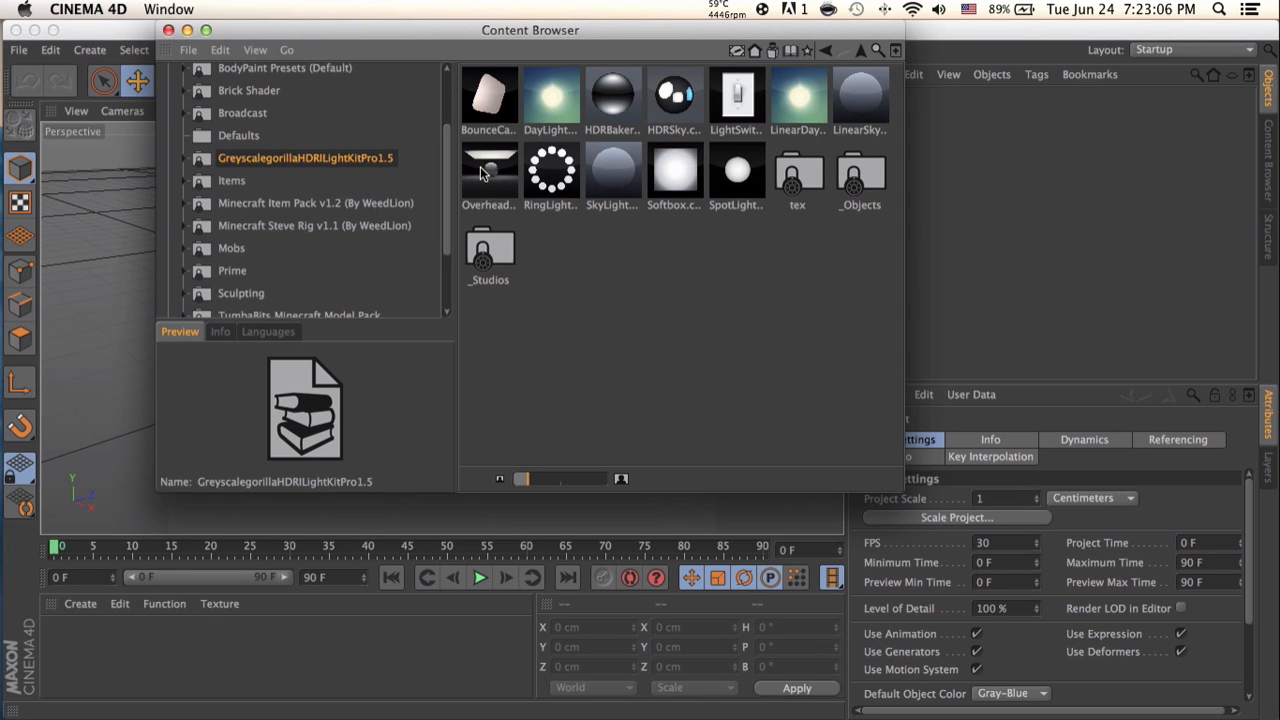
pyautogui.click(488, 170)
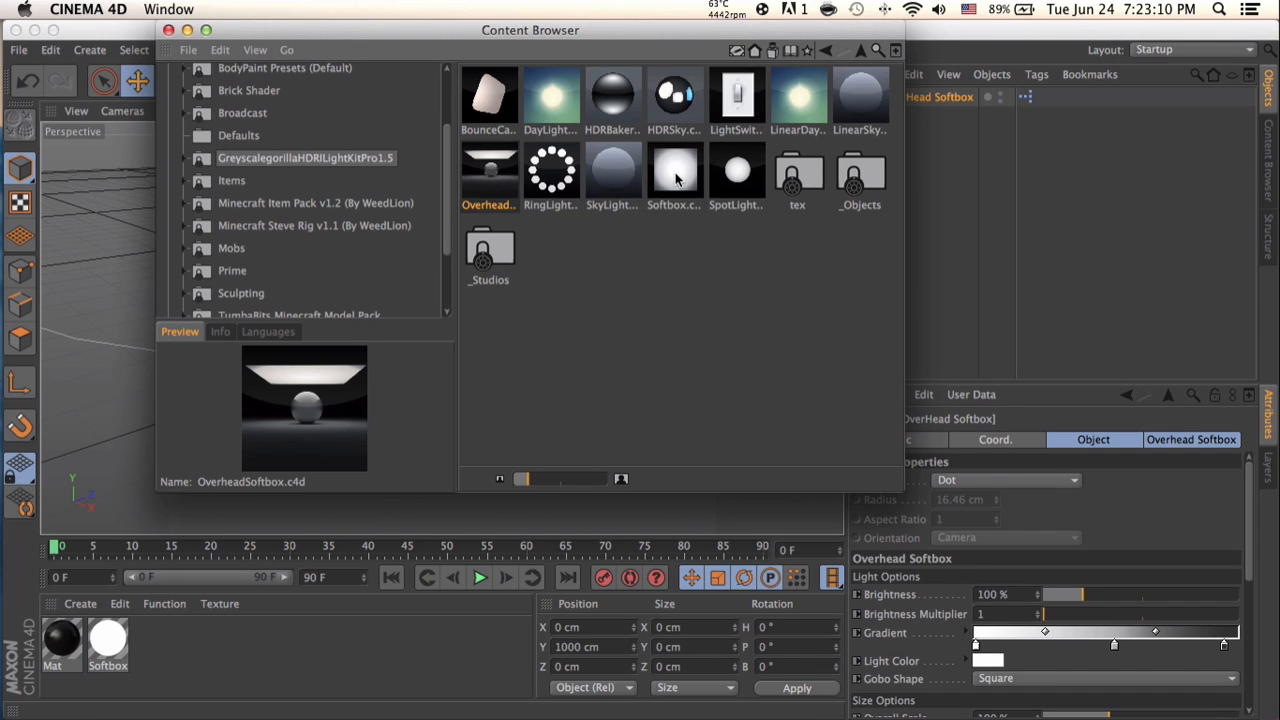
pyautogui.click(314, 225)
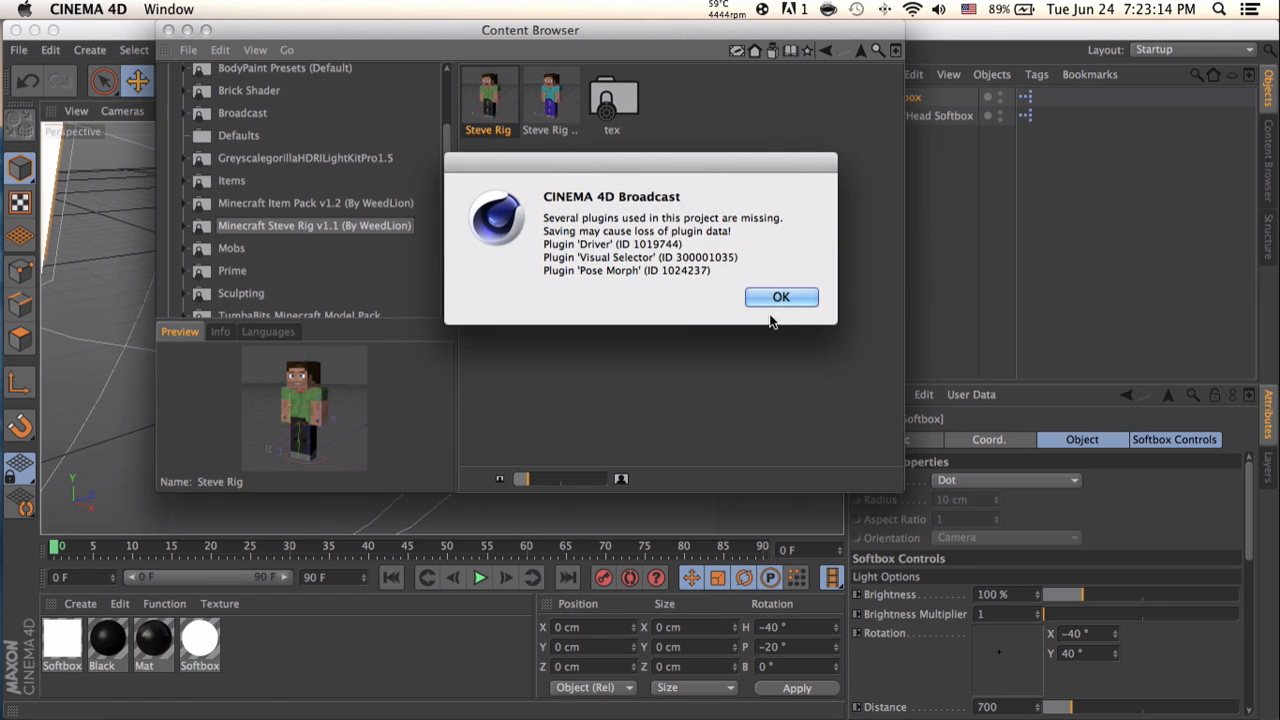
pyautogui.click(781, 297)
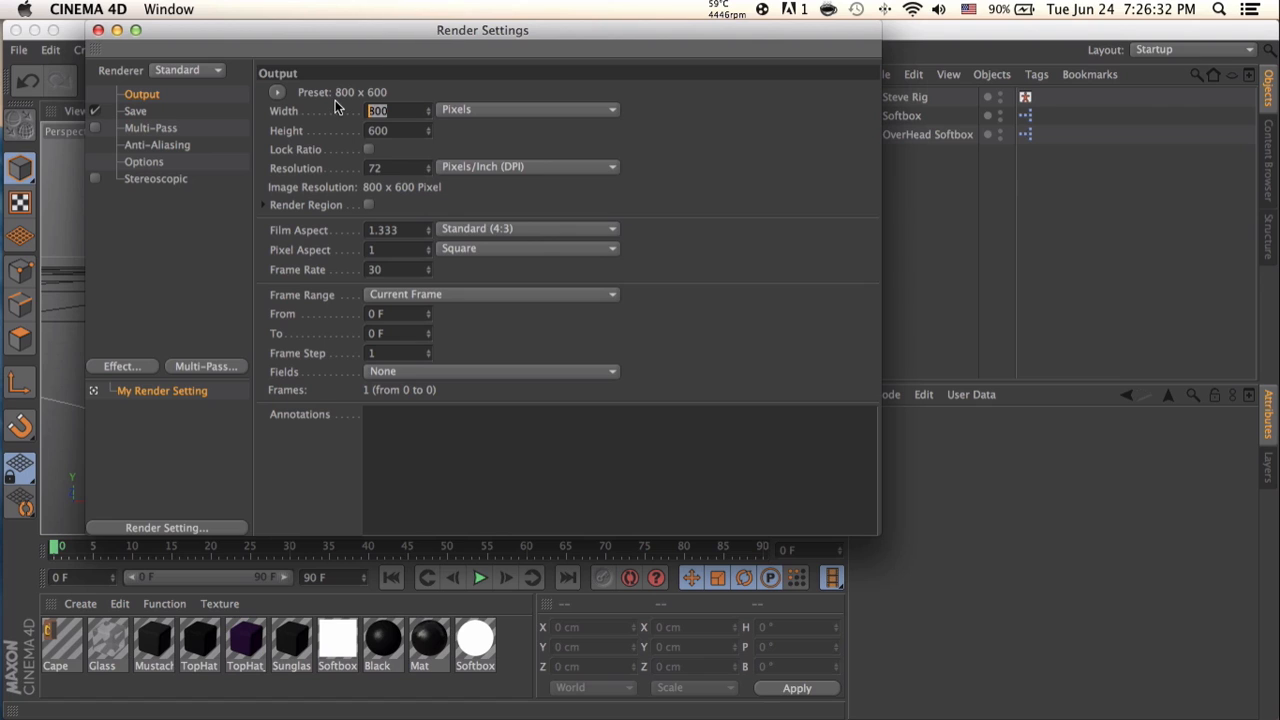
# Set the CINEMA 4D render output width to 1980 and enter a new height
pyautogui.write('1980')
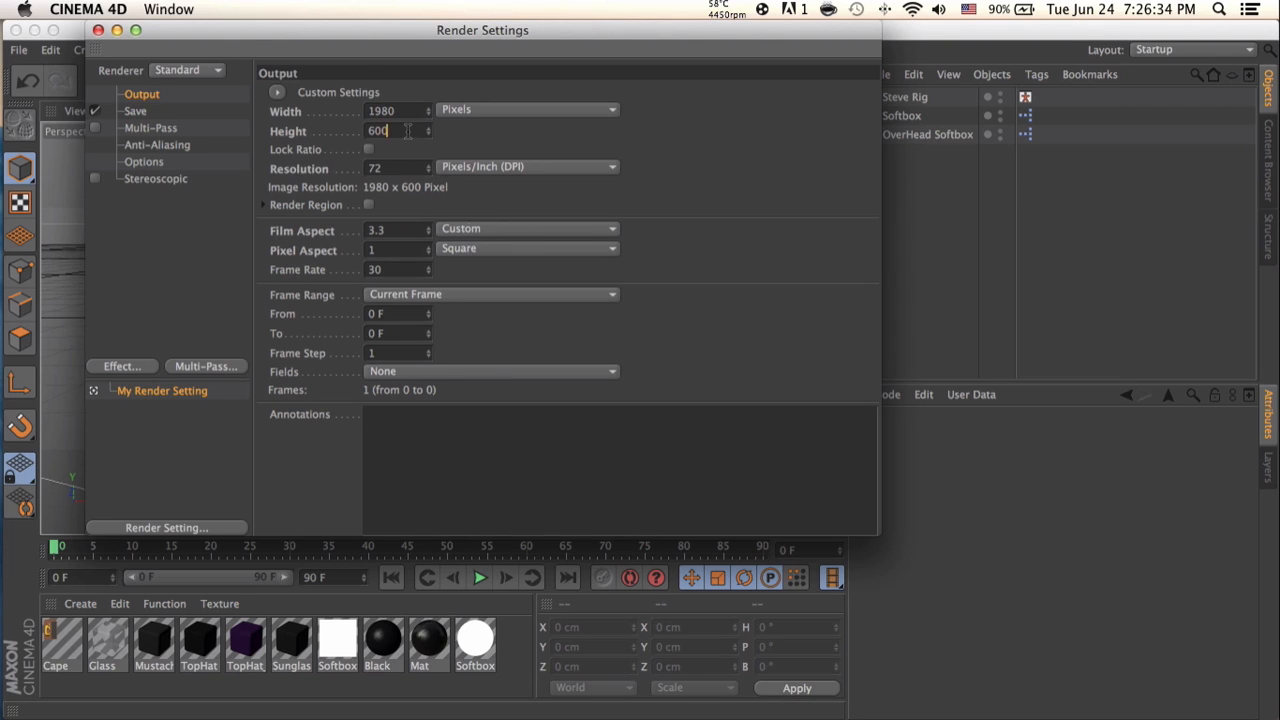
pyautogui.write('10')
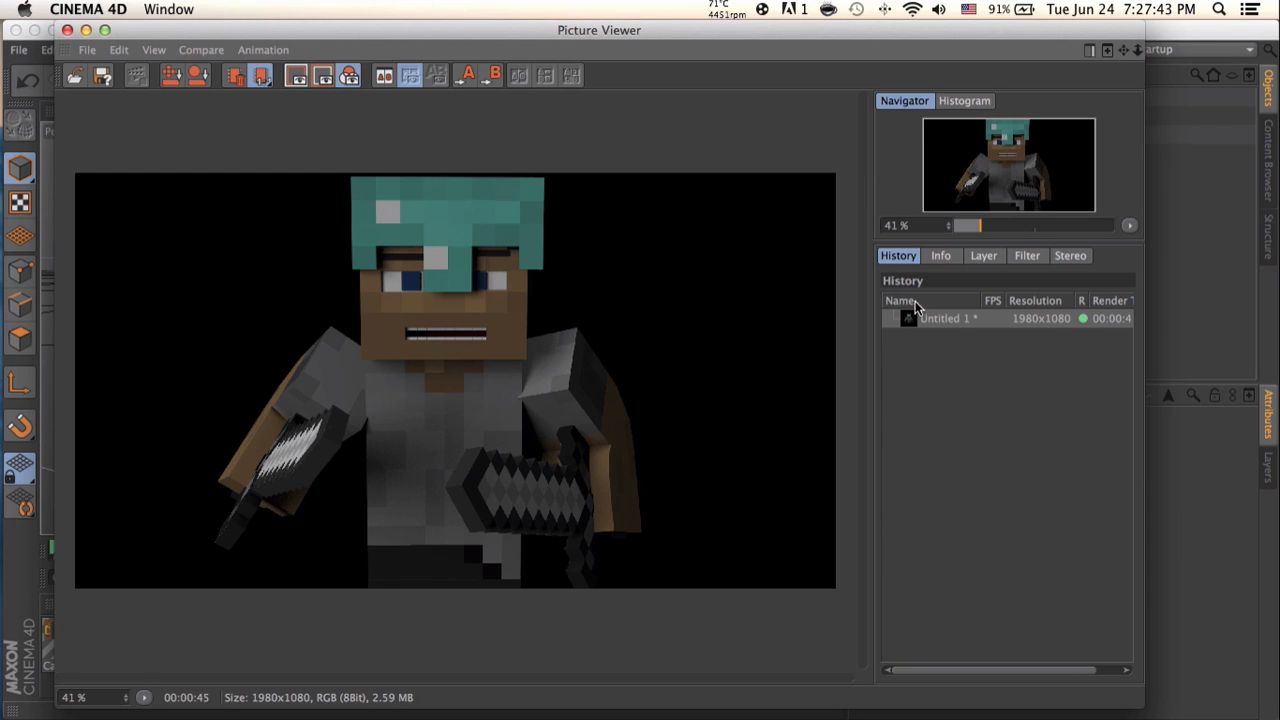
# Save the rendered image as a PNG, then close the project without saving
pyautogui.click(86, 50)
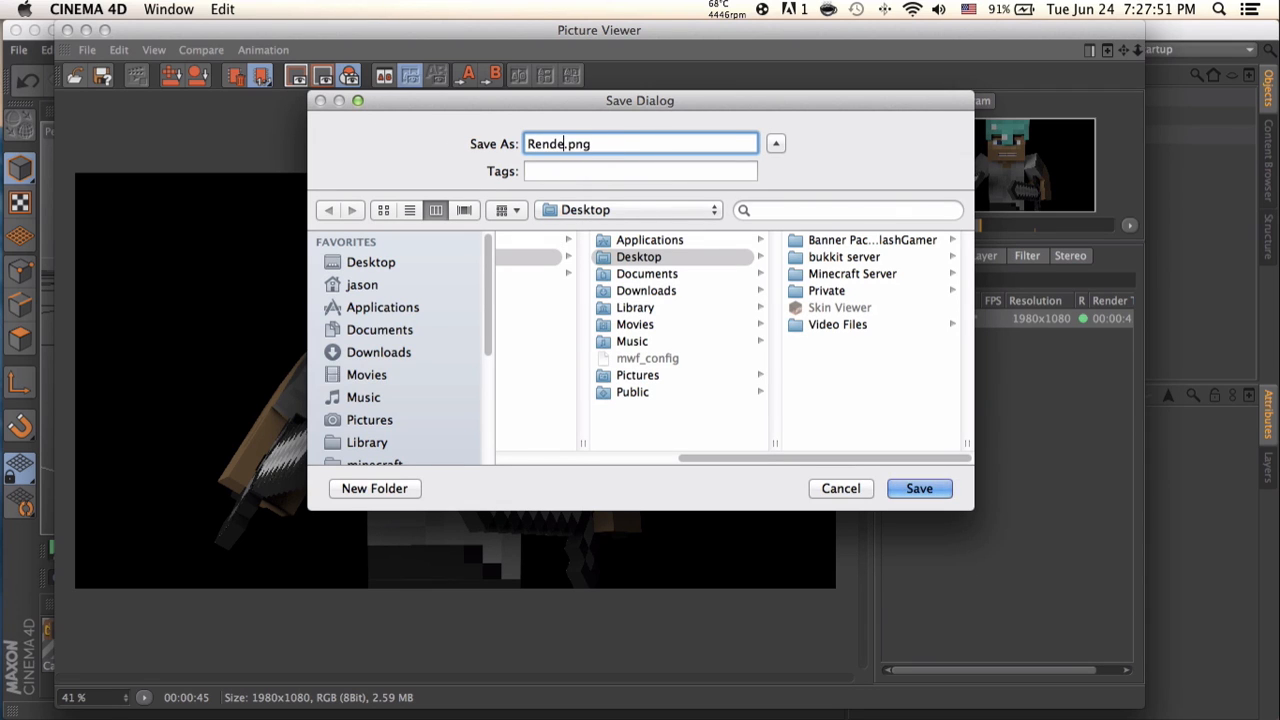
pyautogui.click(919, 488)
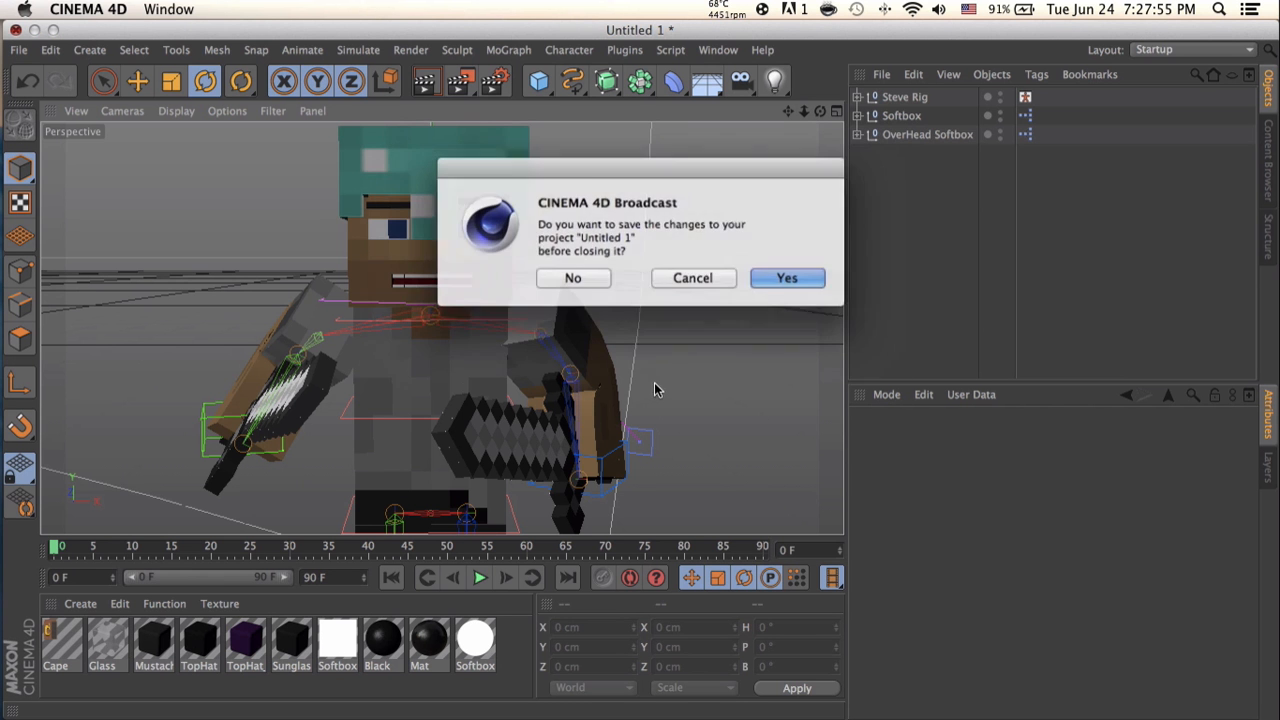
pyautogui.click(573, 278)
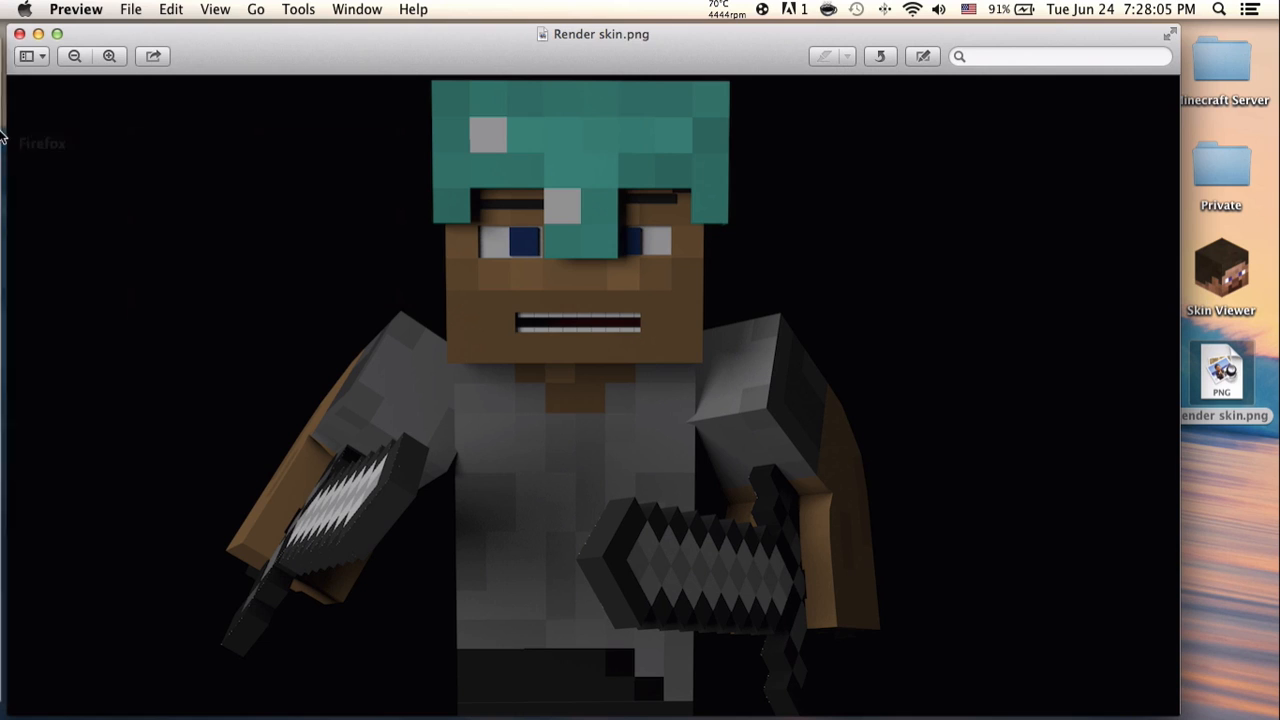
pyautogui.moveTo(304, 102)
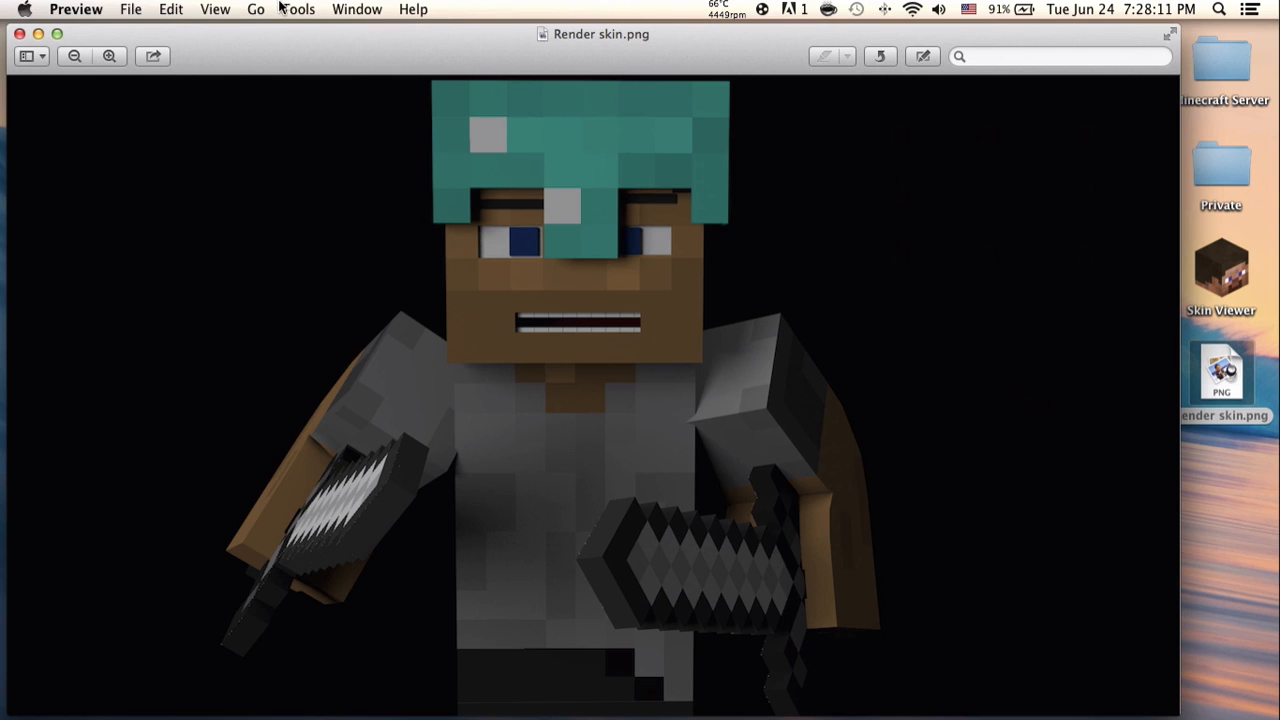
# Open and dismiss Preview's Tools menu while viewing Render skin.png
pyautogui.click(298, 9)
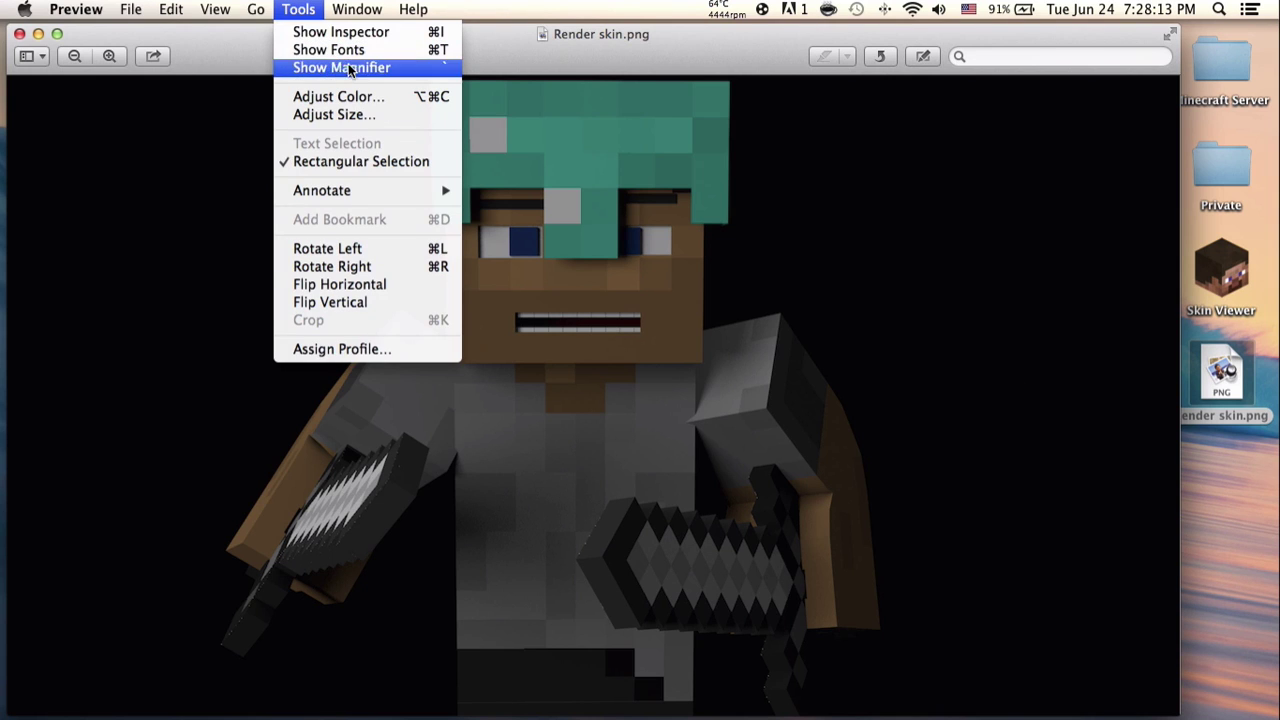
pyautogui.moveTo(80, 82)
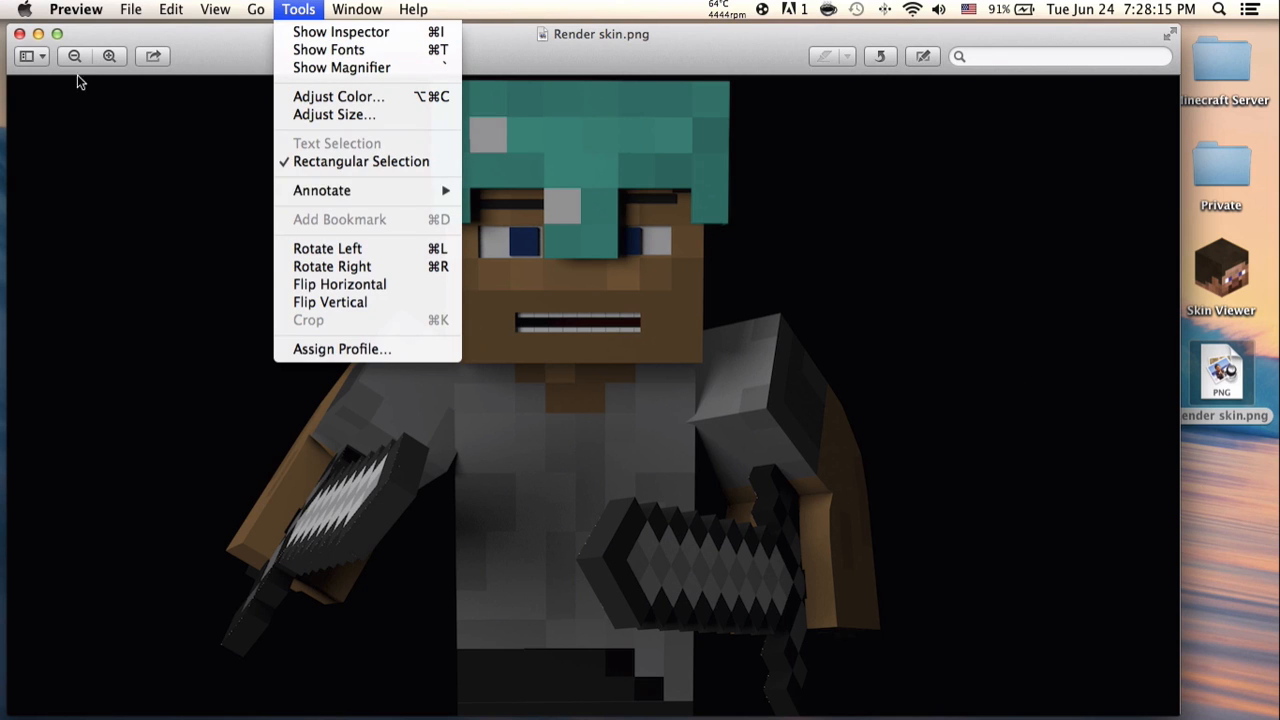
pyautogui.click(30, 55)
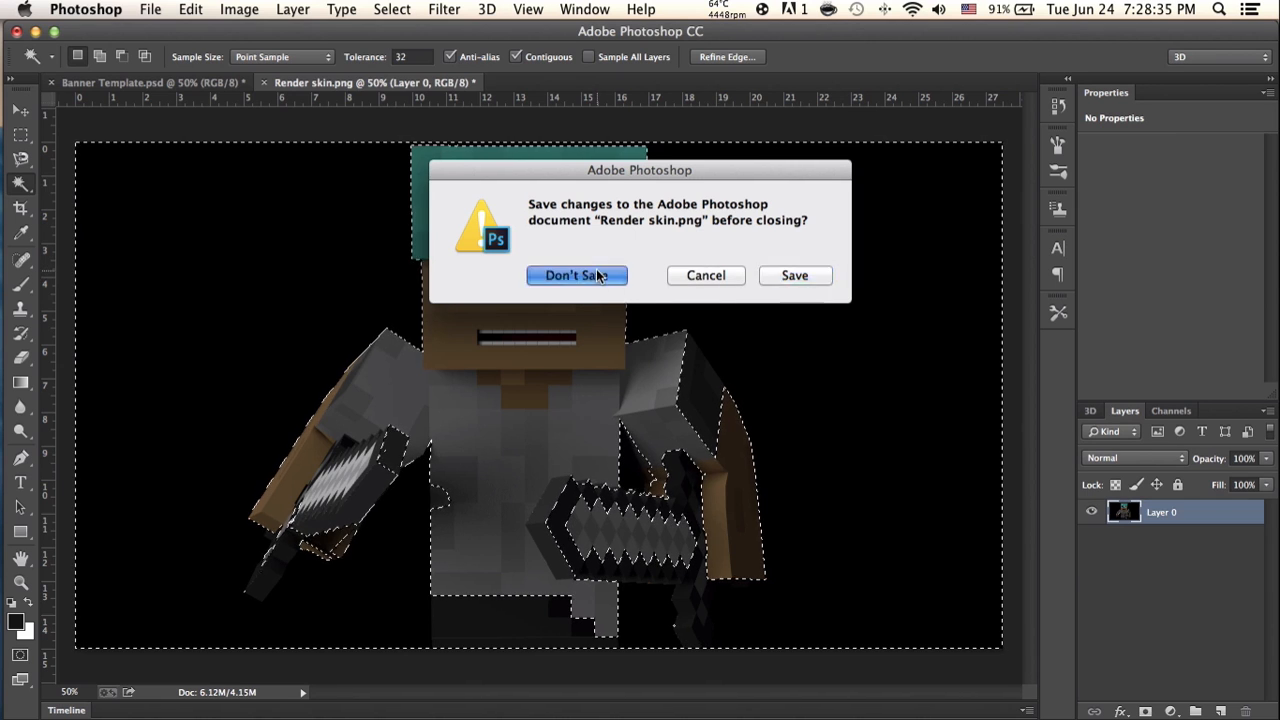
# Choose Don't Save to close Render skin.png without keeping changes
pyautogui.click(576, 275)
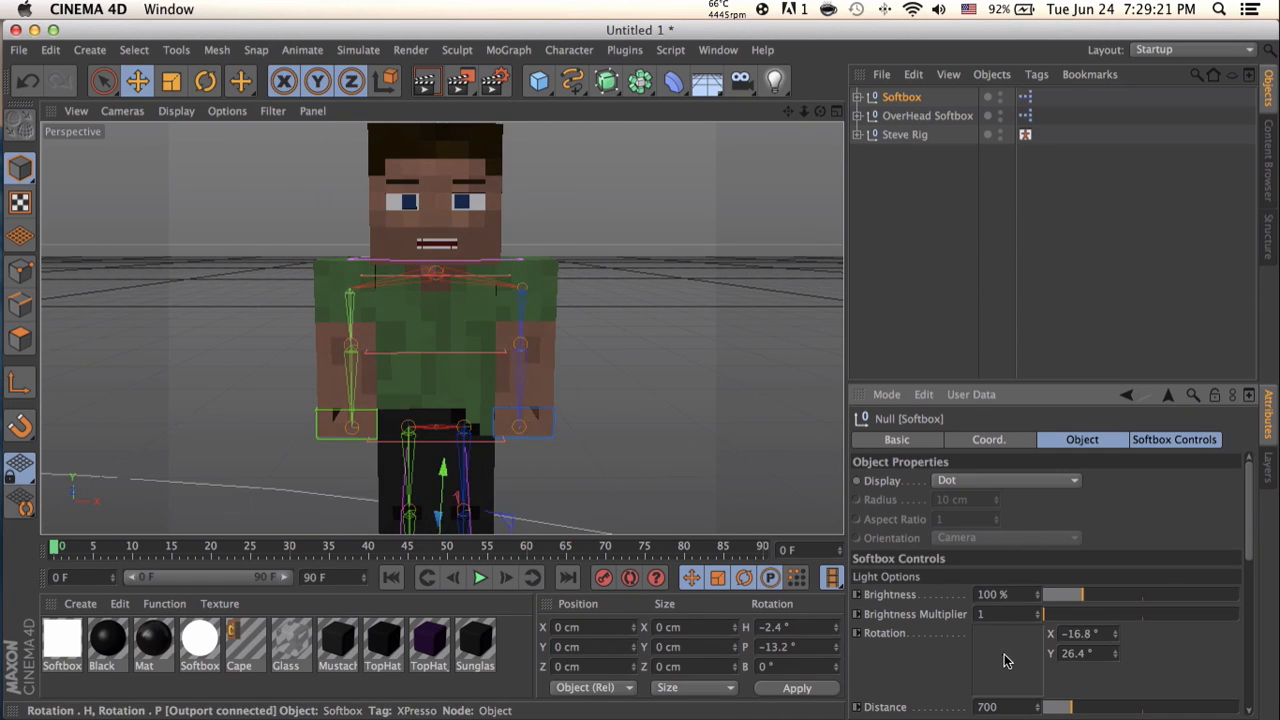
# On Steve Rig, adjust the right bottom eyelid, dismiss the updater, and enable Sunglasses
pyautogui.click(927, 115)
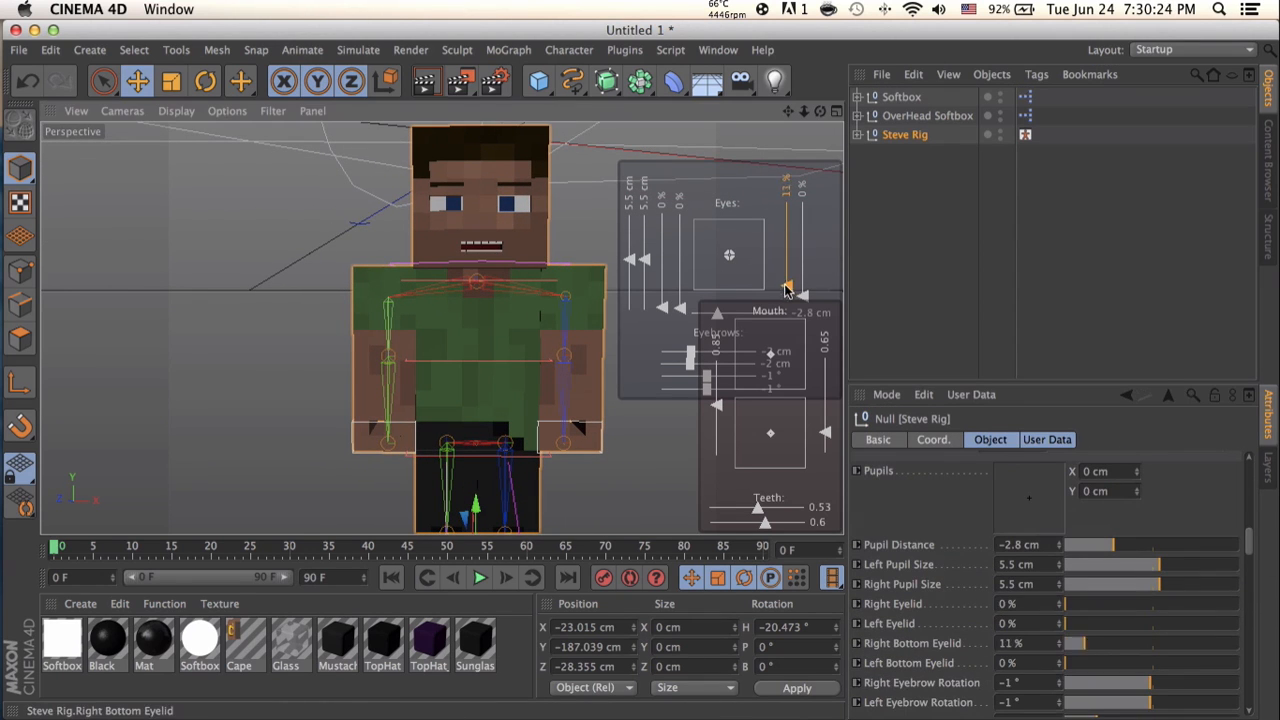
pyautogui.moveTo(787, 285); pyautogui.dragTo(680, 310)
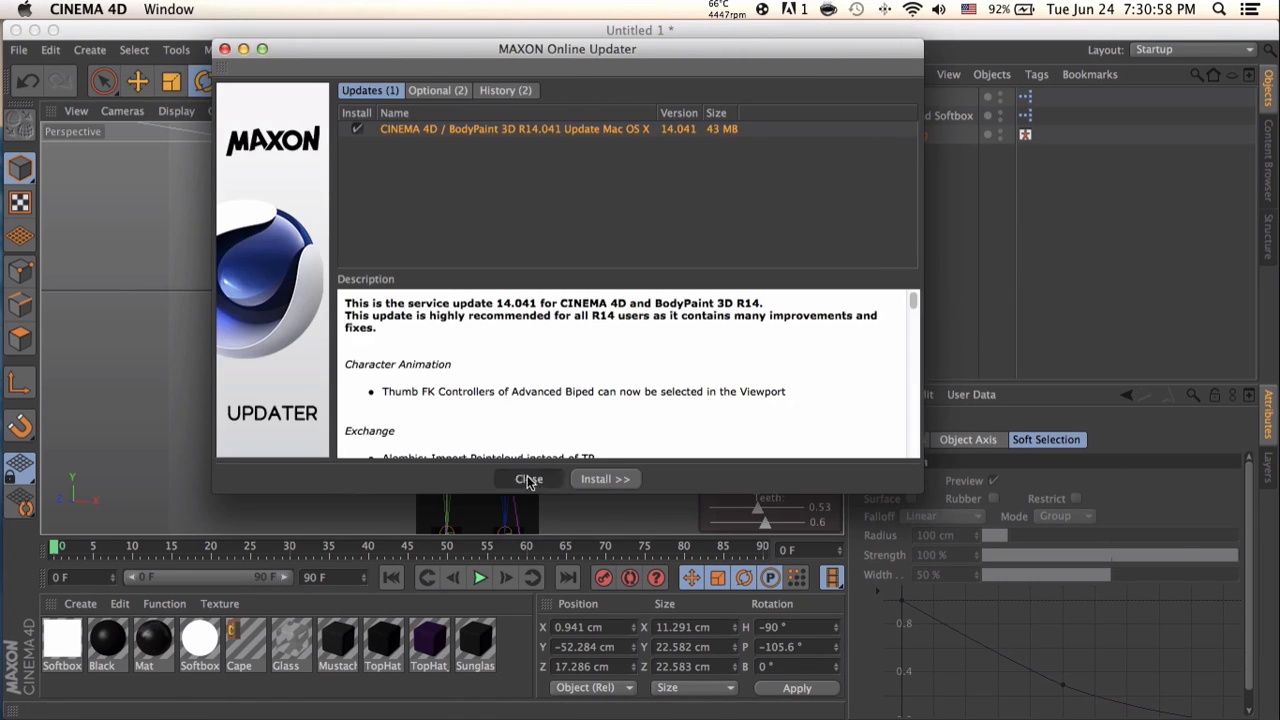
pyautogui.click(527, 479)
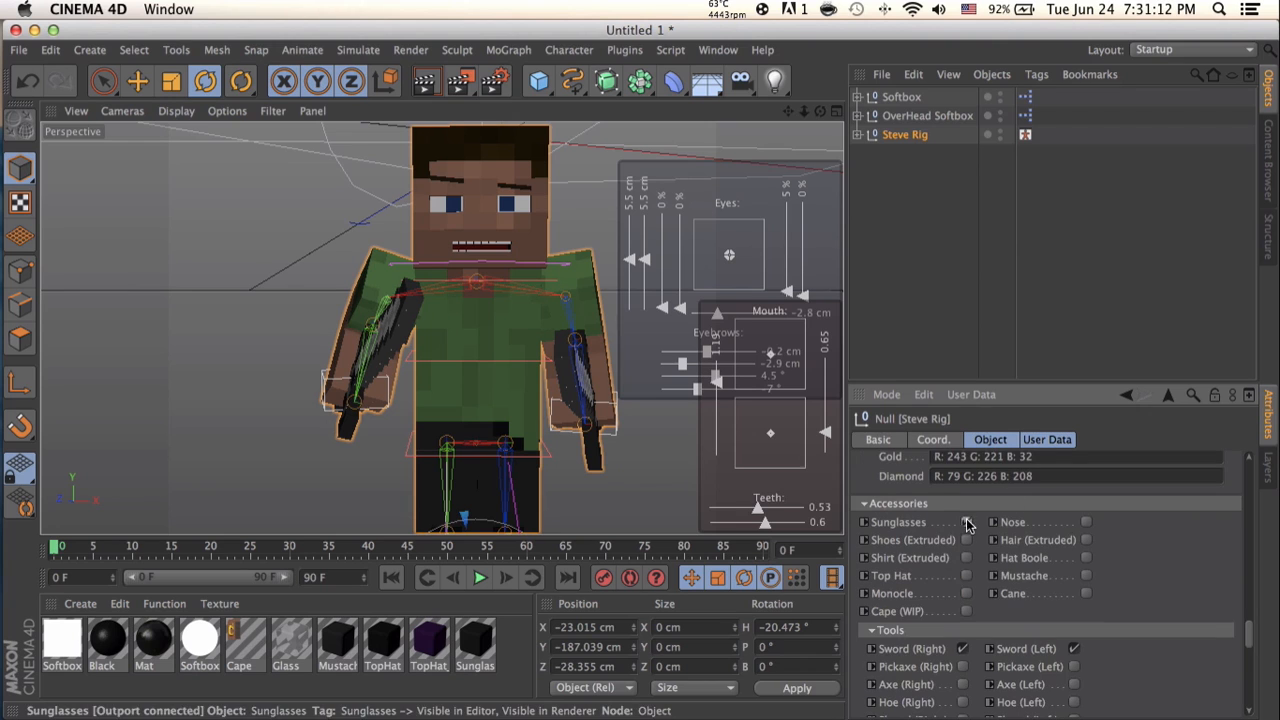
pyautogui.click(965, 522)
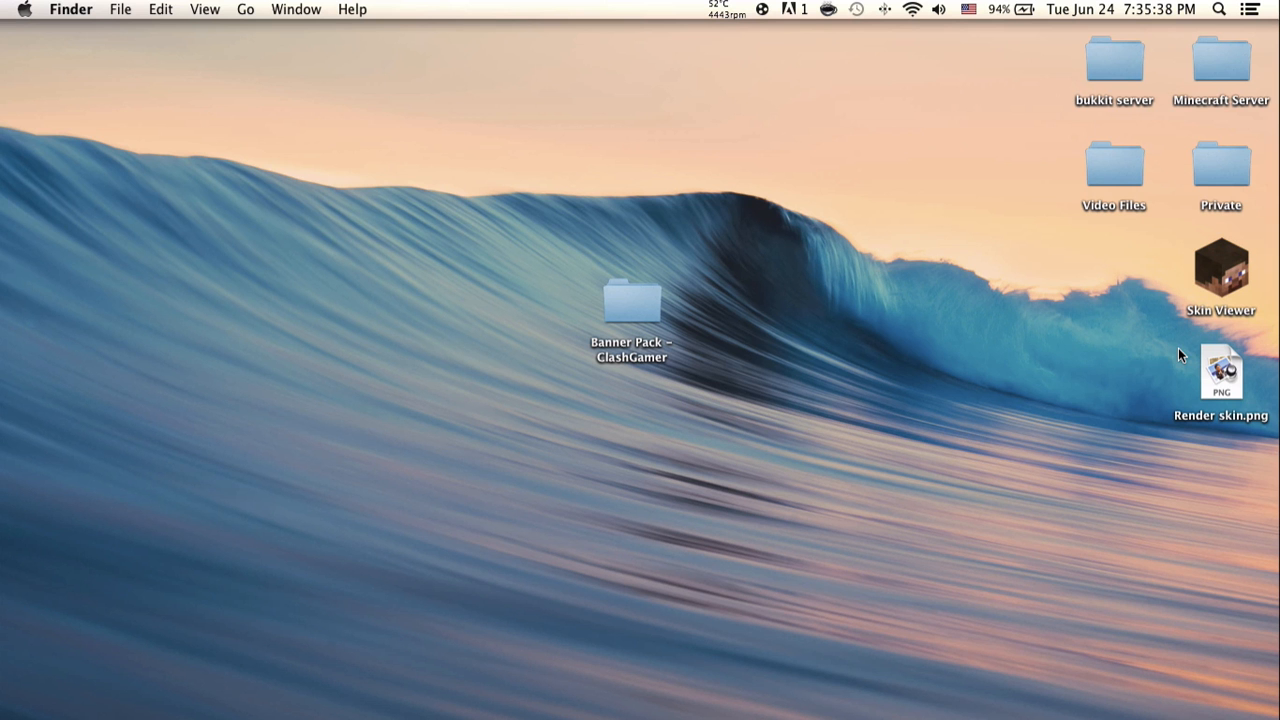
# Quick Look Render skin.png on the desktop to check the sunglasses, then close it
pyautogui.click(1222, 384)
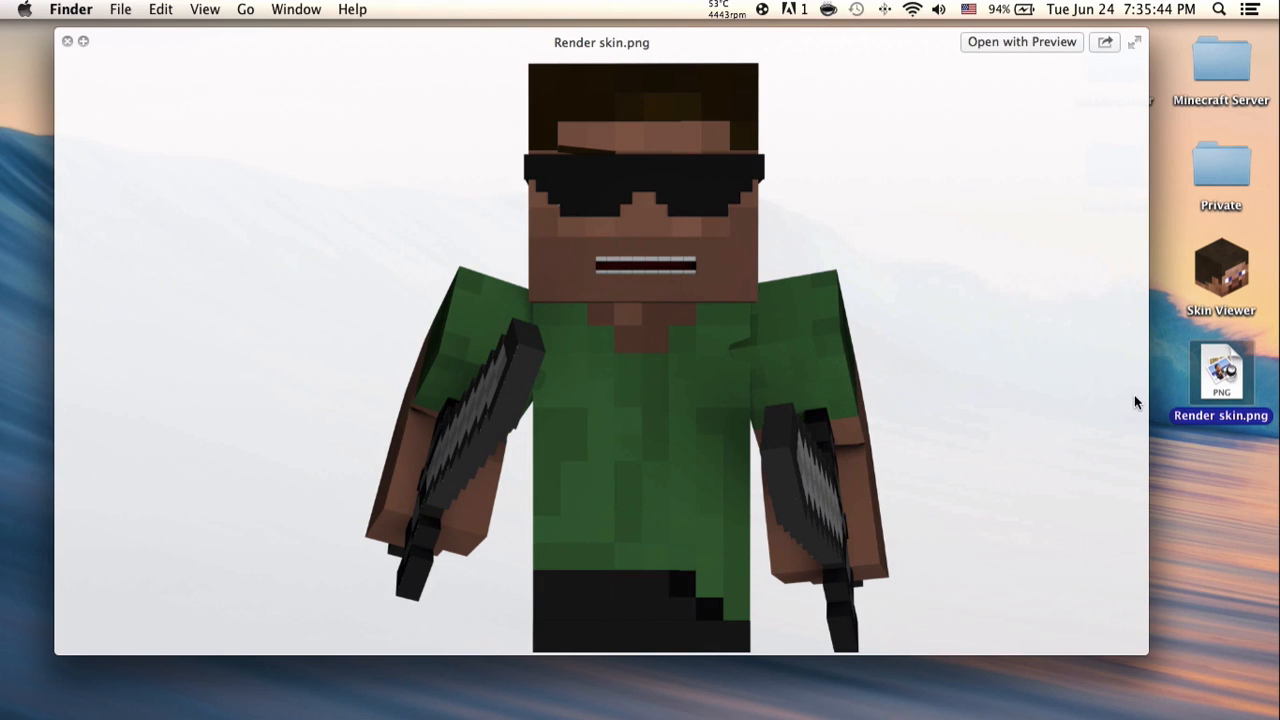
pyautogui.click(65, 43)
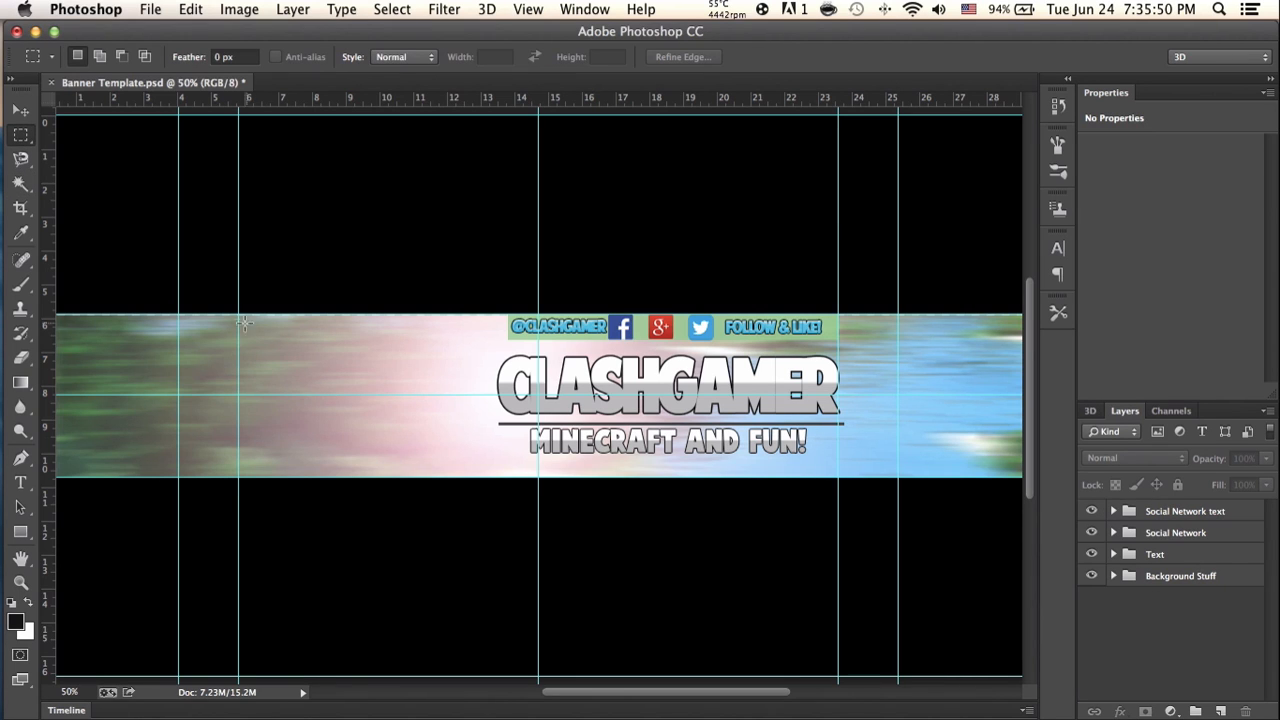
# Place Render skin.png into the banner, shrinking it and positioning it left of the title
pyautogui.moveTo(240, 290); pyautogui.dragTo(477, 570)
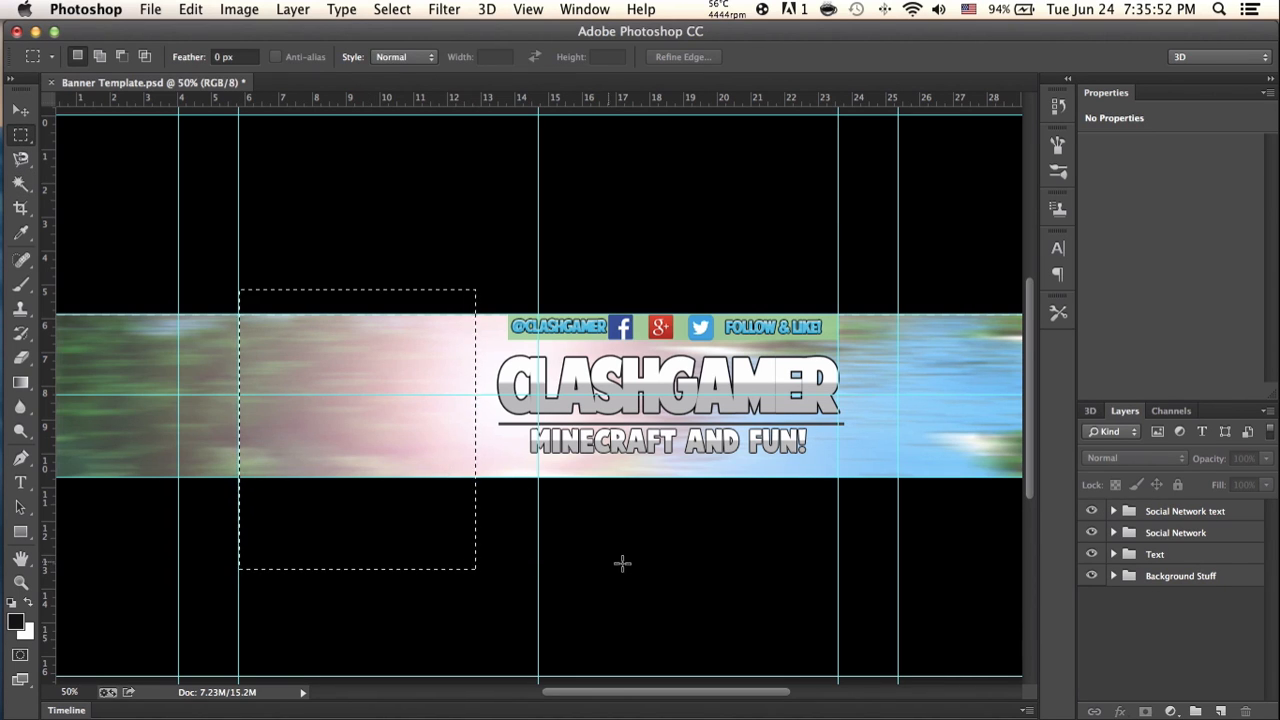
pyautogui.click(152, 8)
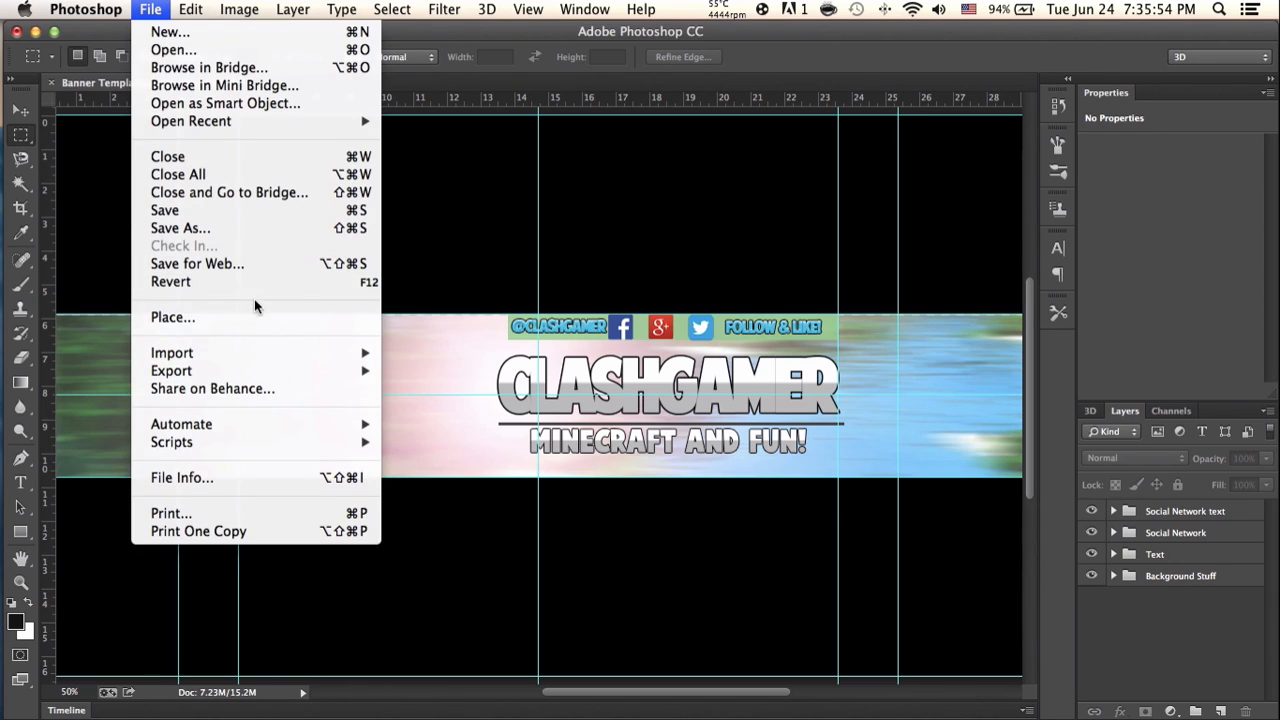
pyautogui.click(172, 317)
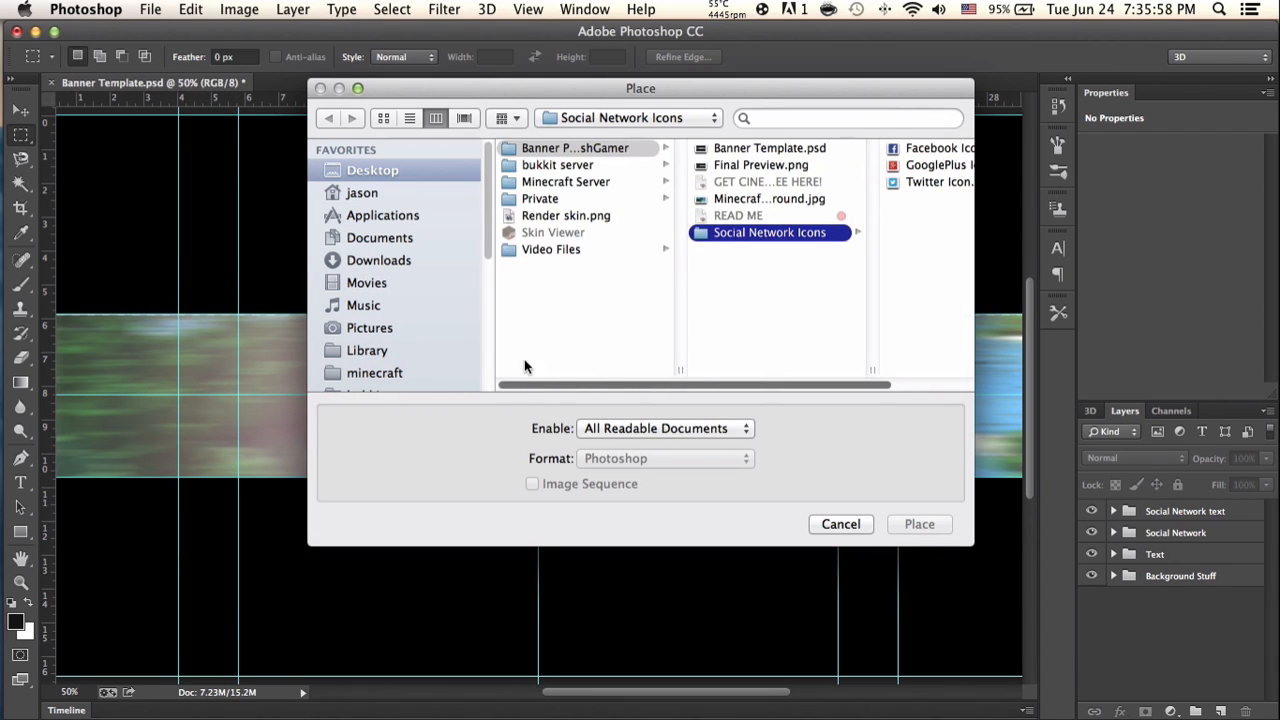
pyautogui.click(919, 524)
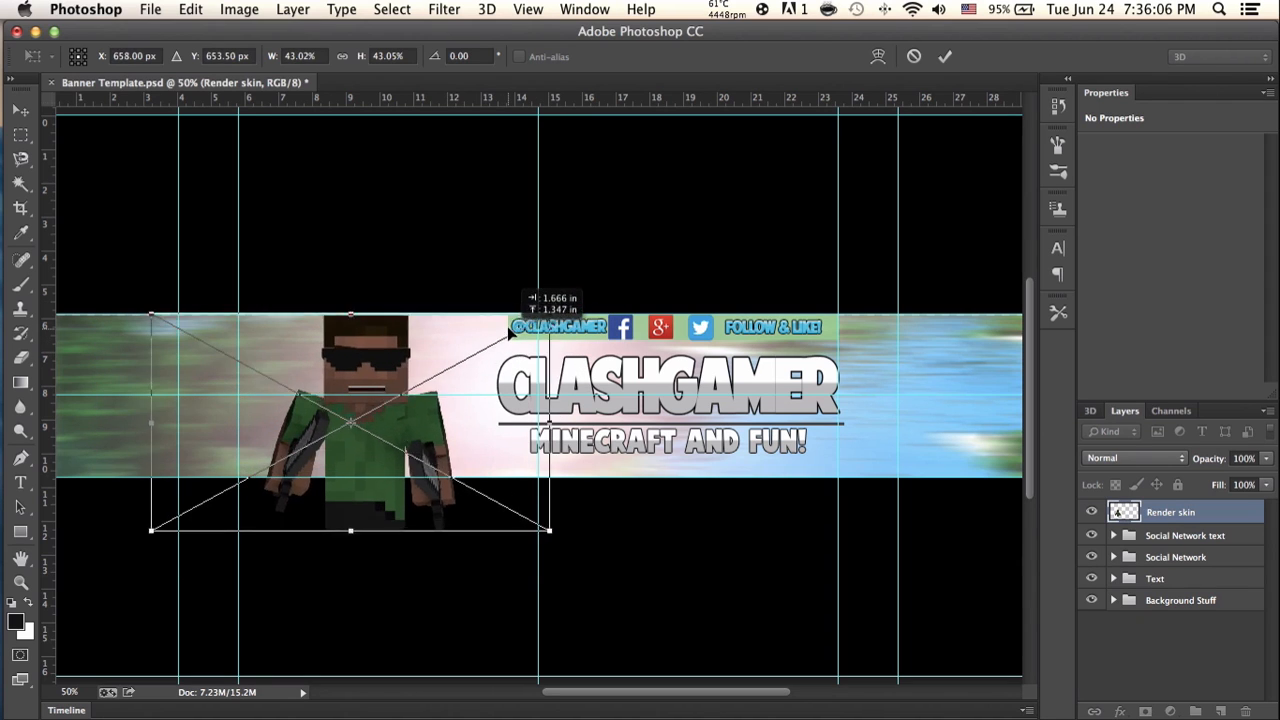
pyautogui.moveTo(548, 335); pyautogui.dragTo(518, 348)
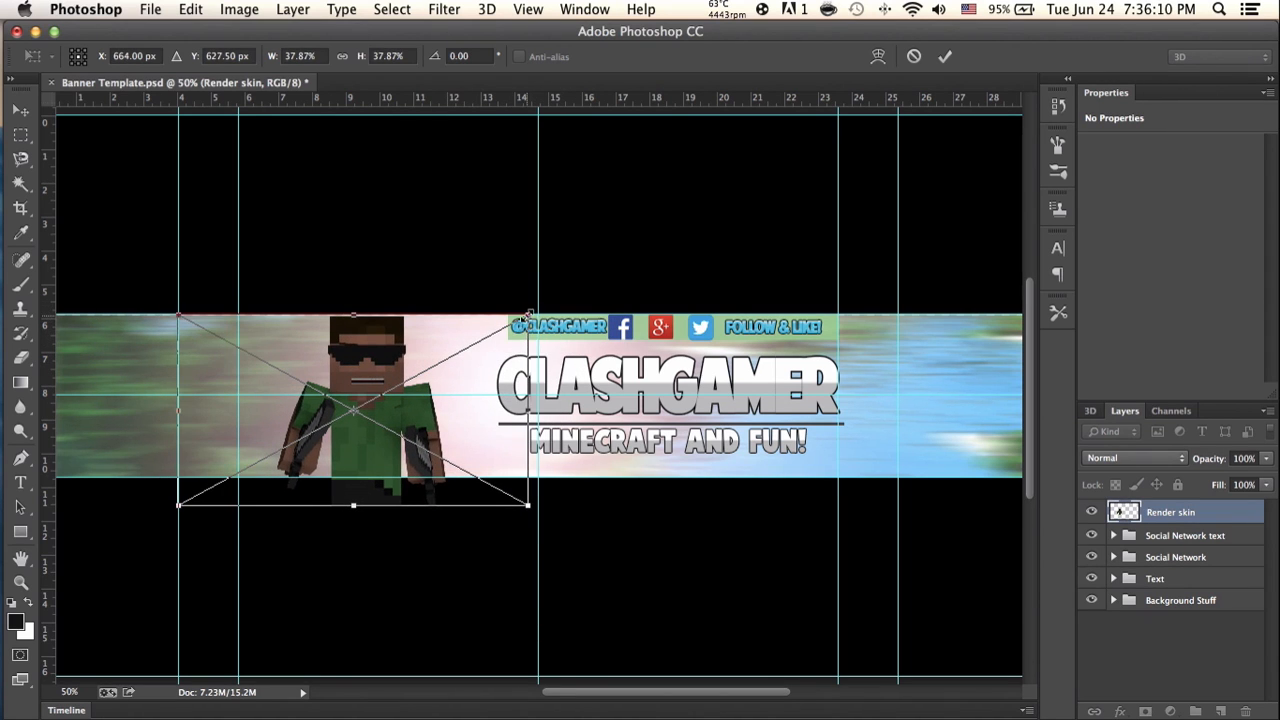
pyautogui.moveTo(527, 505); pyautogui.dragTo(507, 488)
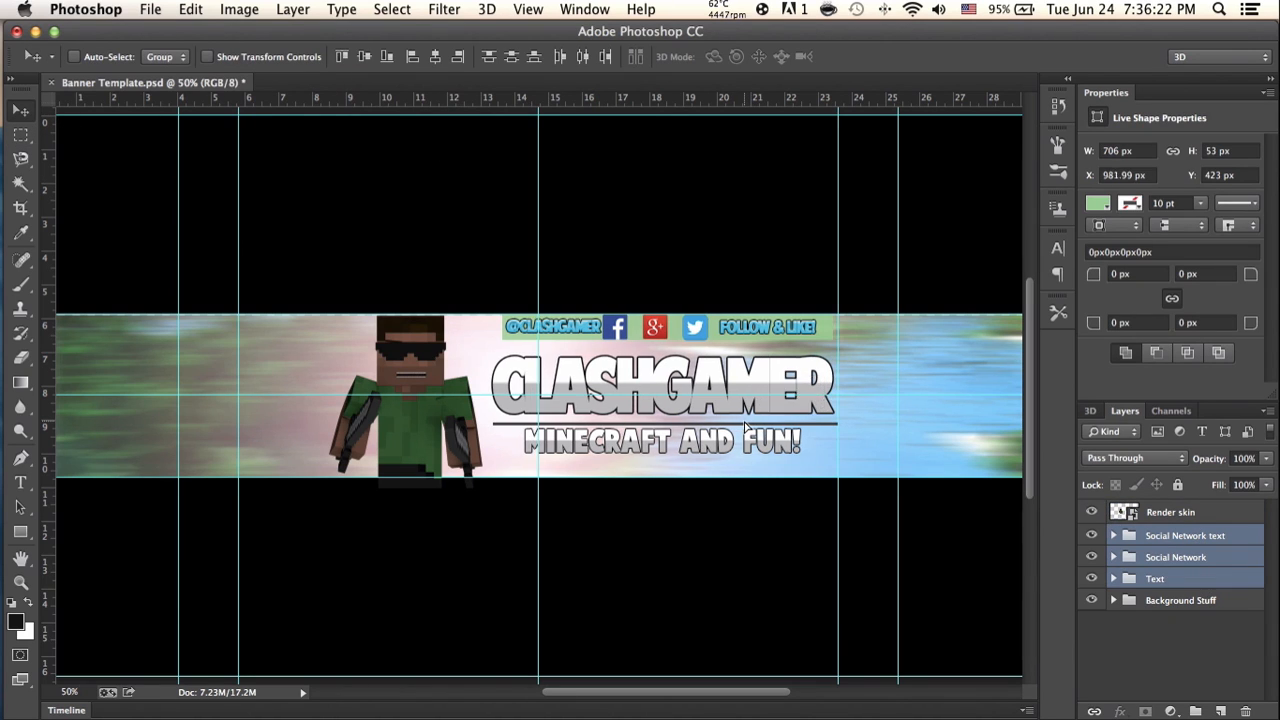
# Move Steve toward the banner's left edge and enlarge the title and social bar
pyautogui.click(1165, 512)
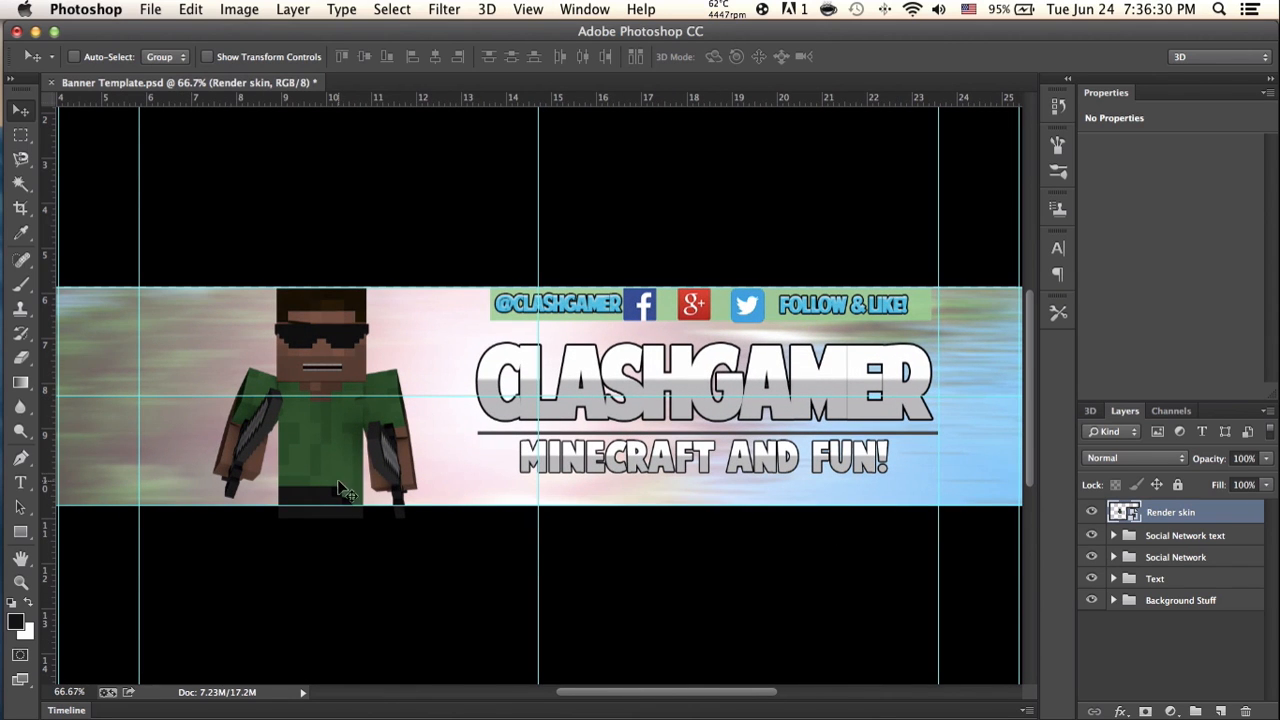
pyautogui.moveTo(340, 490); pyautogui.dragTo(265, 460)
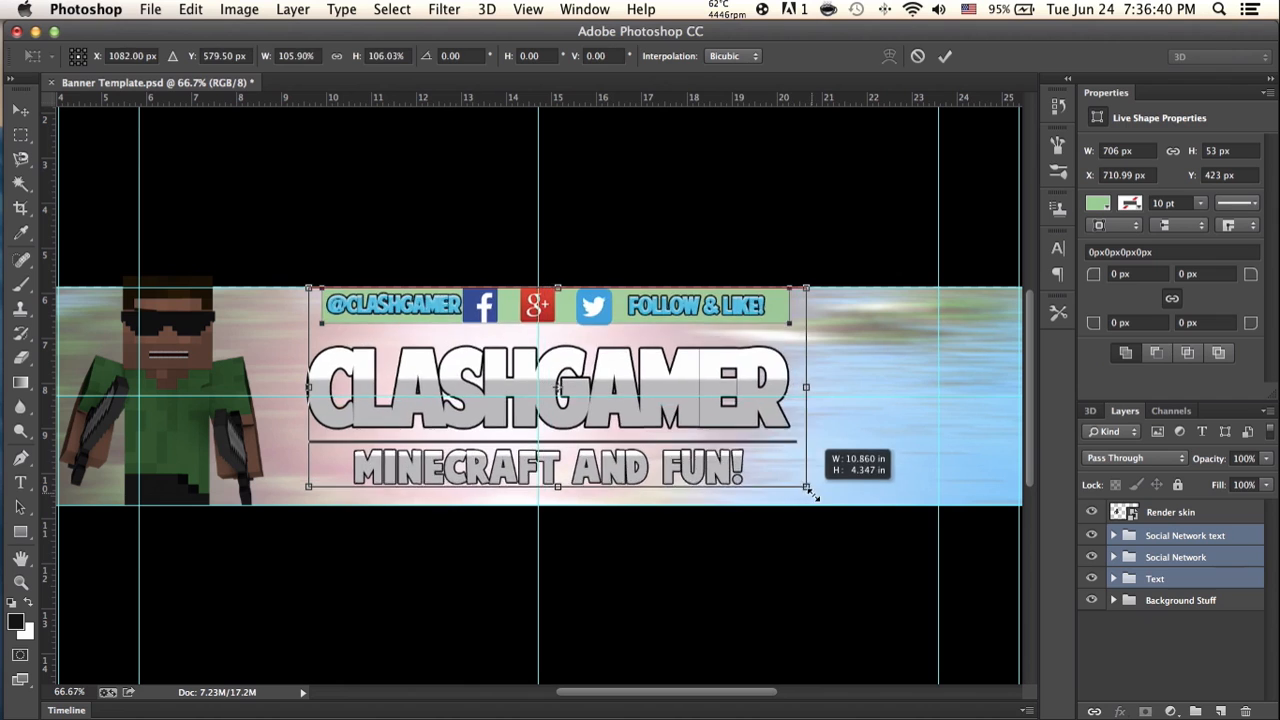
pyautogui.moveTo(810, 492); pyautogui.dragTo(842, 502)
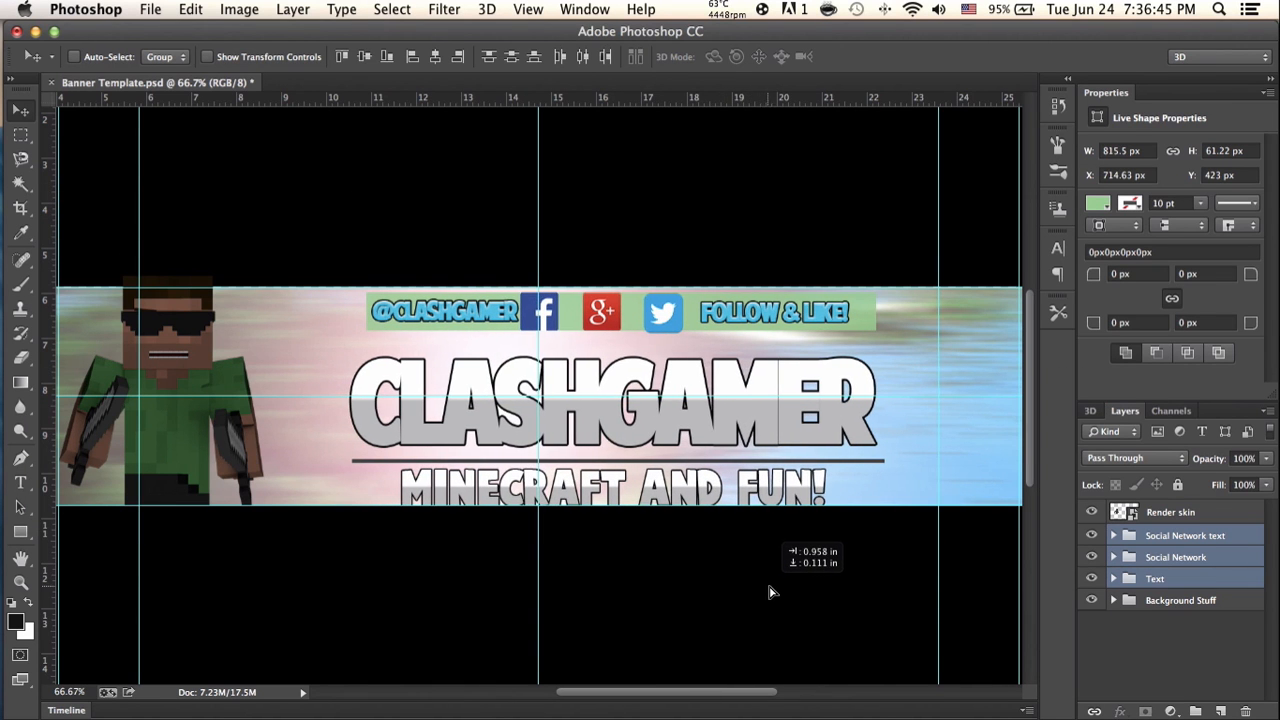
# Shift the title block right, fine-tune its position, and select the Background Stuff group
pyautogui.moveTo(770, 592); pyautogui.dragTo(680, 458)
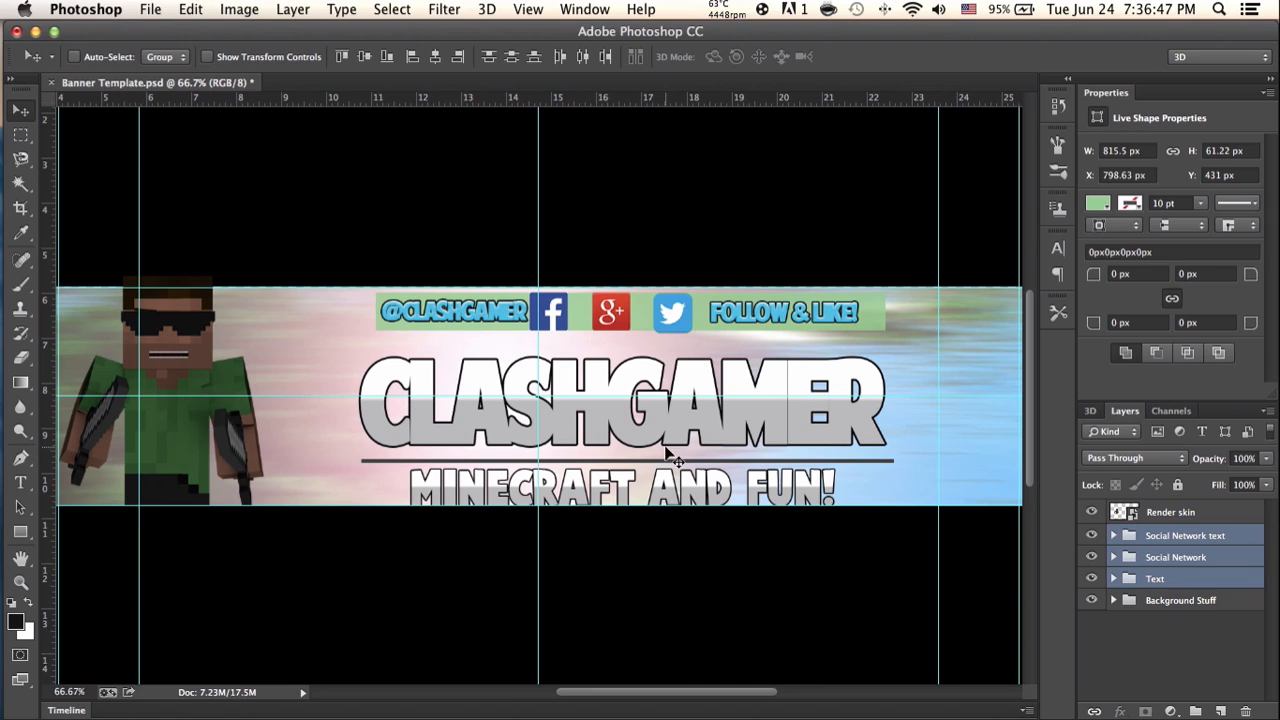
pyautogui.click(1176, 557)
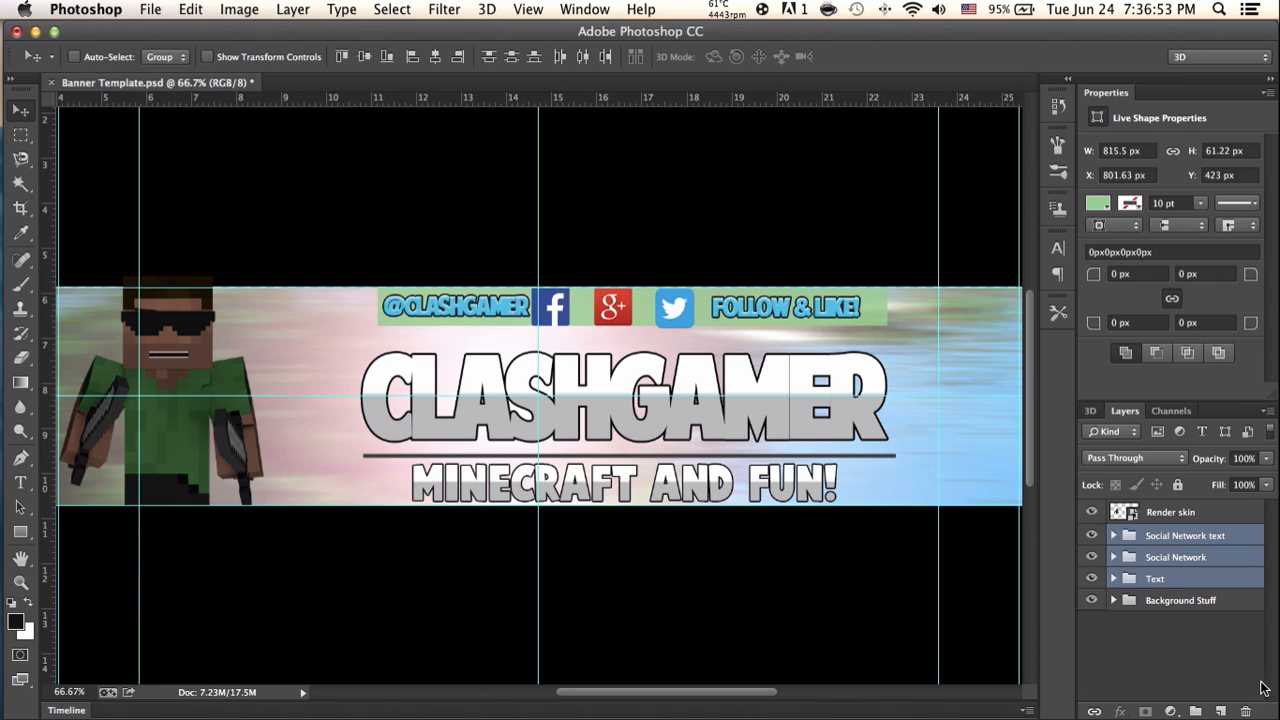
pyautogui.click(1175, 556)
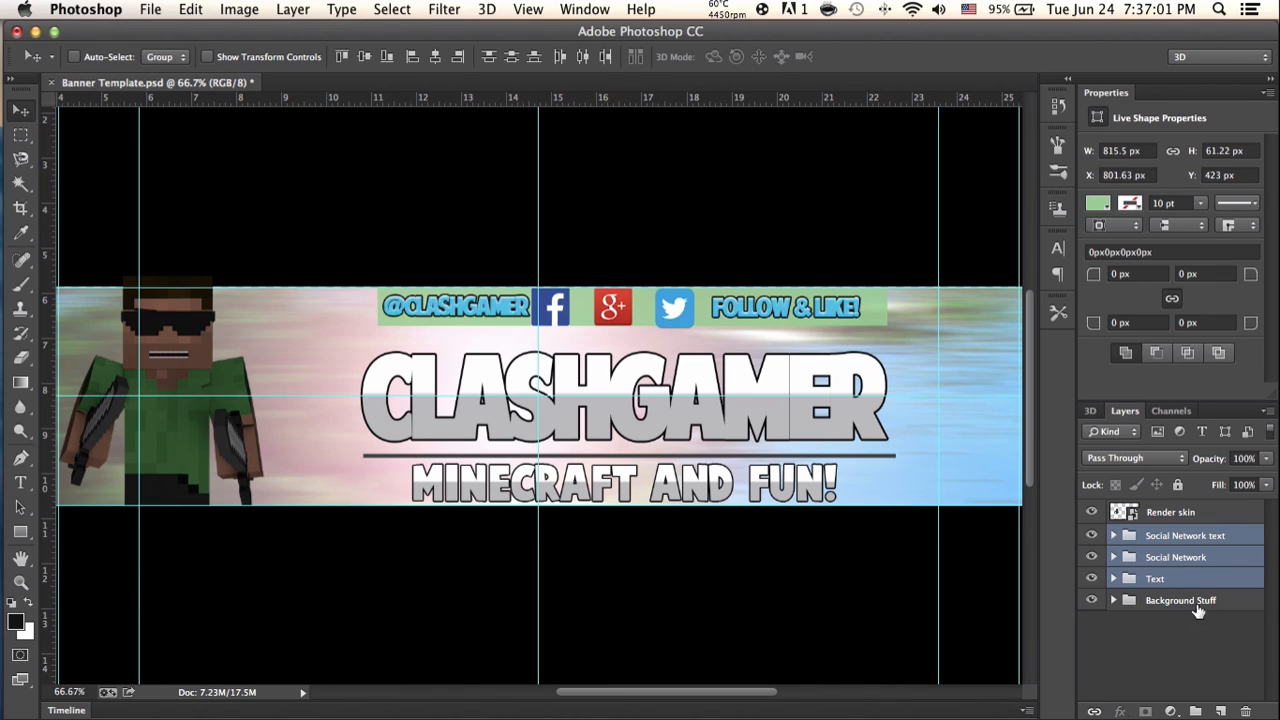
pyautogui.click(1170, 511)
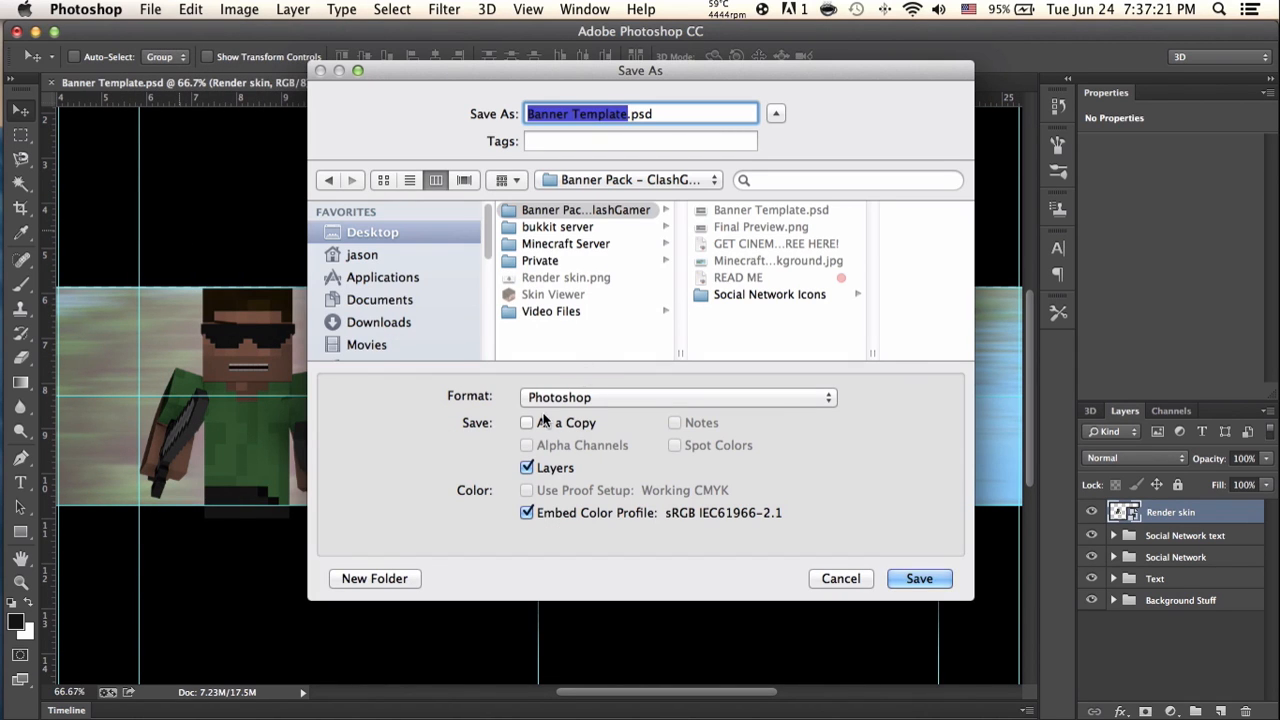
# Open the Save As format list to pick PNG for the banner
pyautogui.click(678, 397)
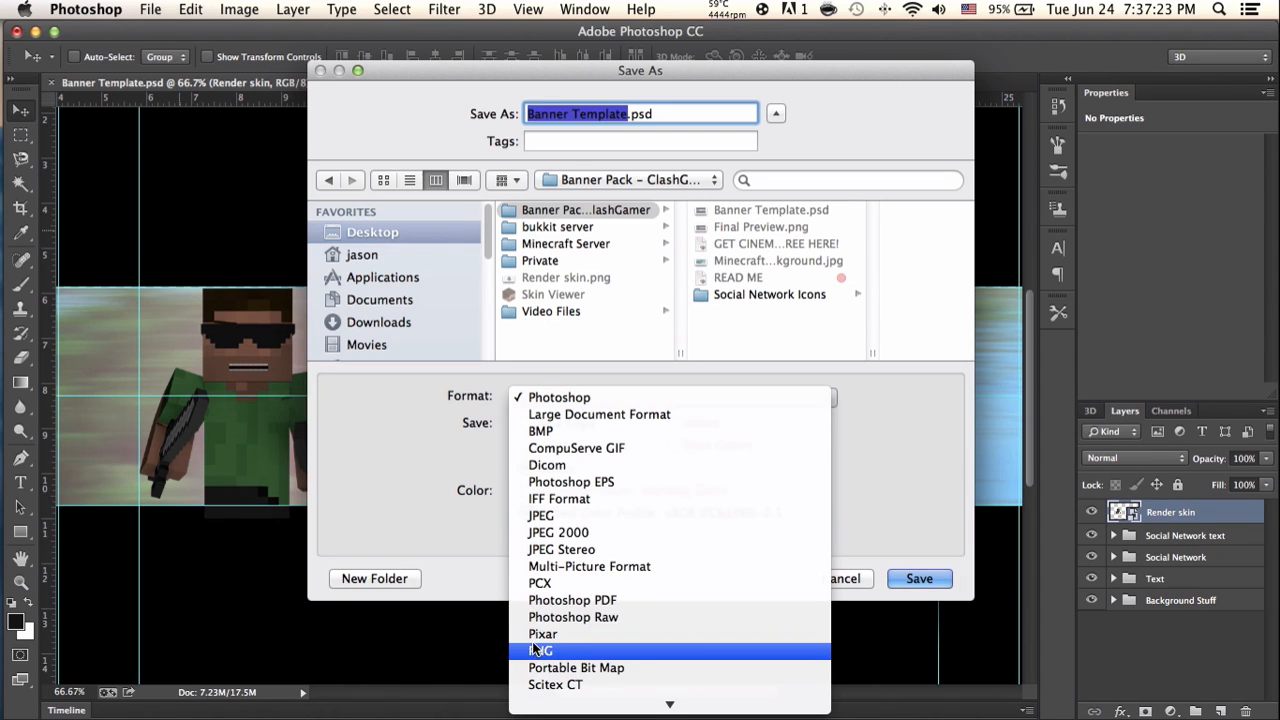